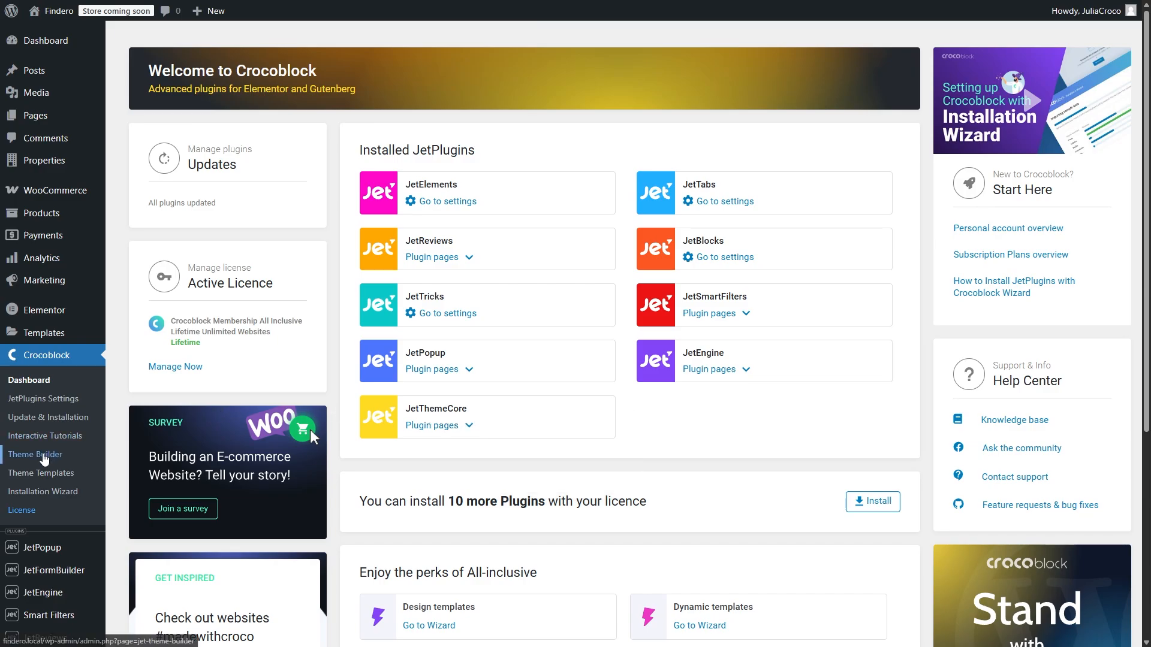
# Step: Open Crocoblock Theme Builder, dismiss the legacy conditions notice, and scroll through the template tree
pyautogui.click(33, 453)
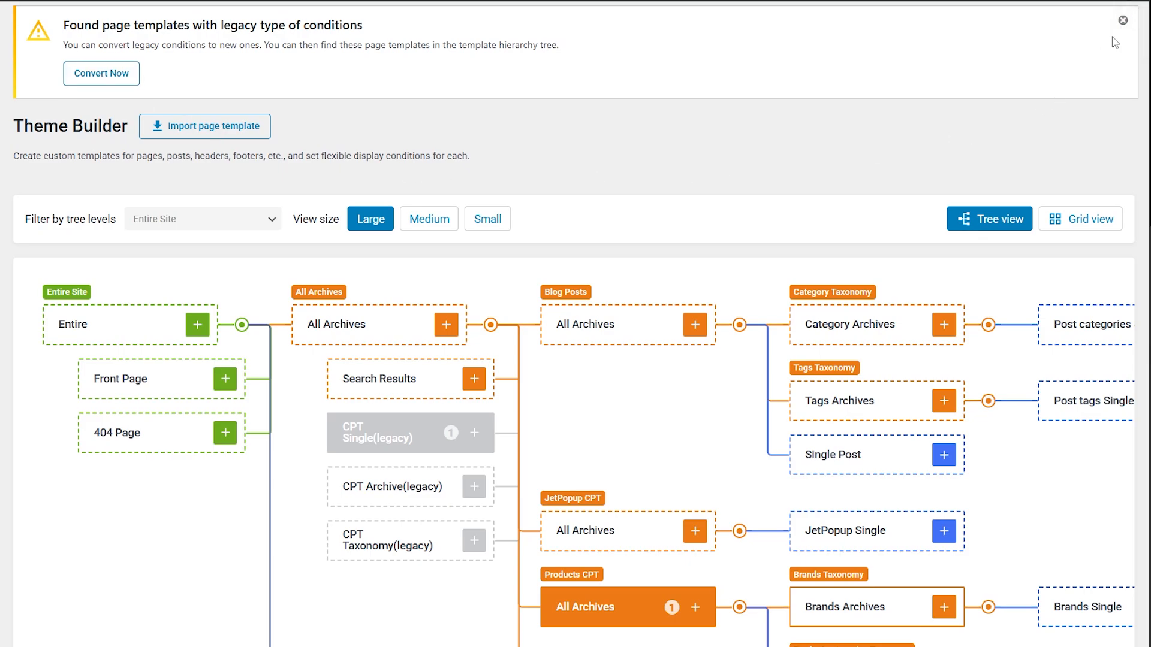
pyautogui.click(1121, 20)
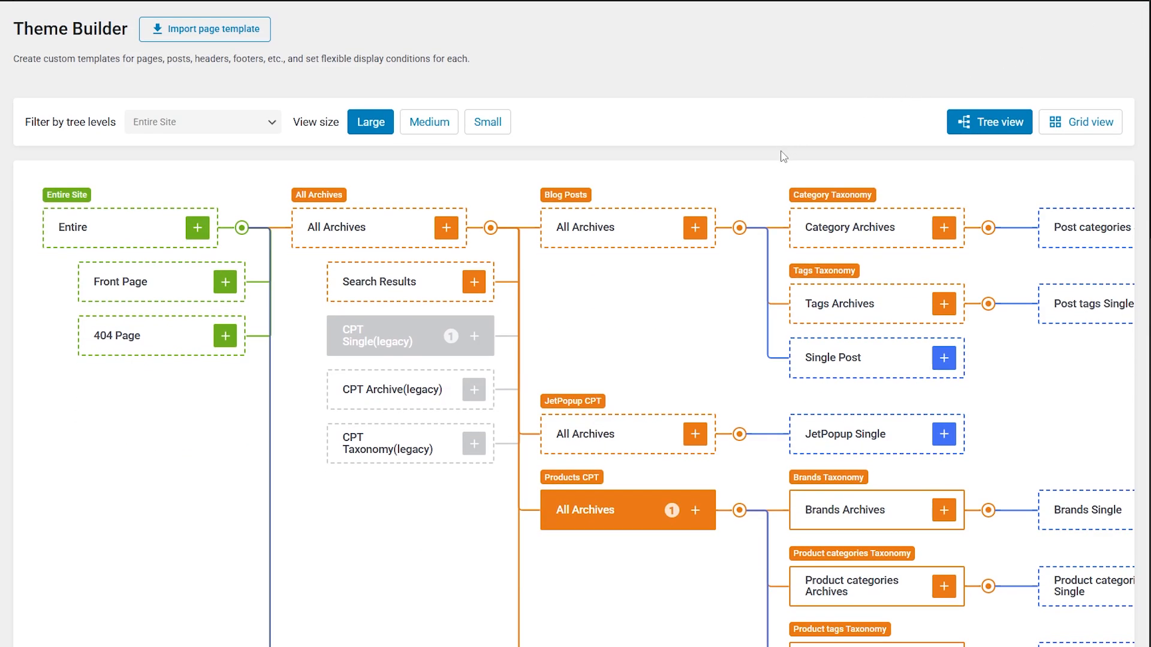
pyautogui.scroll(-3)
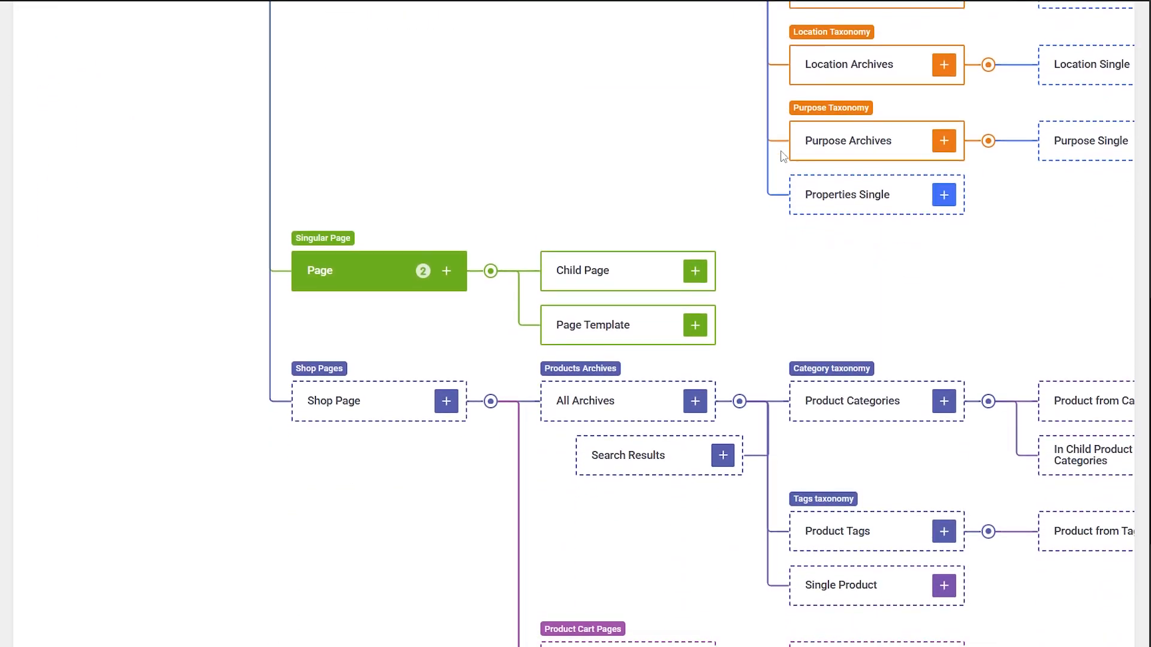
pyautogui.scroll(-3)
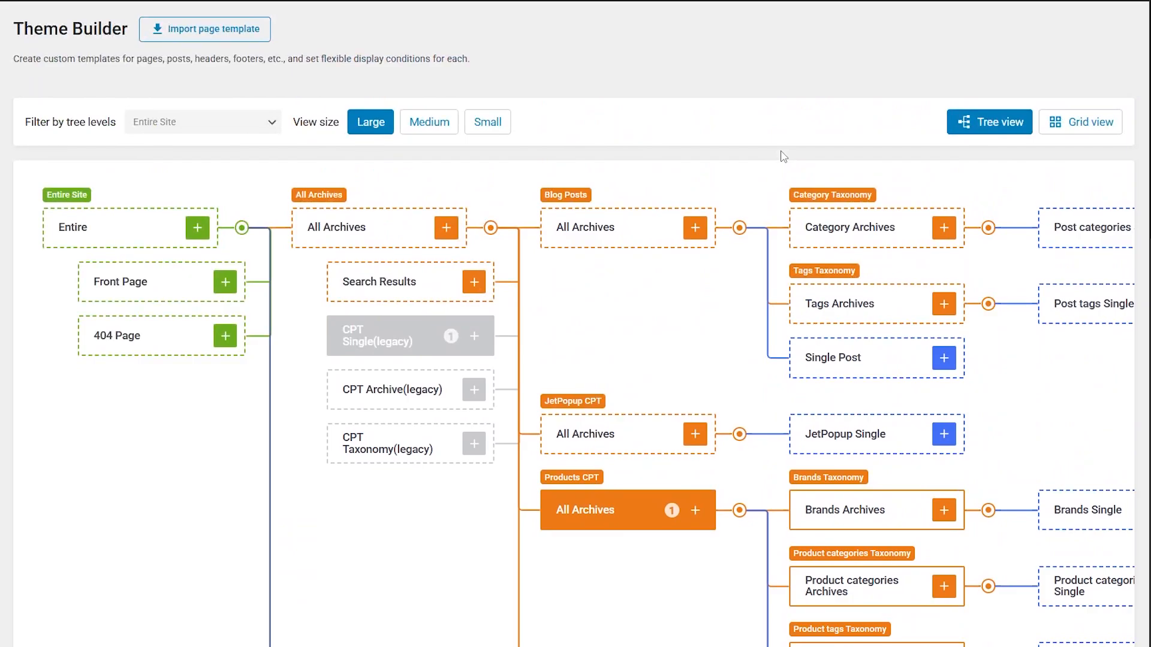
pyautogui.moveTo(1089, 121)
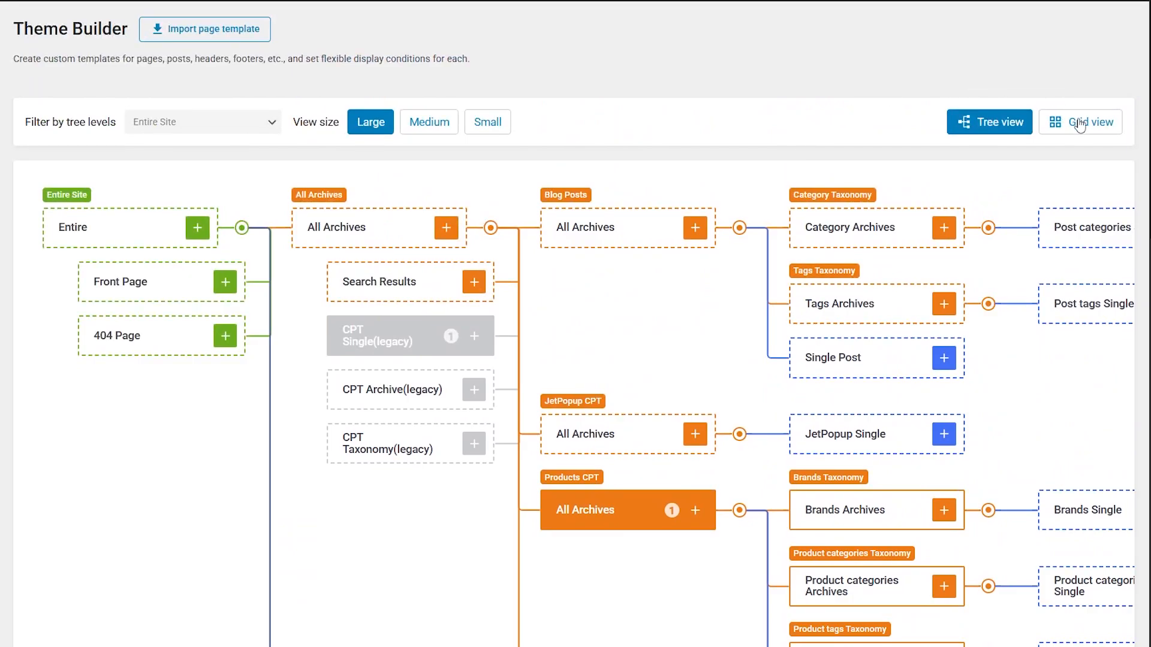
# Step: Toggle grid view and back to tree view, filtering levels to Post then back to Entire Site
pyautogui.click(1091, 122)
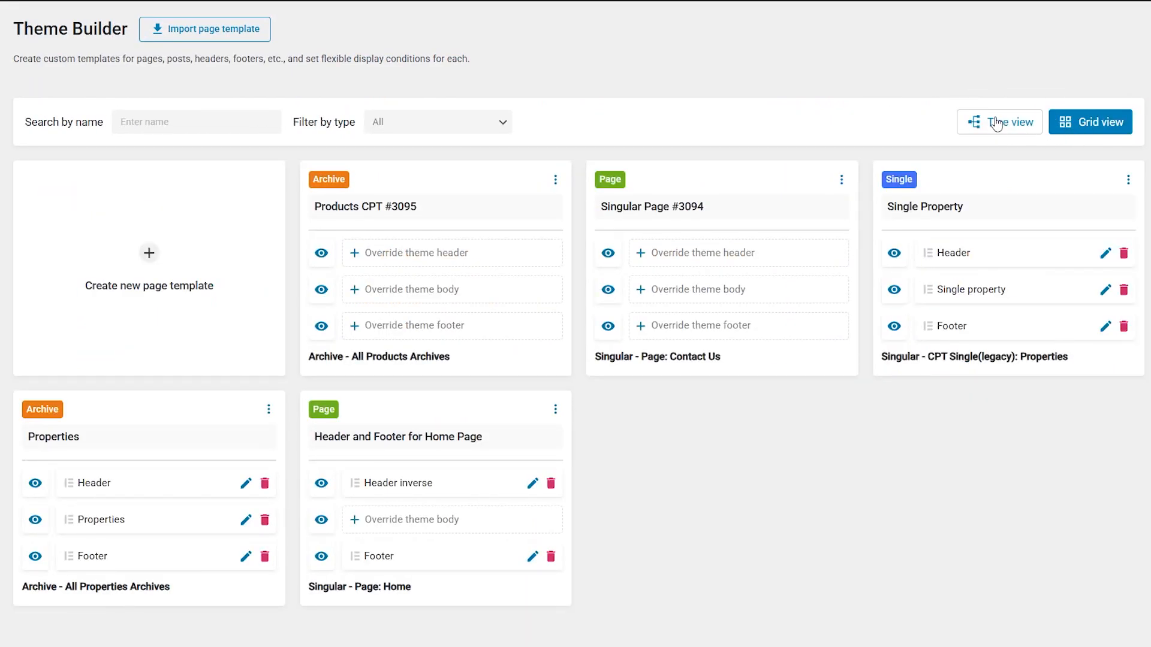
pyautogui.click(998, 121)
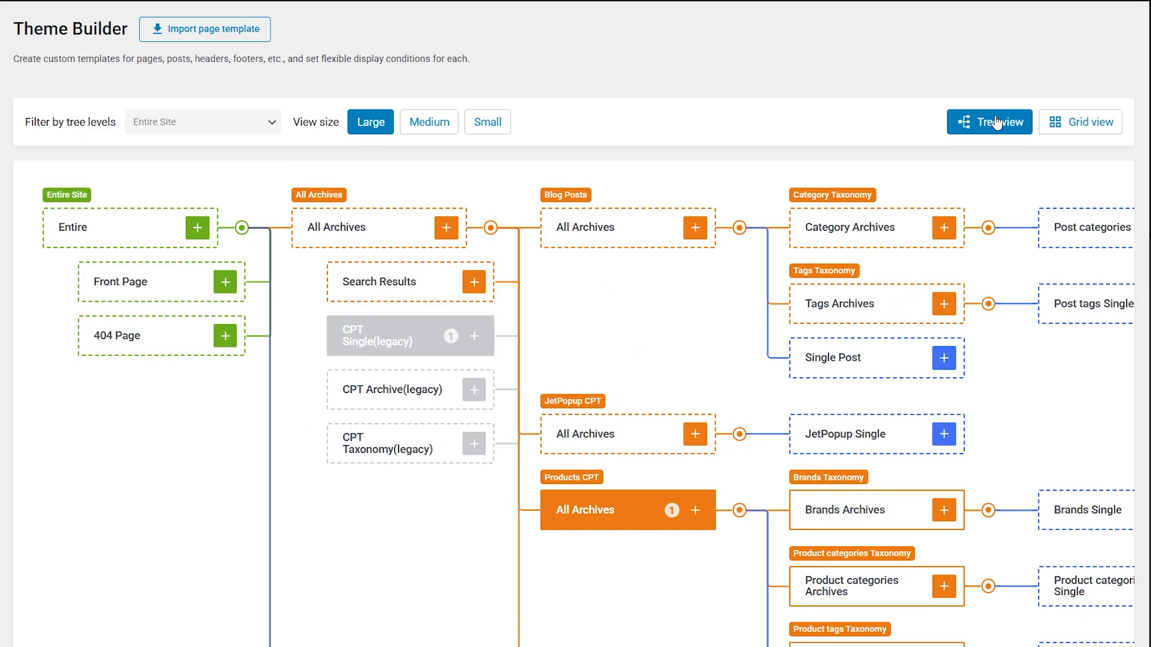
pyautogui.moveTo(87, 141)
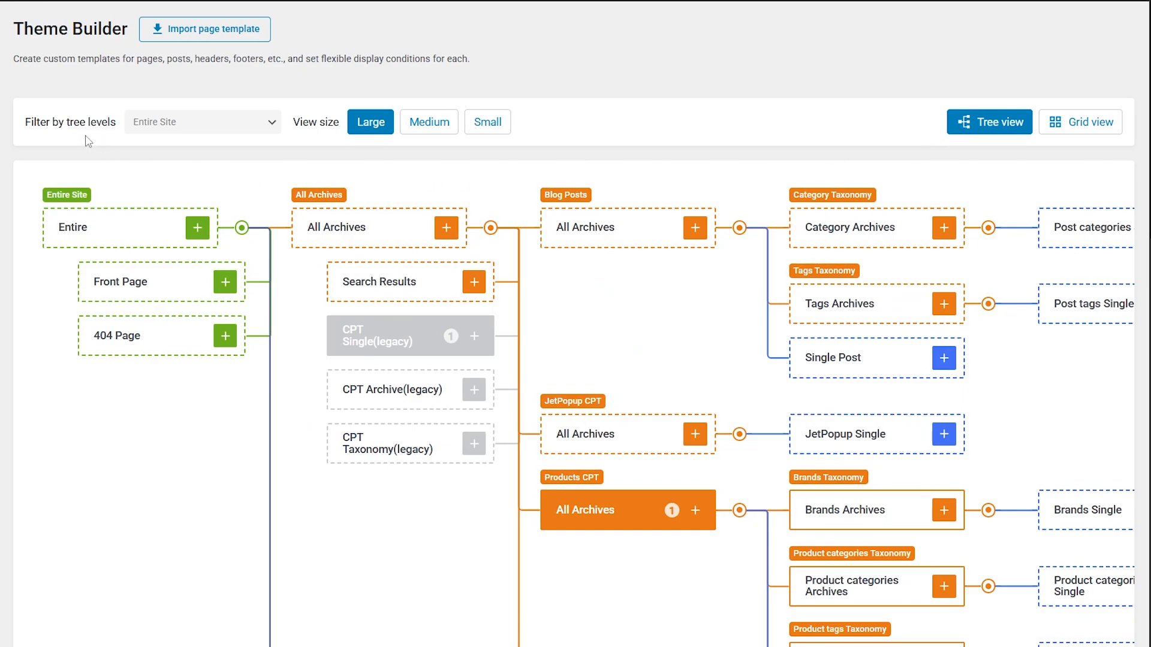
pyautogui.moveTo(166, 124)
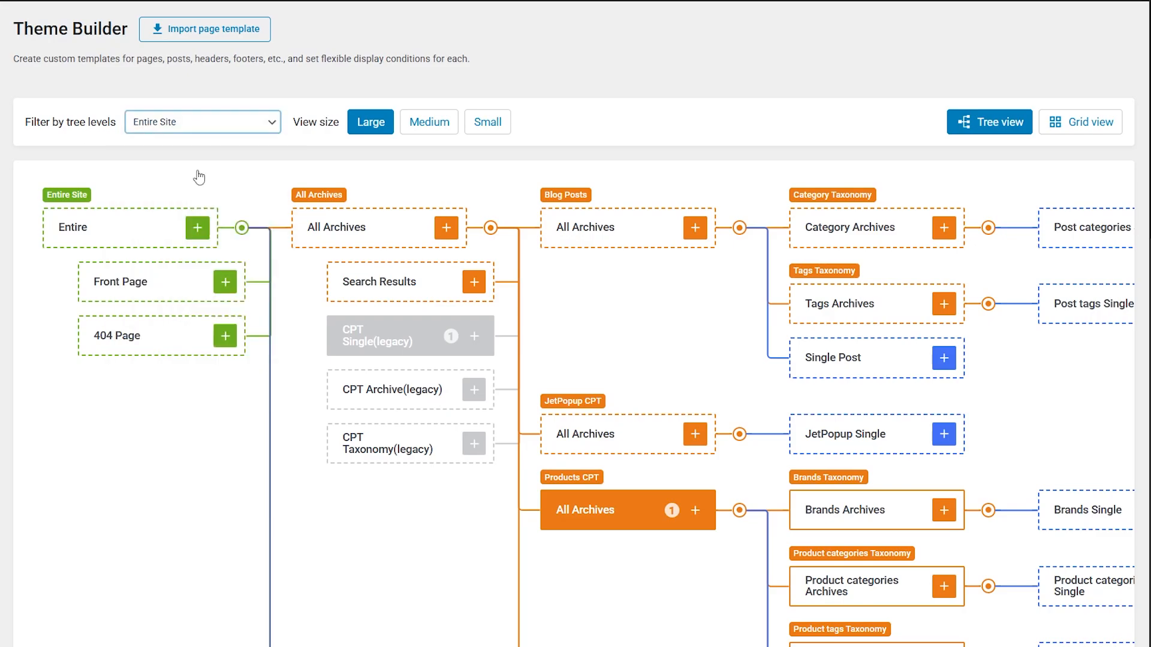
pyautogui.click(202, 121)
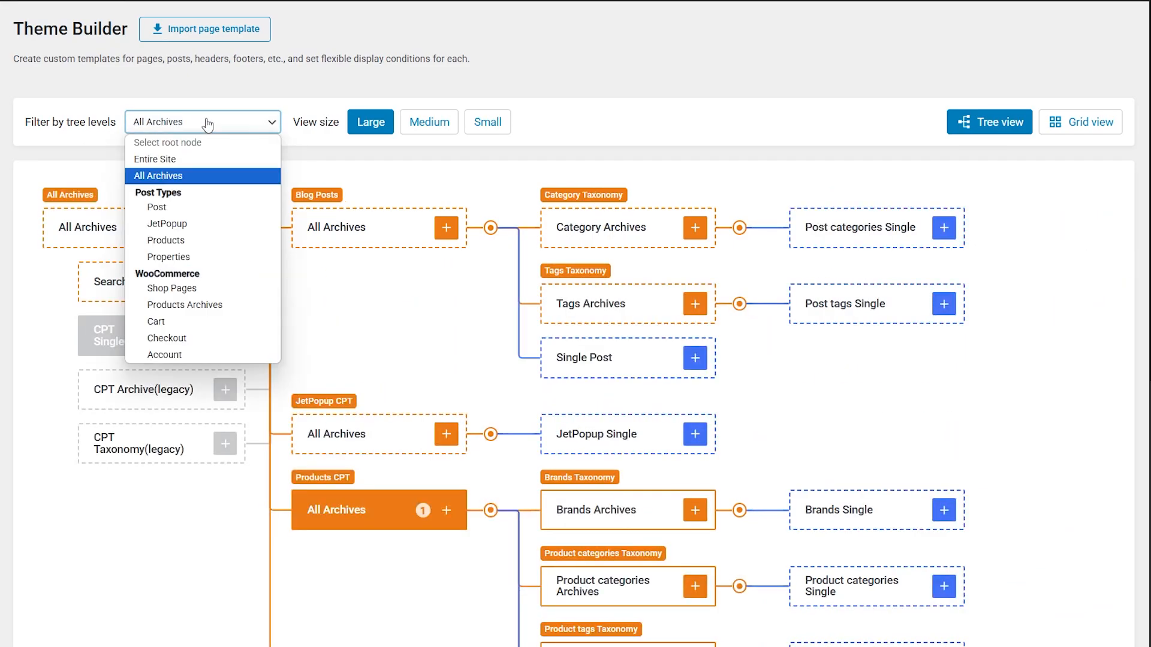
pyautogui.click(156, 206)
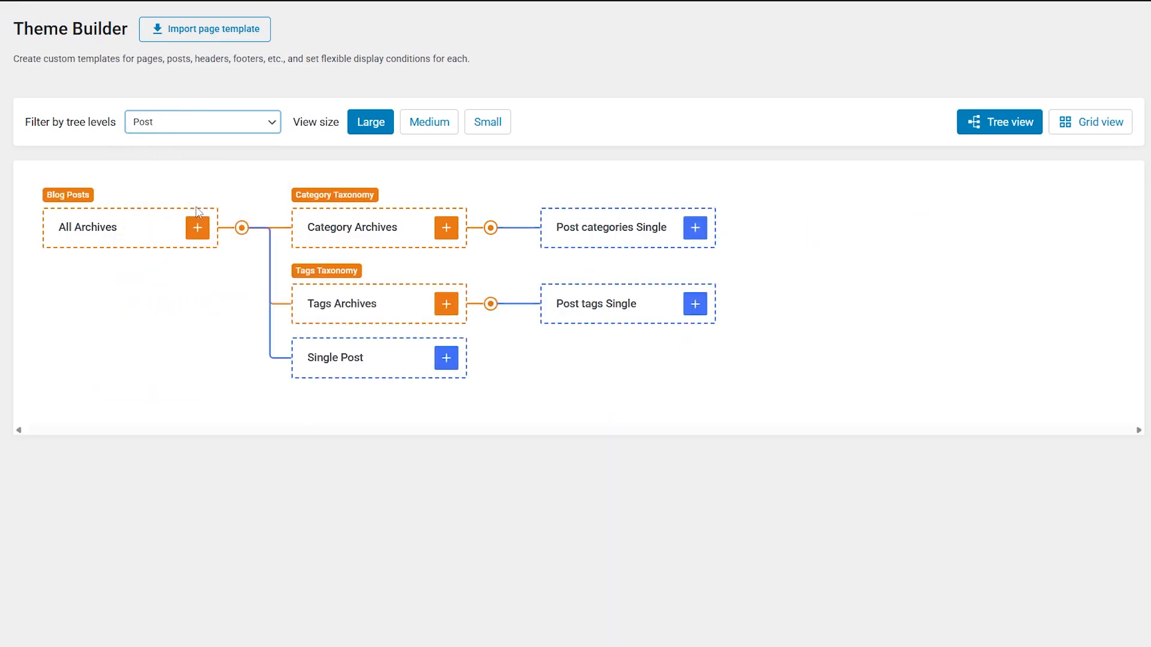
pyautogui.click(202, 122)
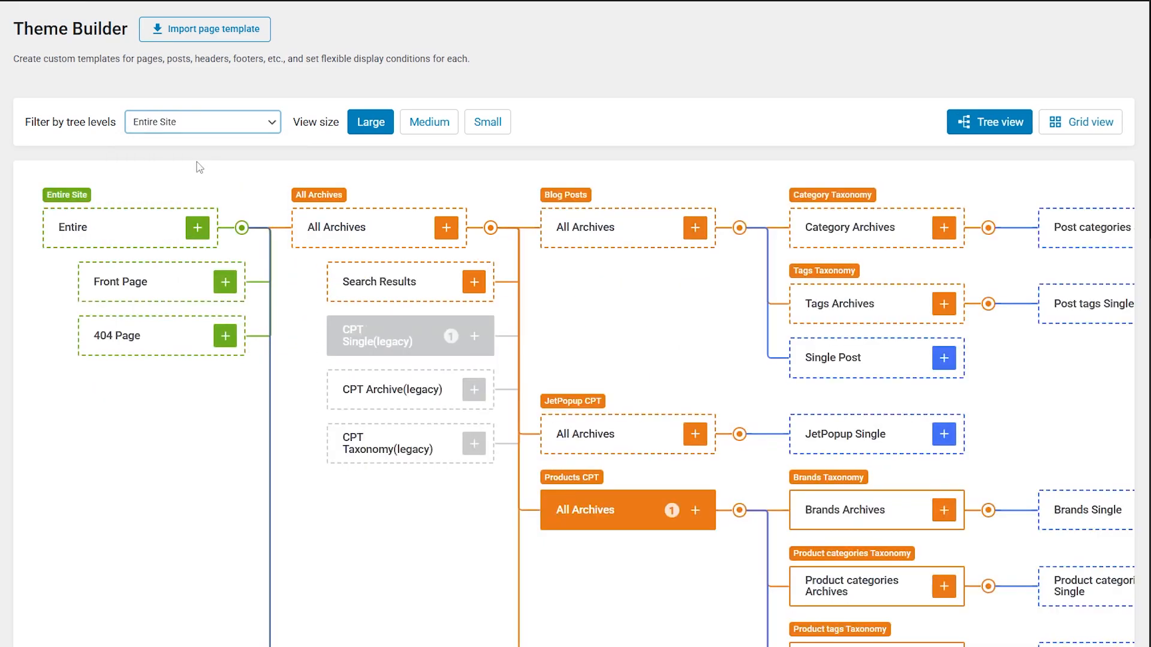
pyautogui.moveTo(323, 128)
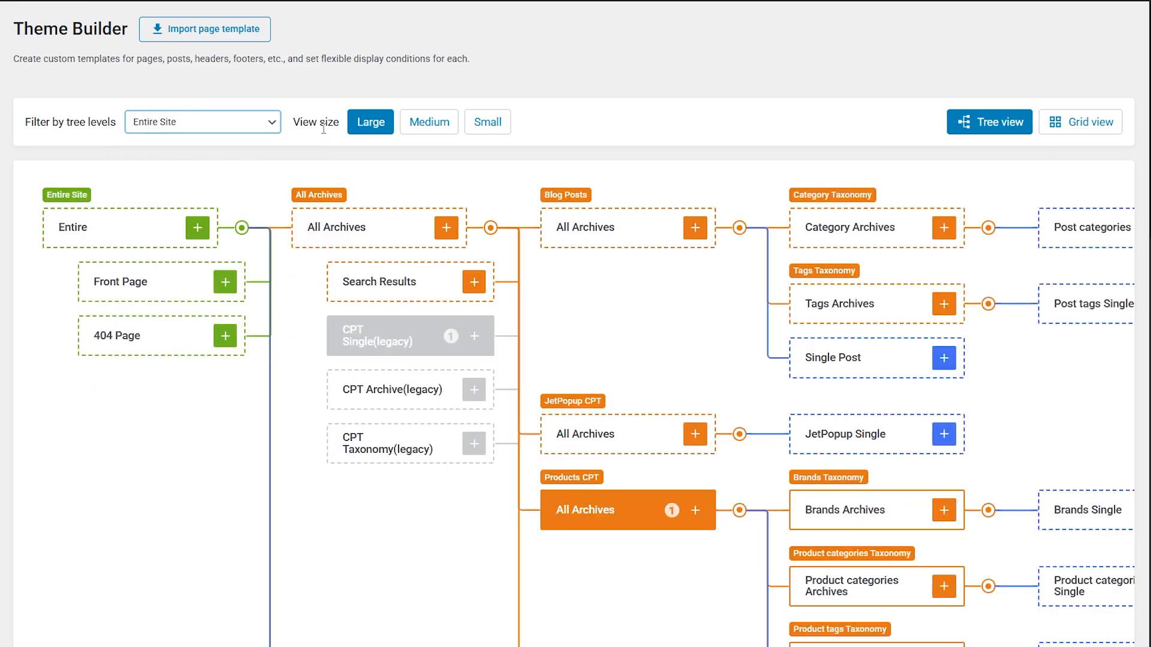
pyautogui.moveTo(429, 121)
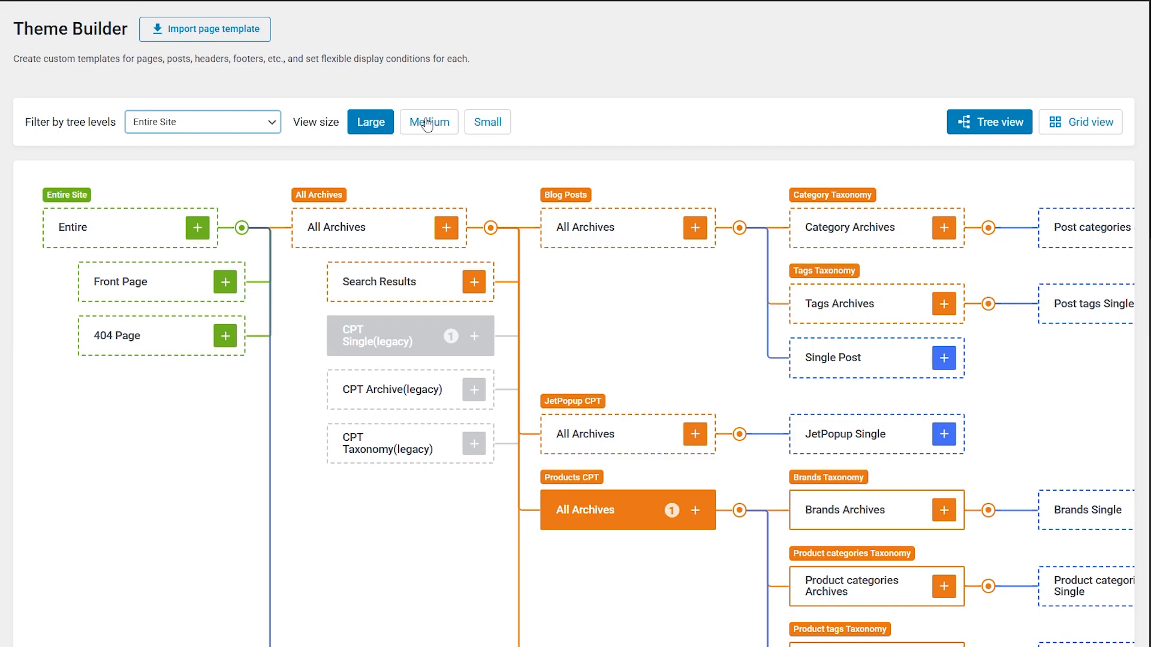
# Step: Resize the tree nodes to medium, then to small
pyautogui.click(428, 122)
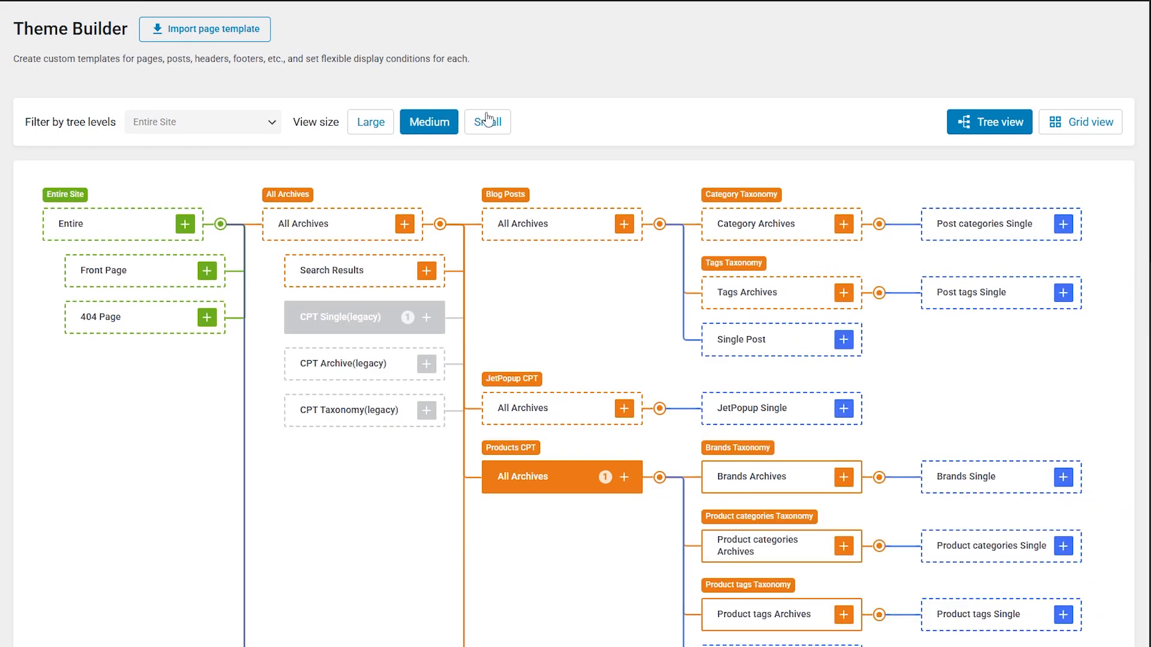
pyautogui.click(487, 121)
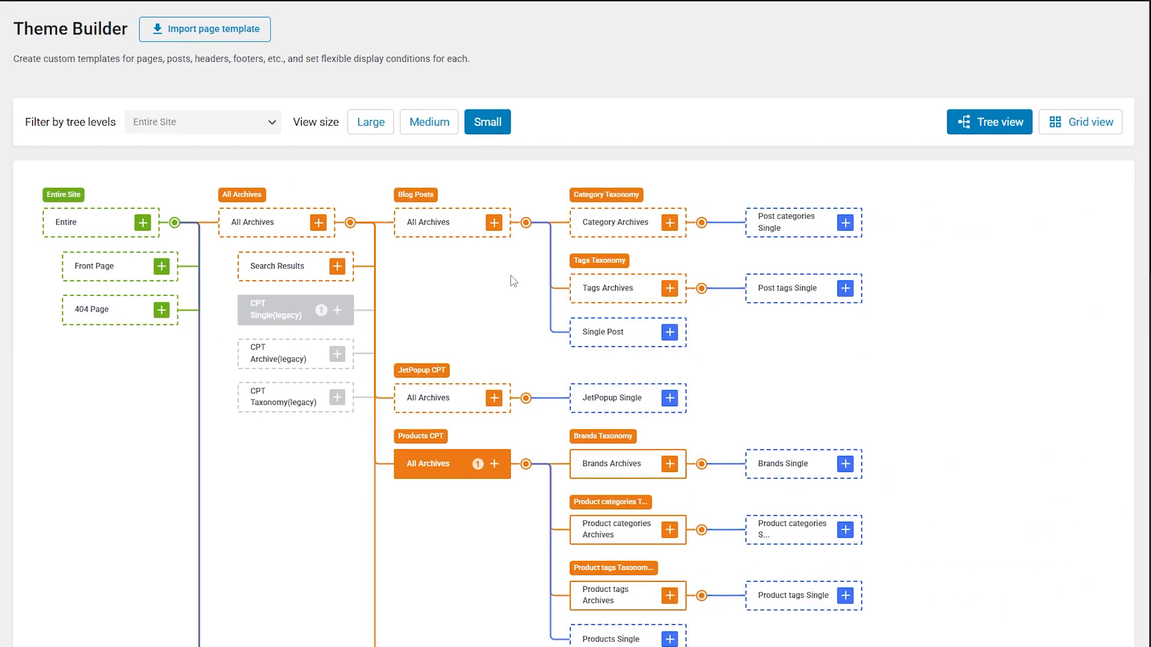
pyautogui.scroll(-3)
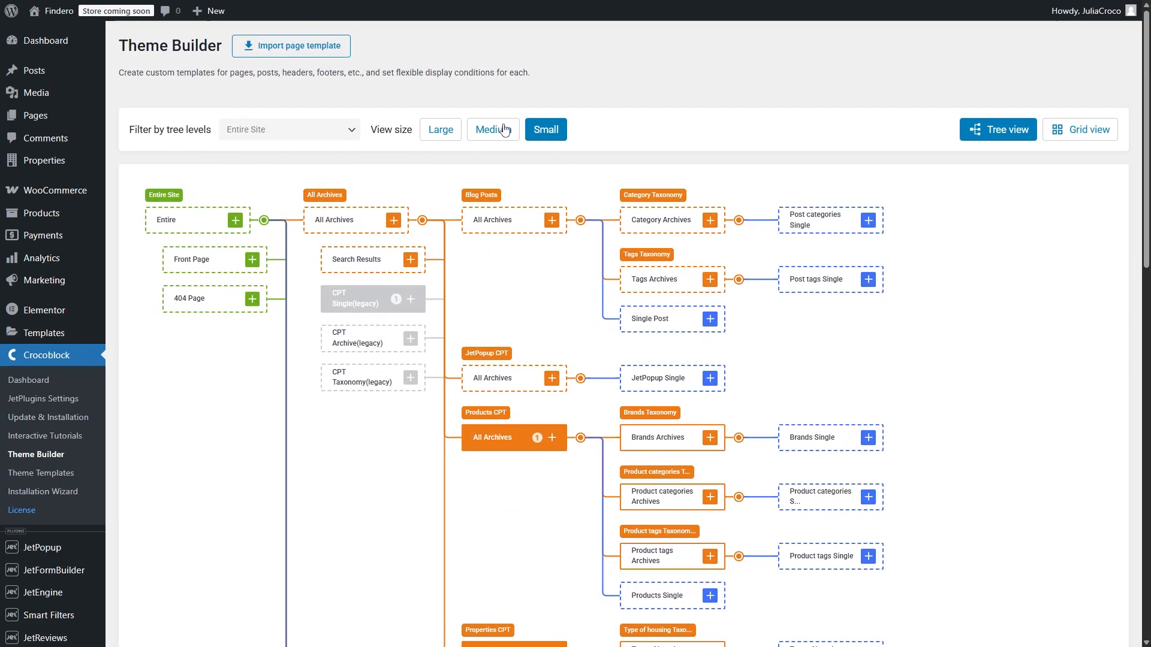
# Step: Set the tree to medium size and scroll down to the Properties branch with four taxonomies
pyautogui.click(493, 129)
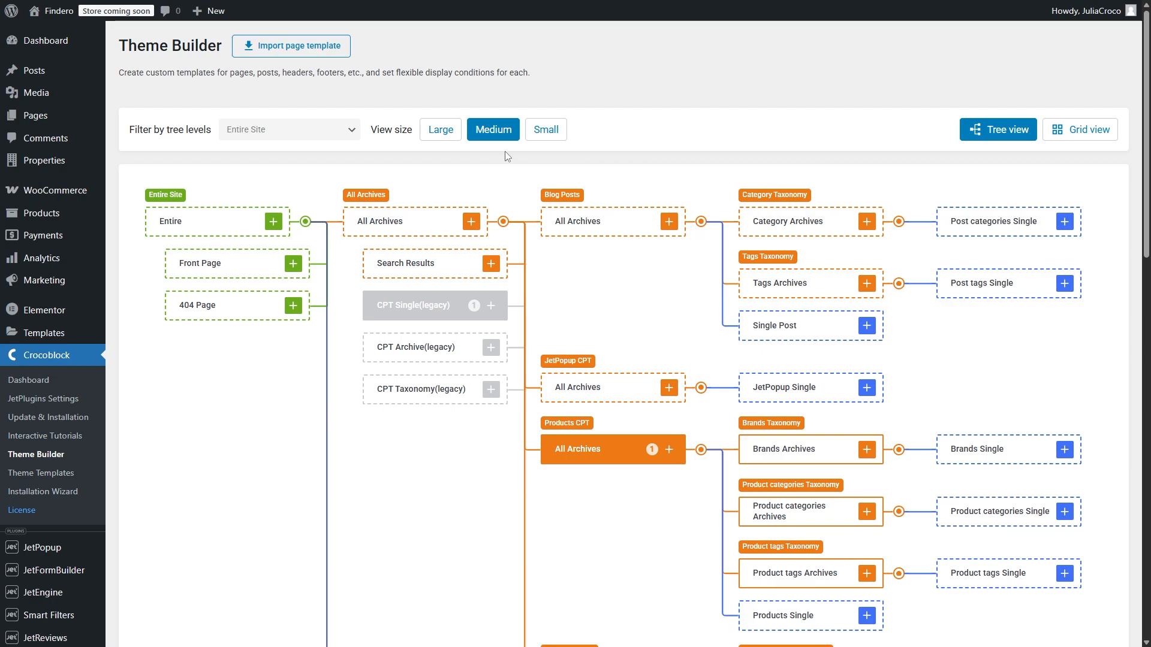
pyautogui.moveTo(490, 198)
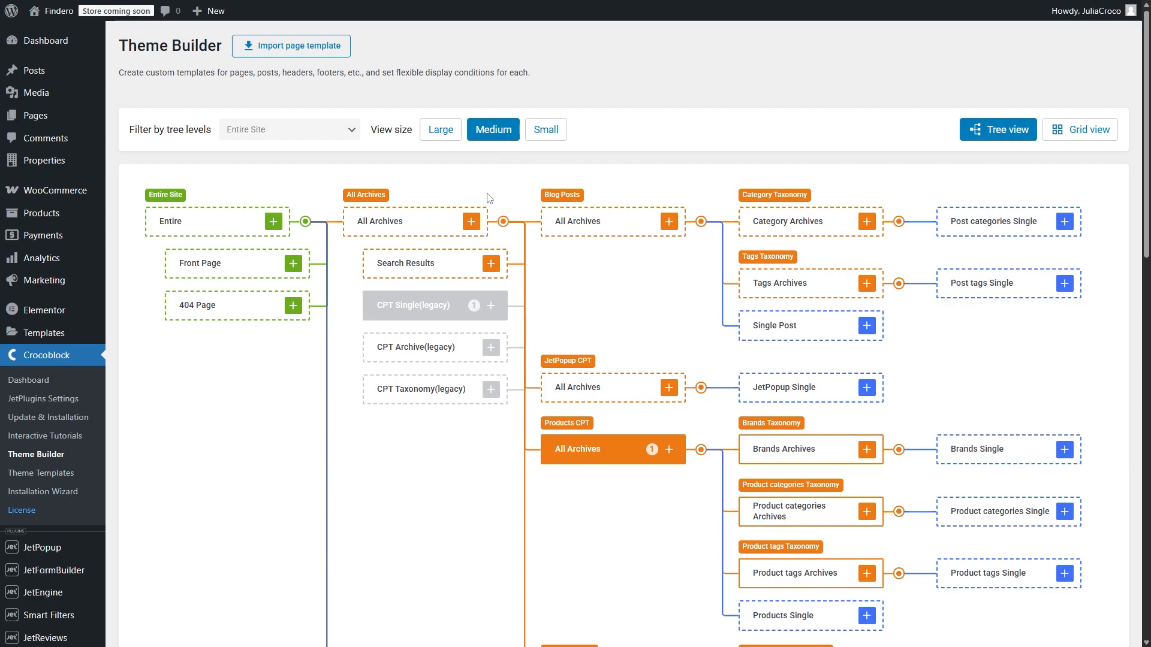
pyautogui.moveTo(490, 264)
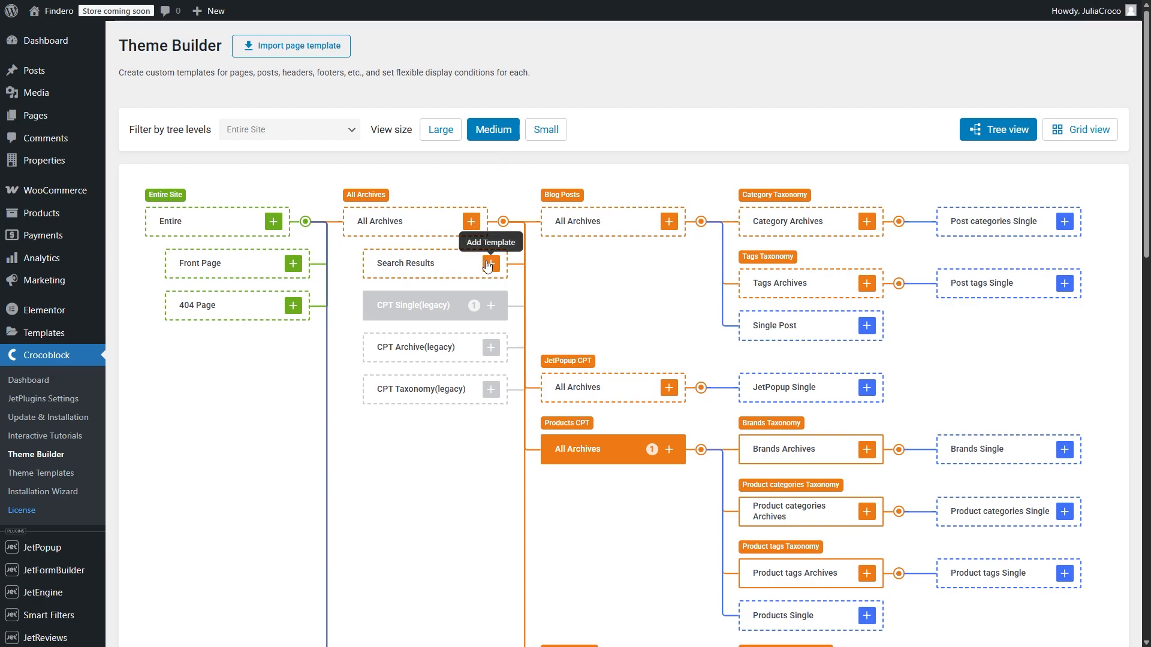
pyautogui.moveTo(696, 270)
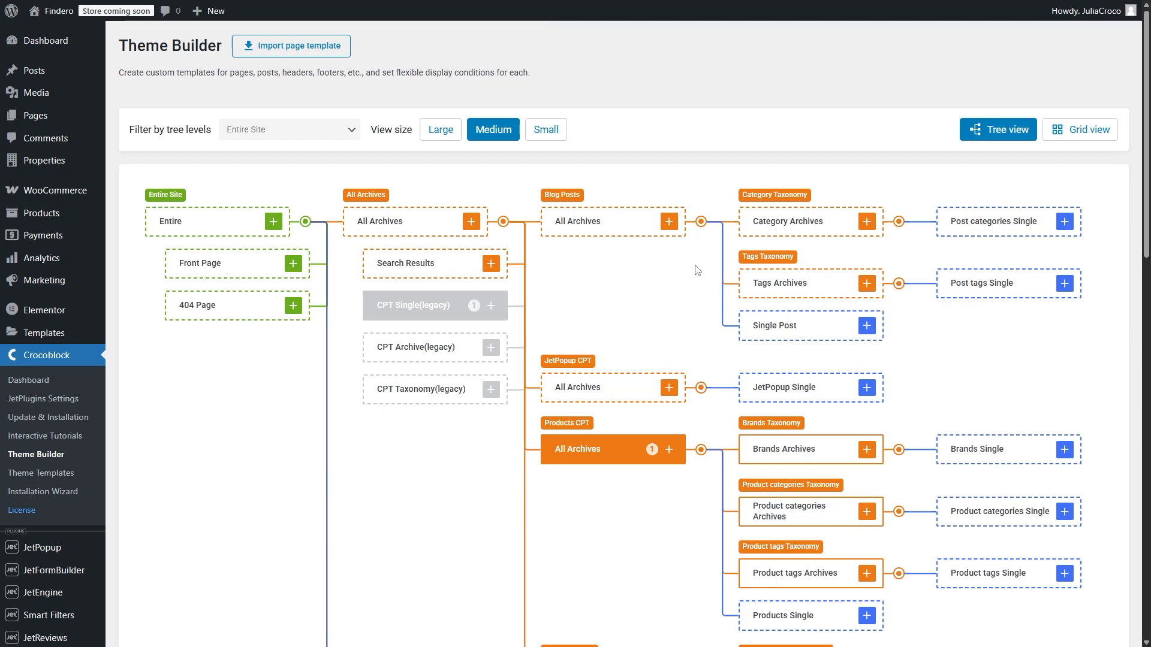
pyautogui.scroll(-3)
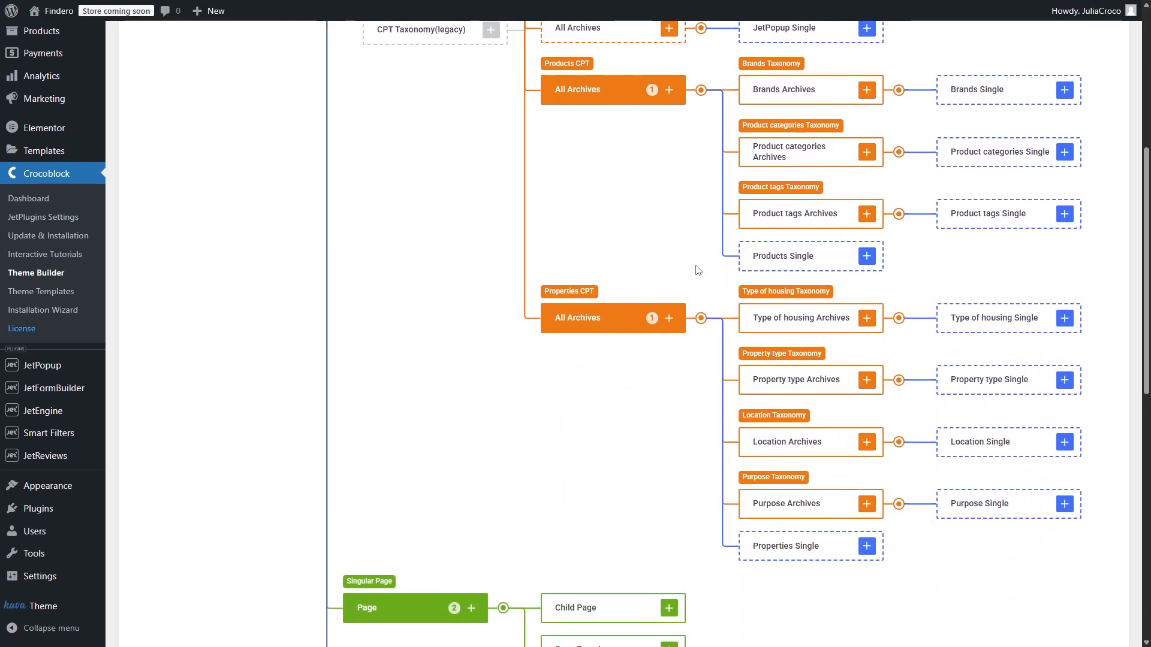
pyautogui.moveTo(688, 280)
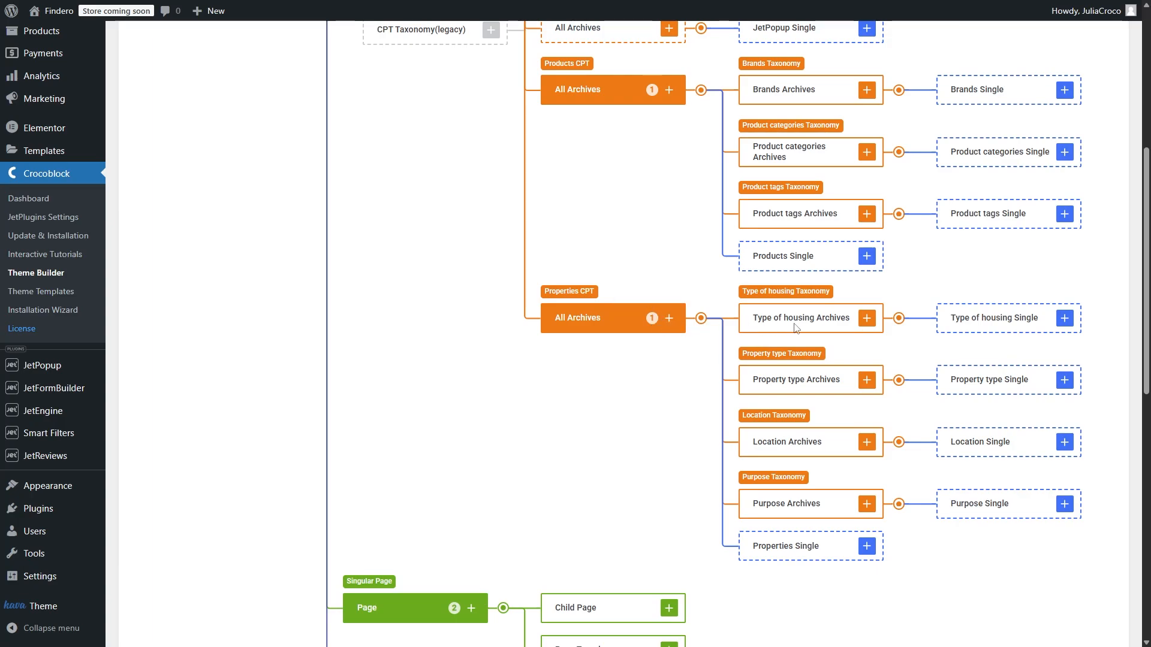
pyautogui.moveTo(866, 317)
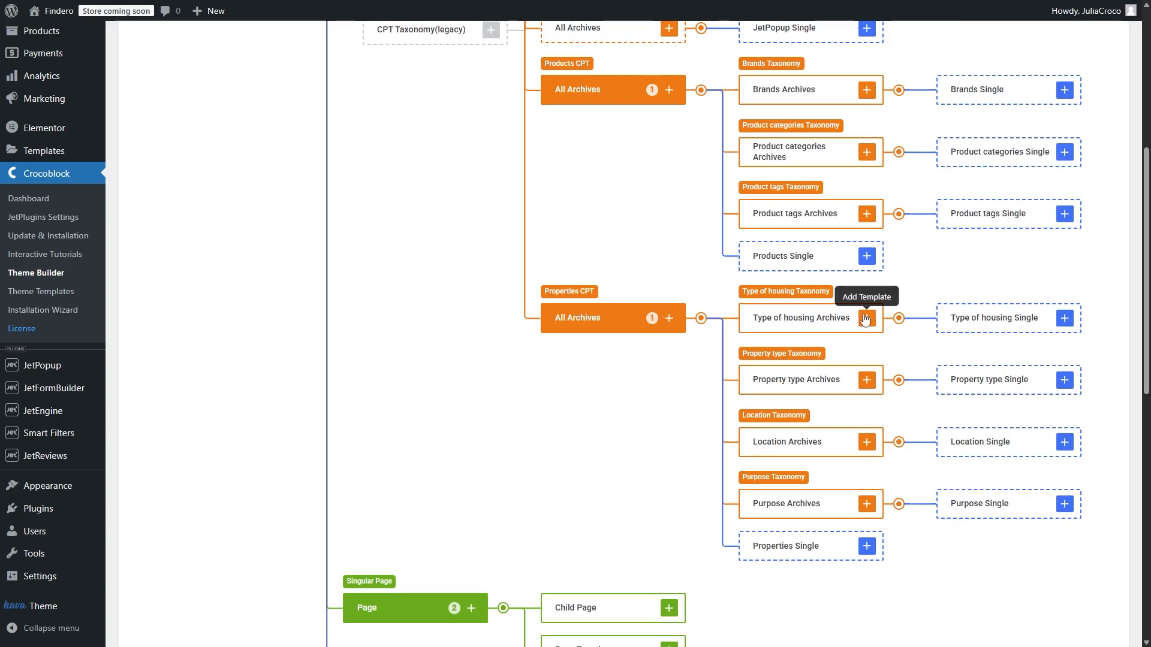
pyautogui.scroll(-3)
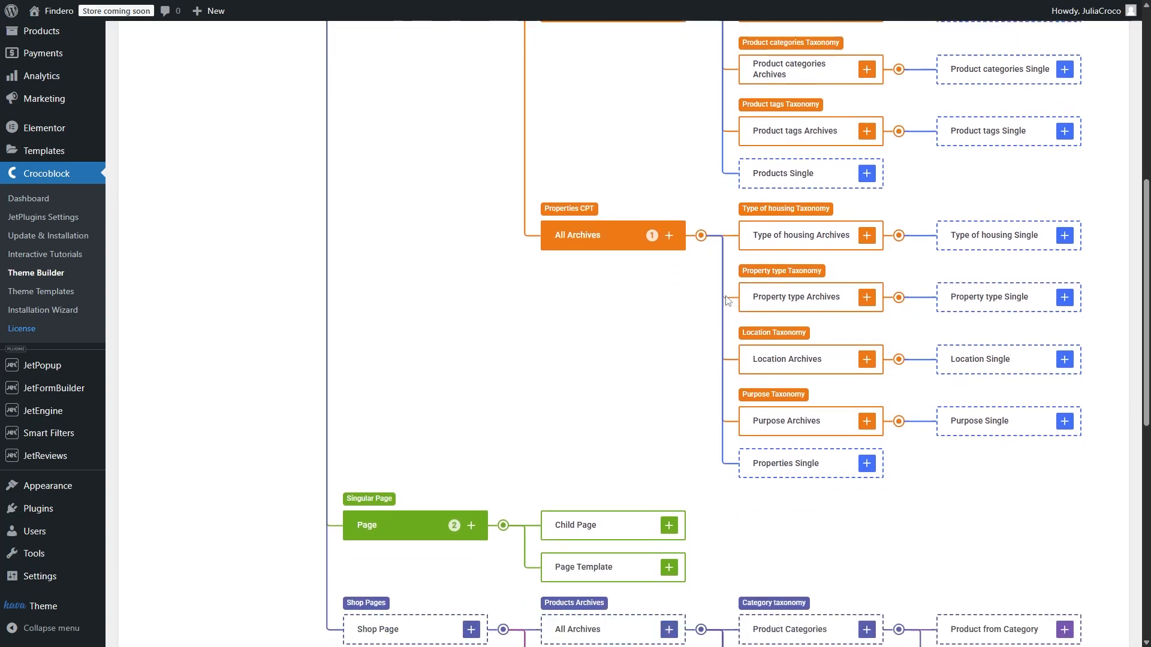
pyautogui.scroll(-3)
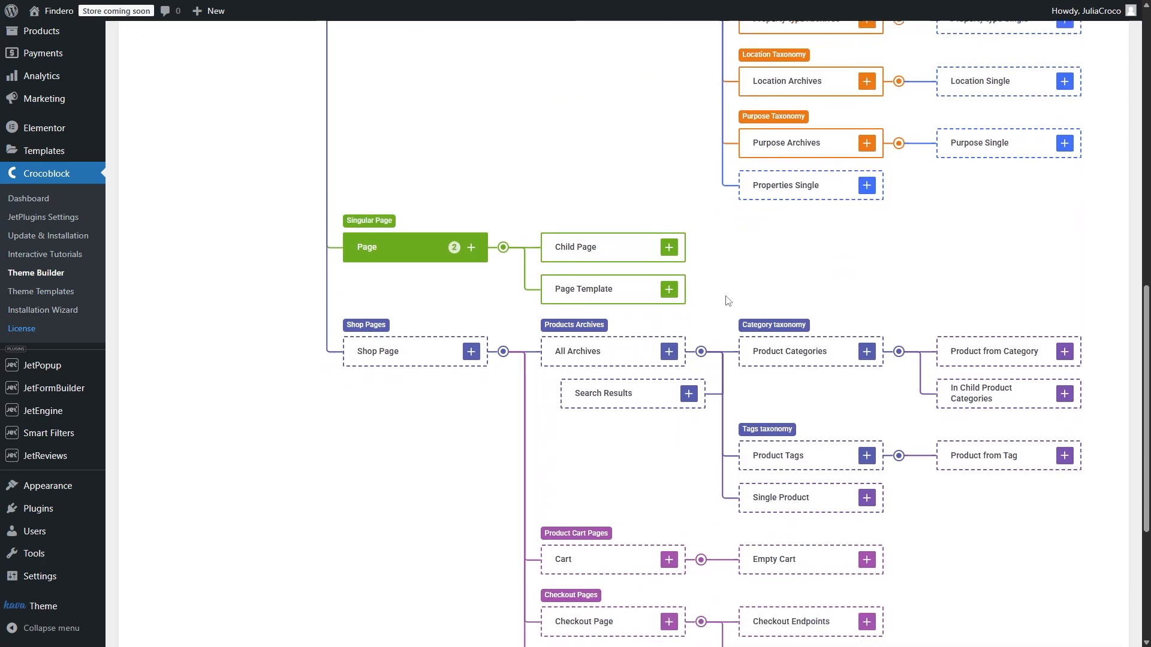
pyautogui.scroll(-3)
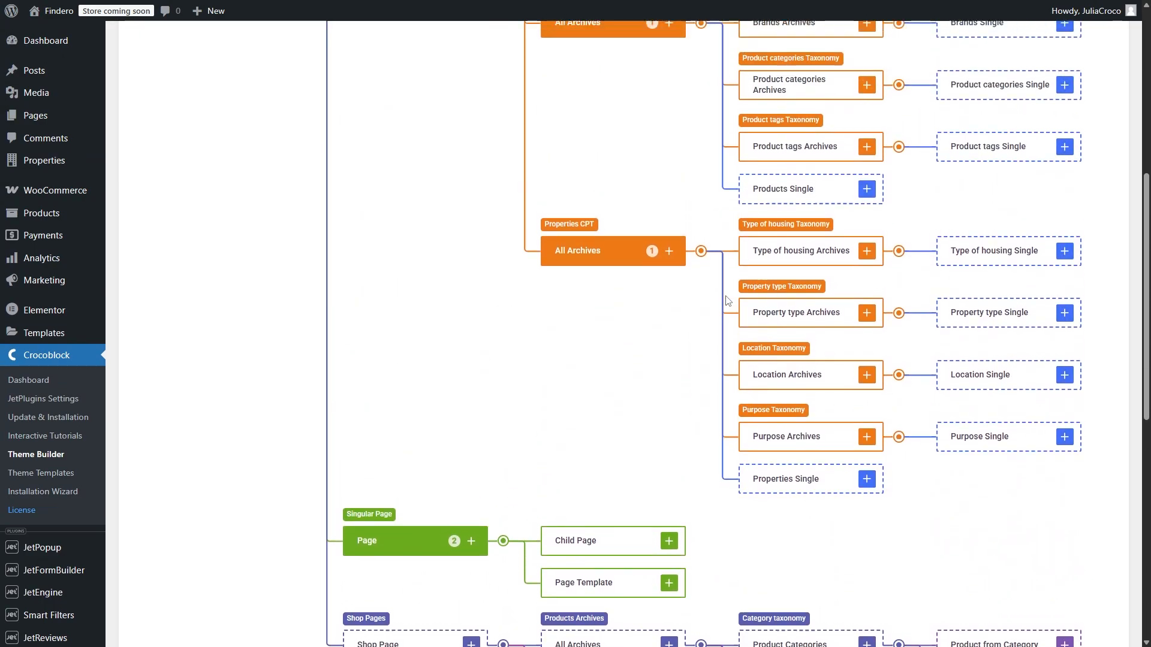
pyautogui.scroll(-3)
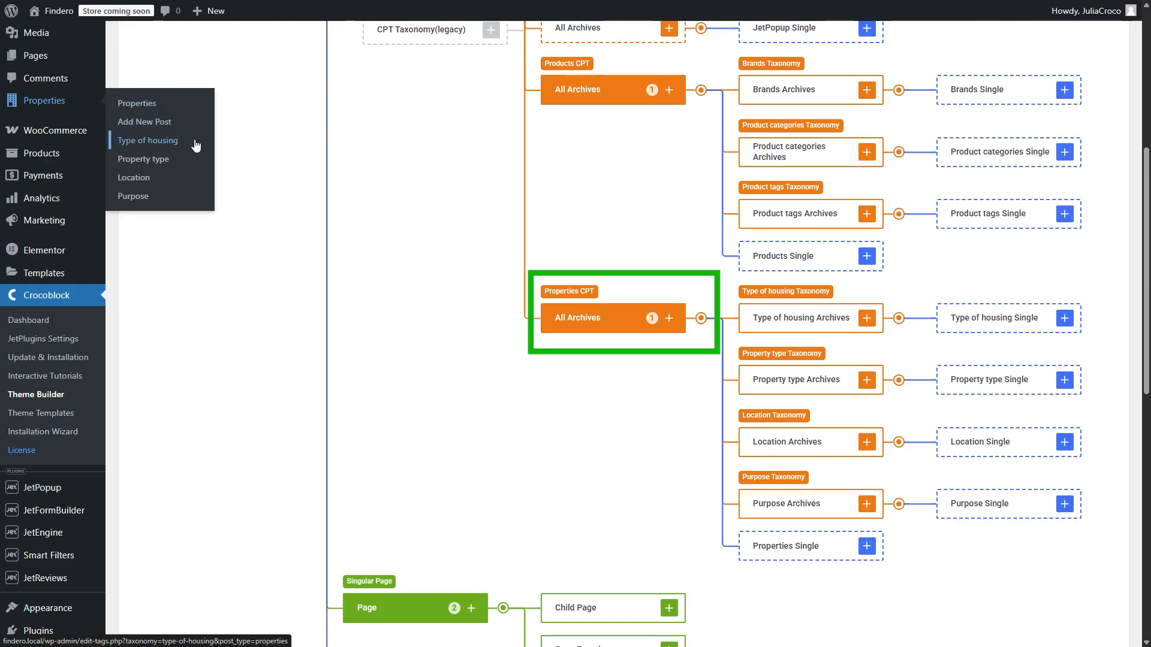
pyautogui.moveTo(134, 177)
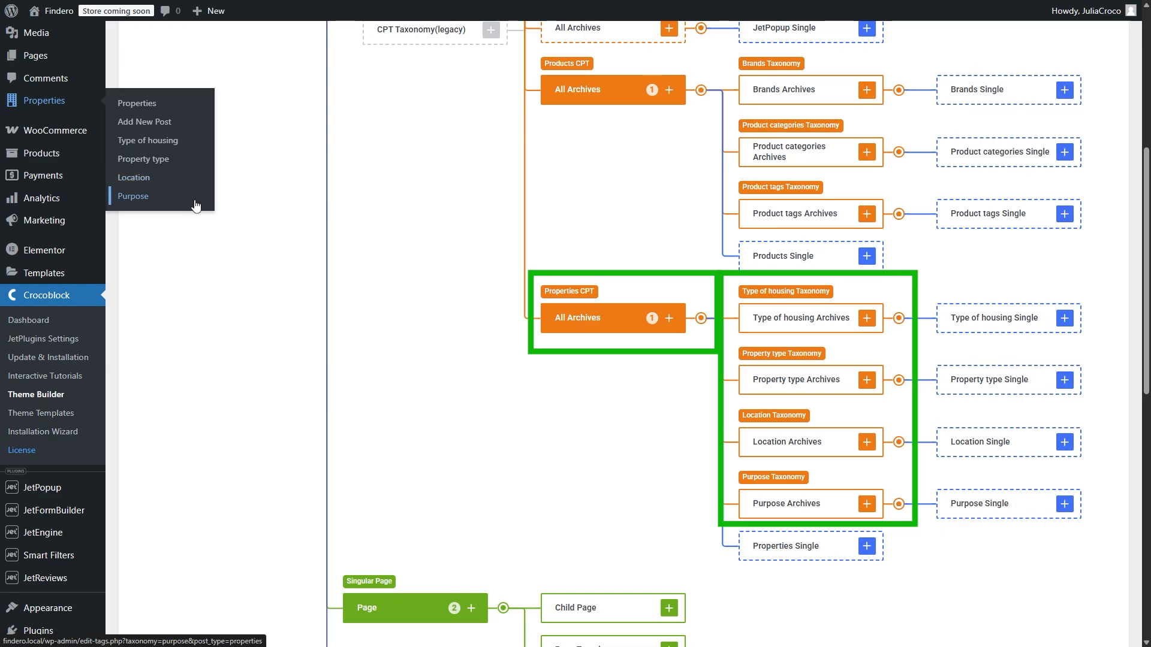
pyautogui.moveTo(216, 251)
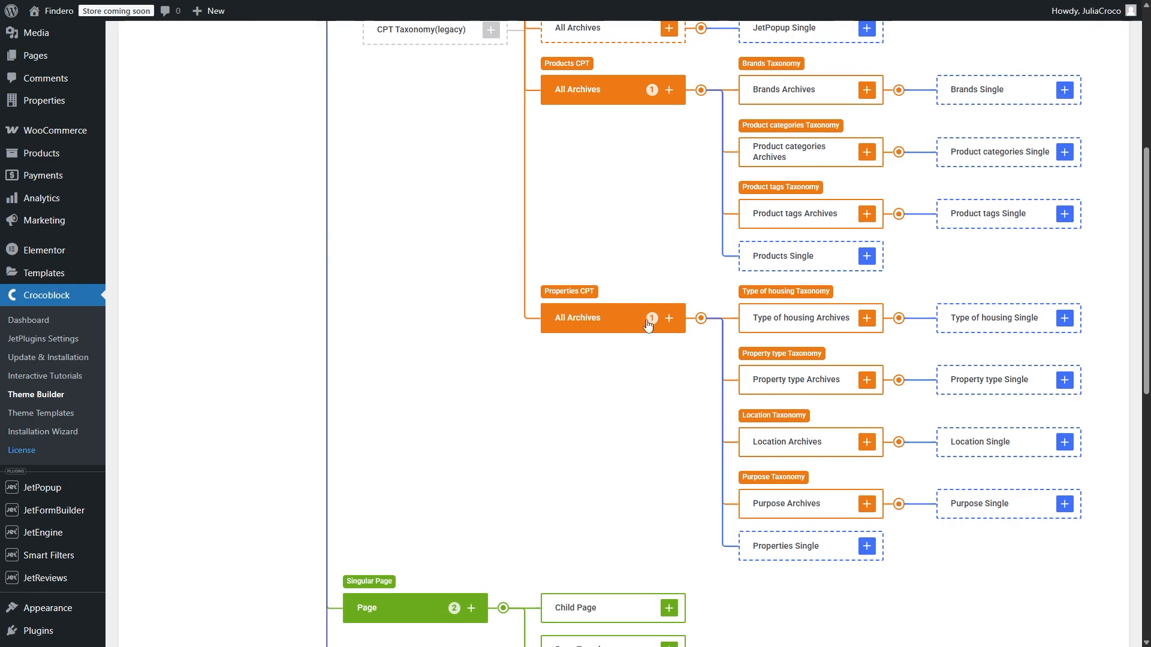
pyautogui.moveTo(651, 318)
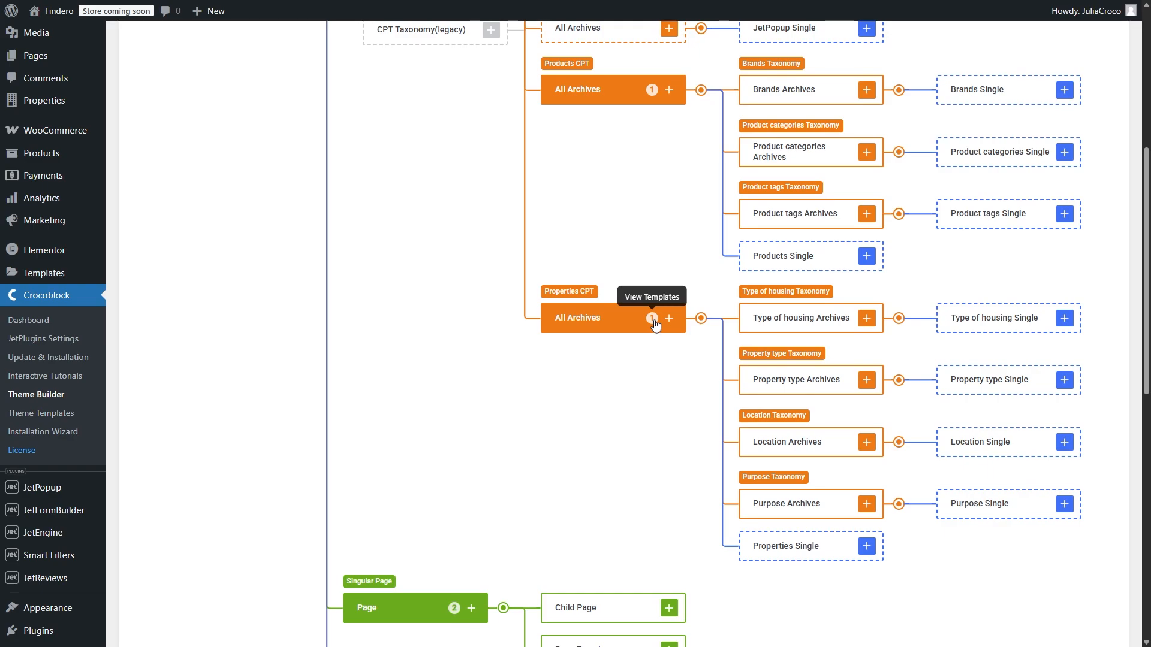
# Step: Create page template #3096 on the Entire Site node and return to the full tree
pyautogui.scroll(-3)
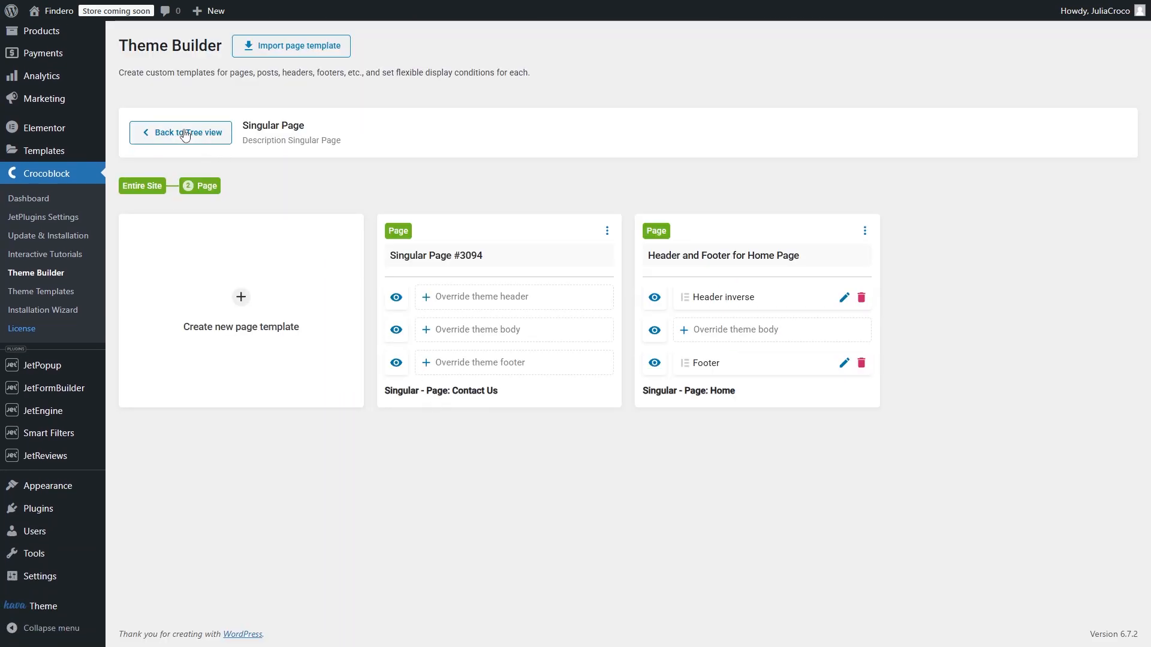
pyautogui.click(180, 133)
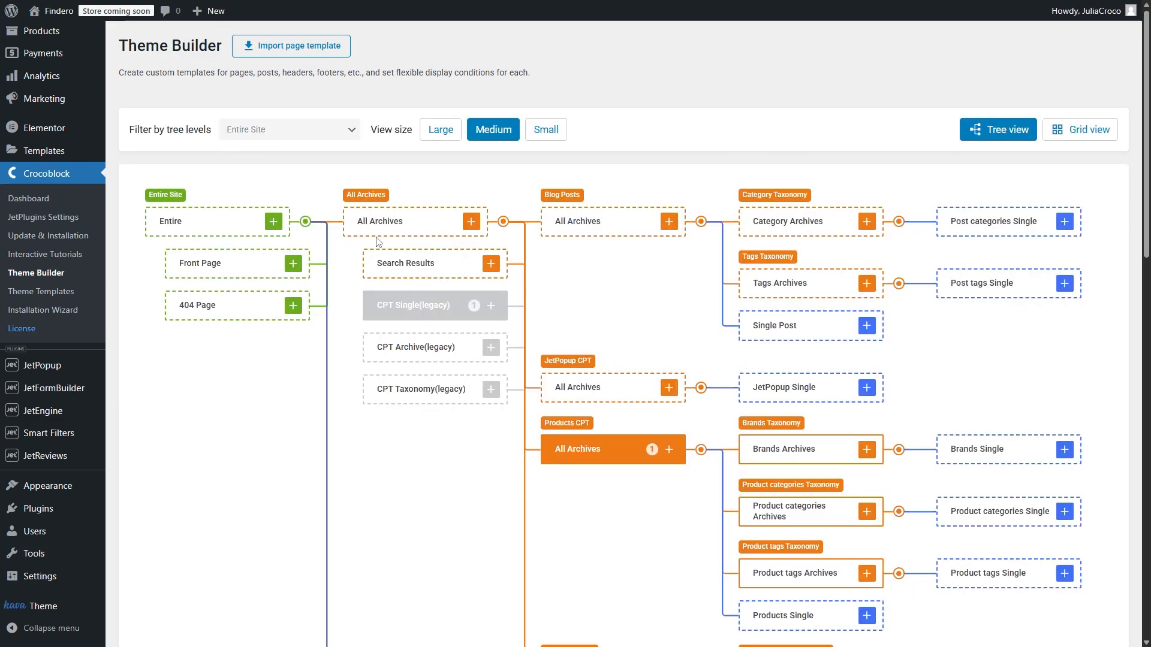
pyautogui.moveTo(172, 271)
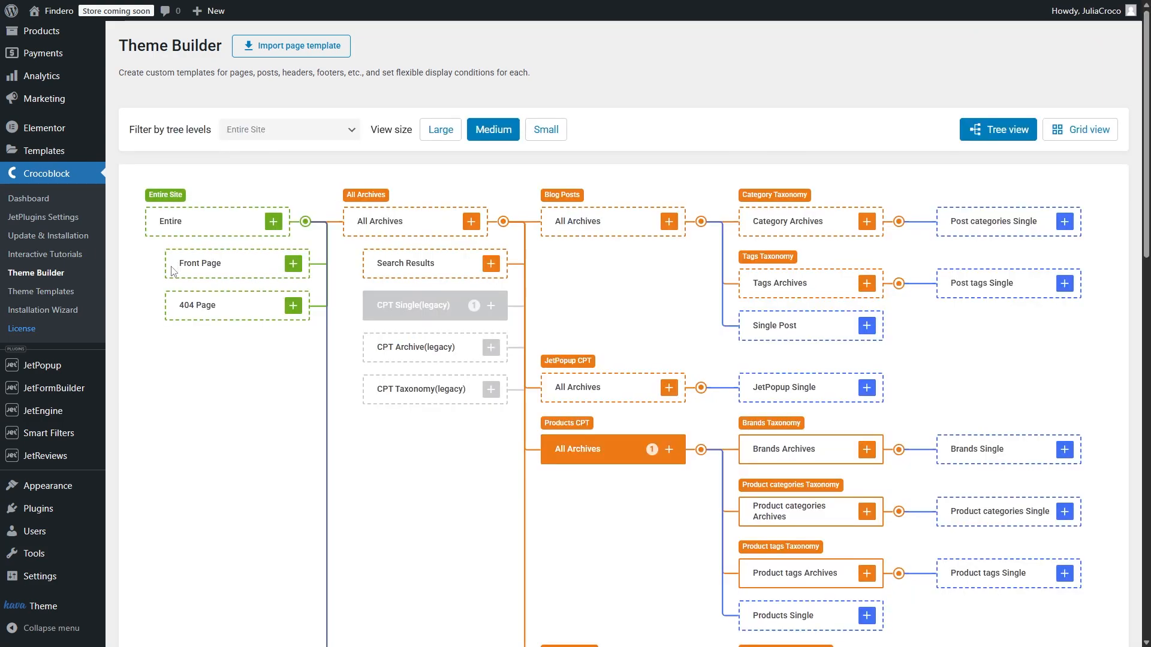
pyautogui.click(274, 221)
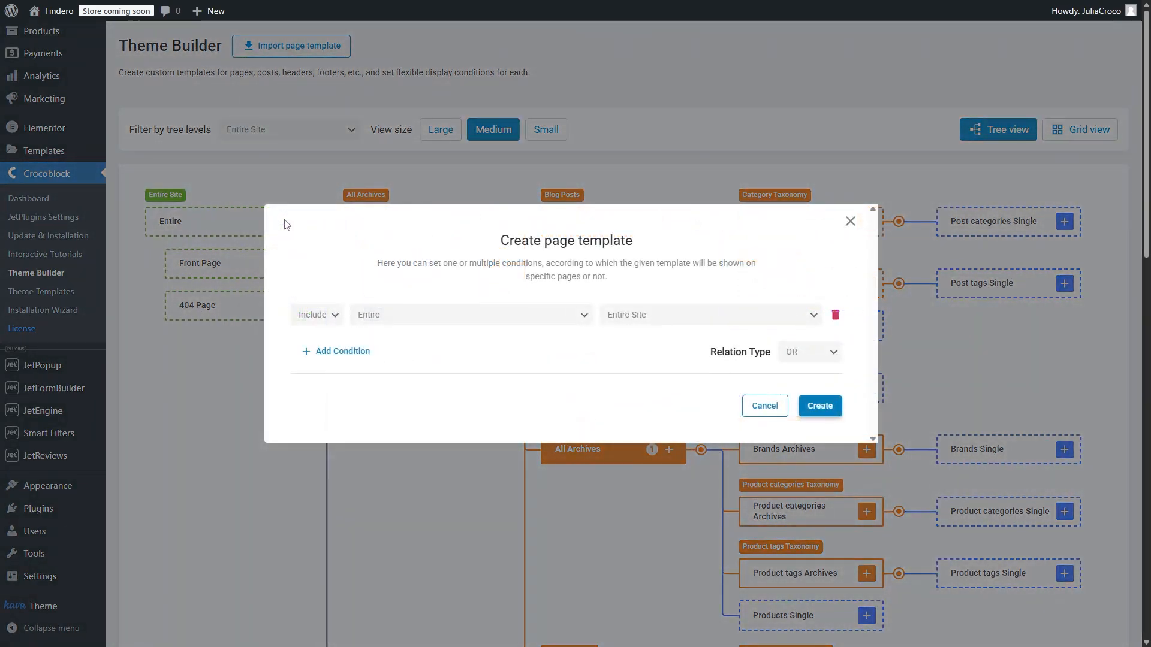
pyautogui.click(819, 406)
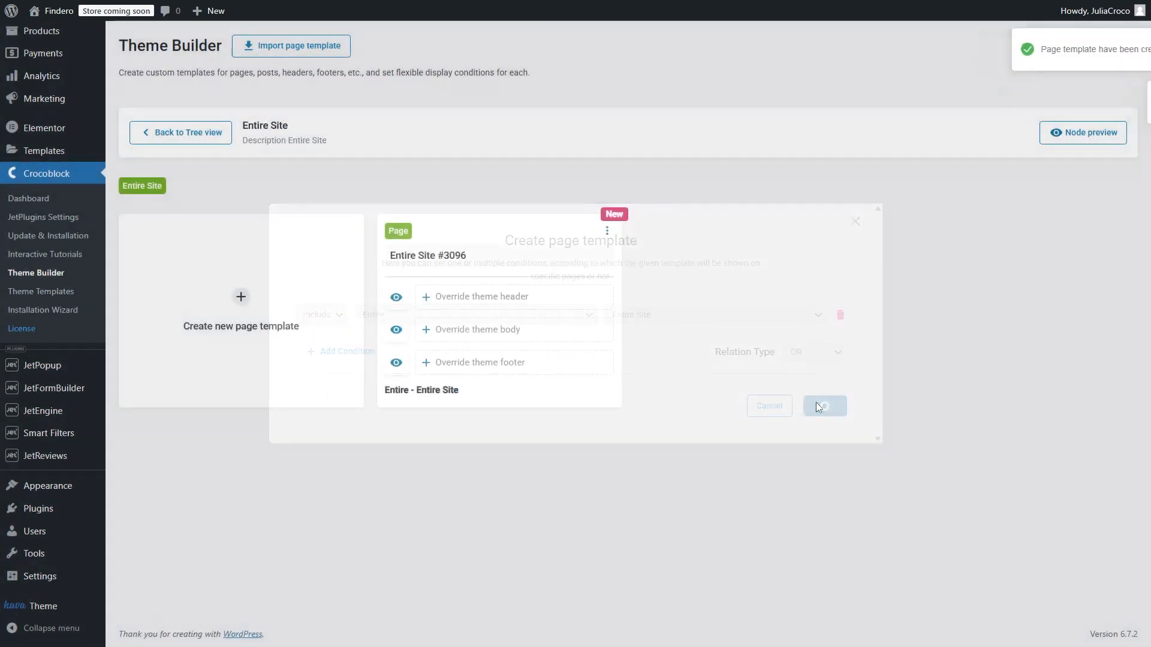
pyautogui.click(823, 406)
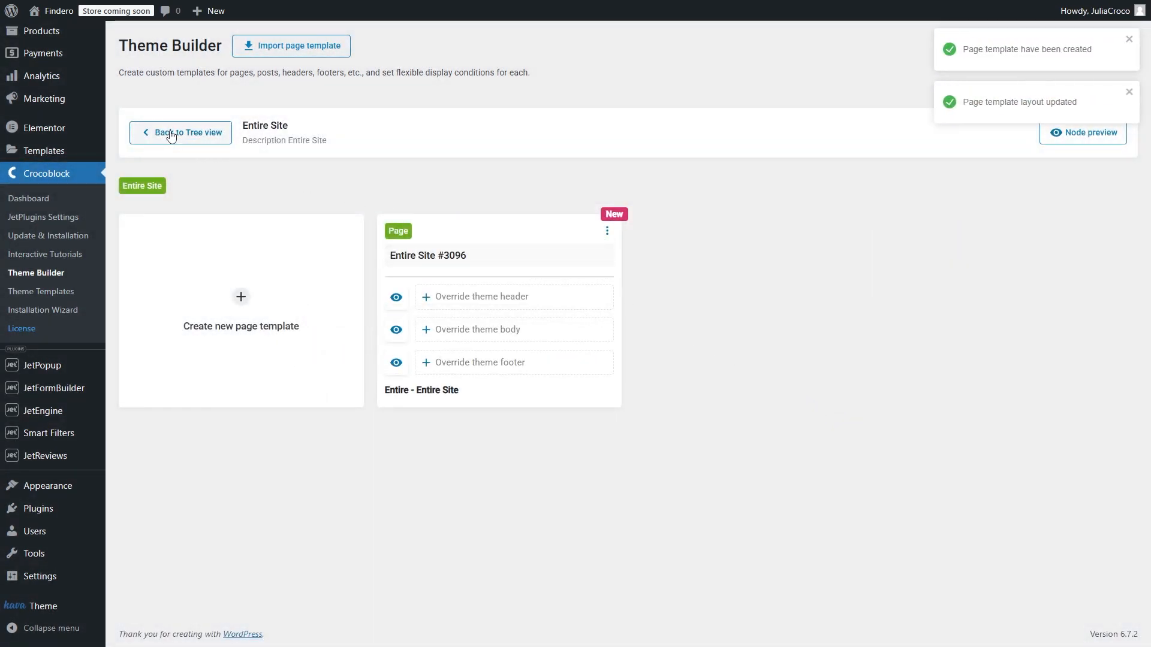
pyautogui.click(186, 133)
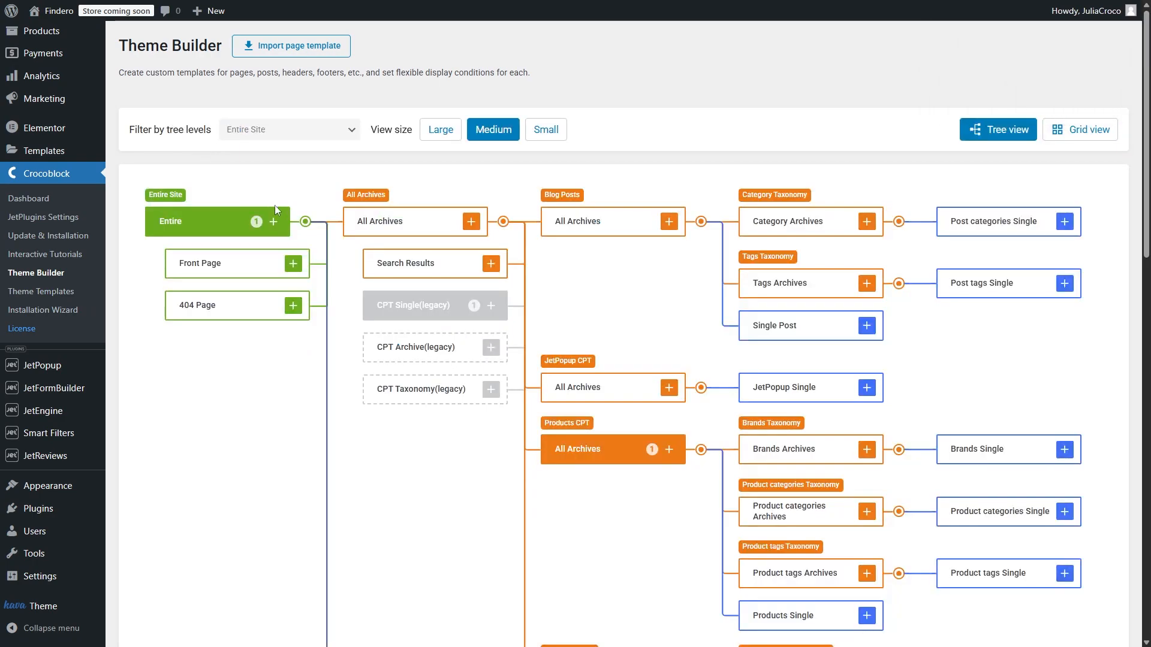
pyautogui.moveTo(374, 235)
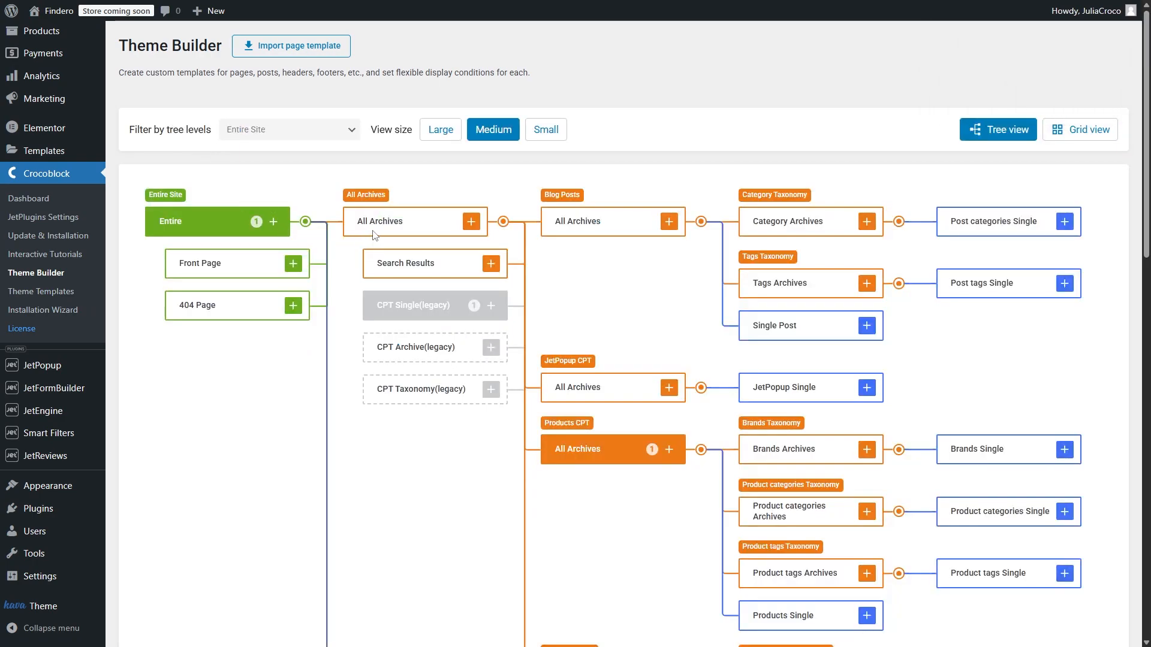
pyautogui.scroll(-3)
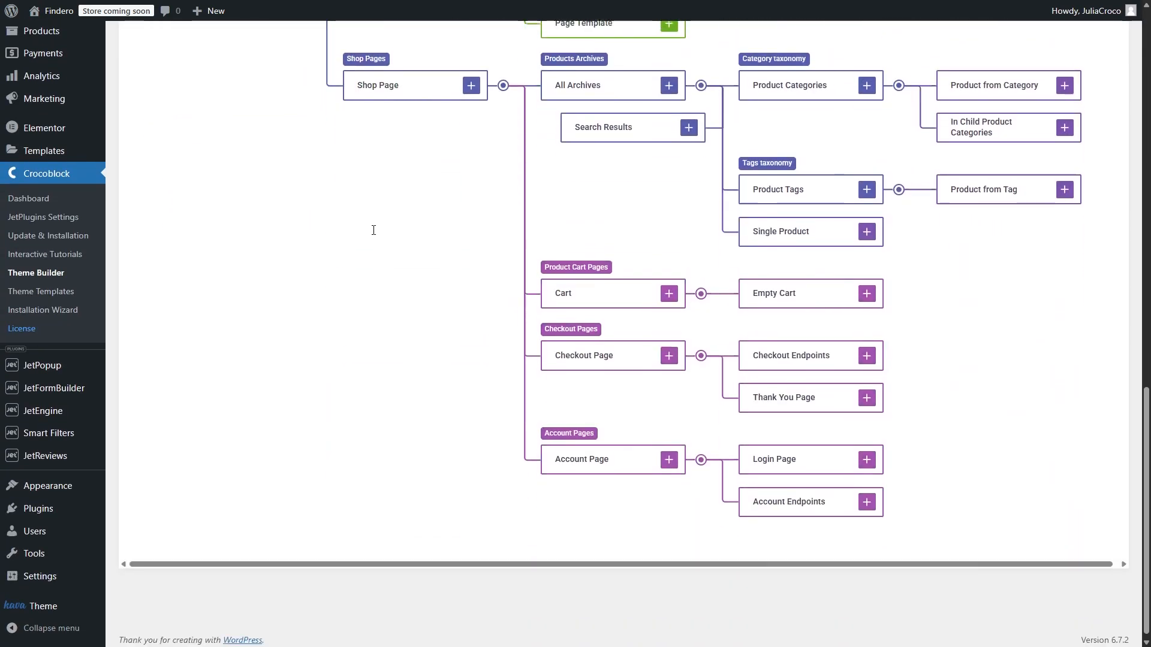
pyautogui.scroll(-3)
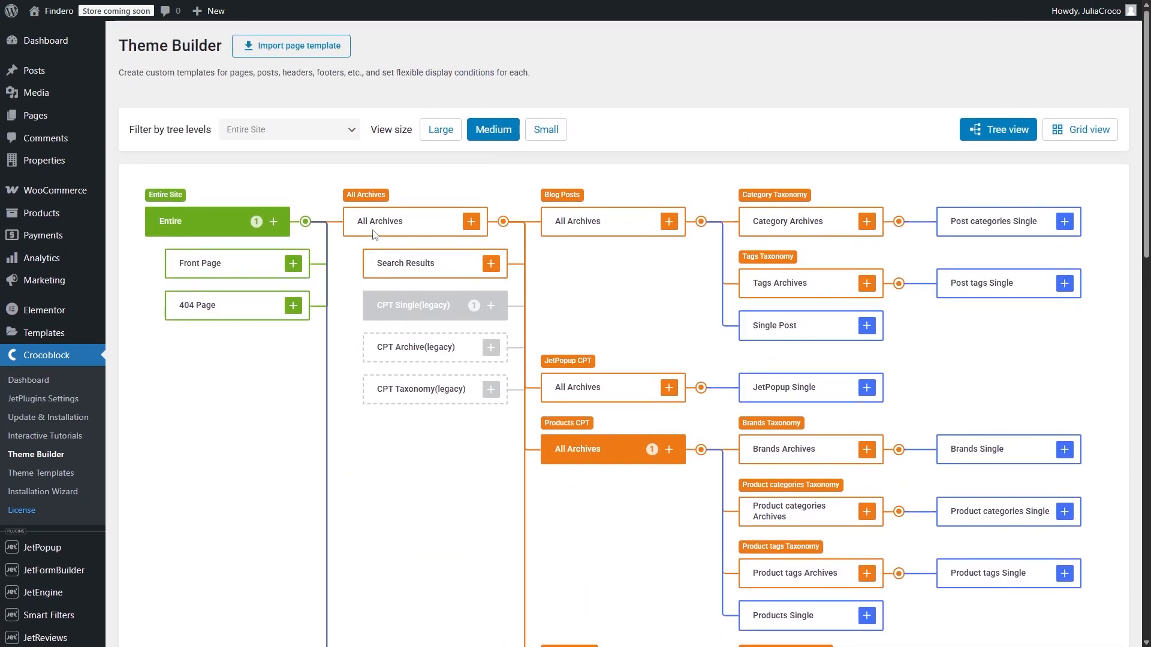
pyautogui.moveTo(490, 338)
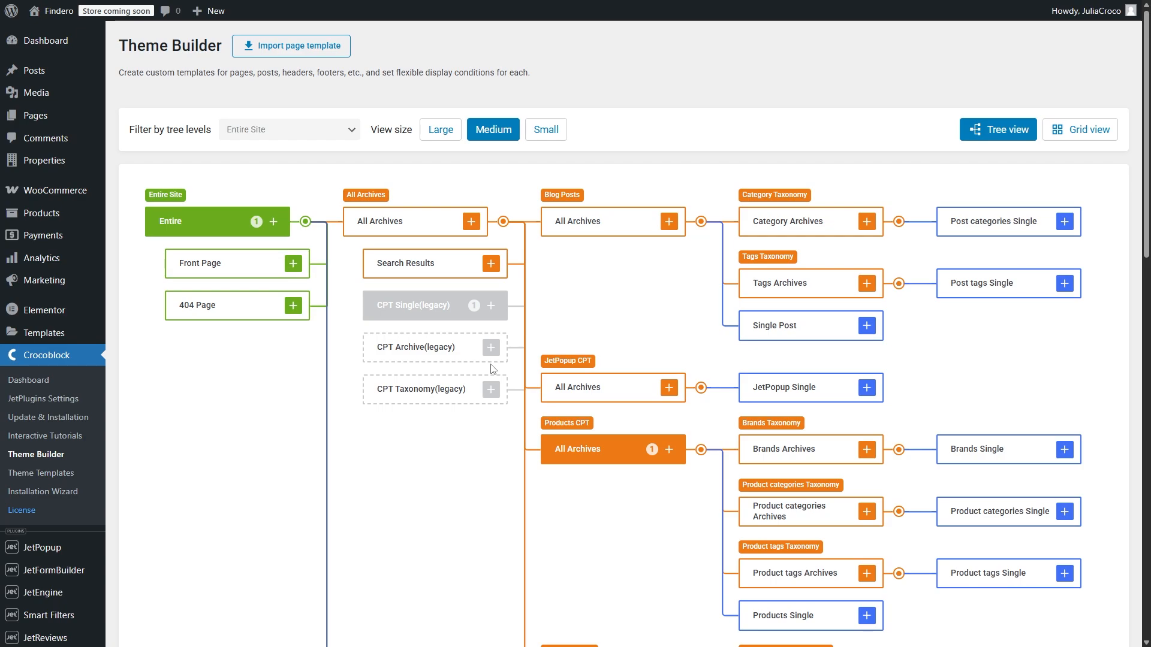
pyautogui.scroll(-3)
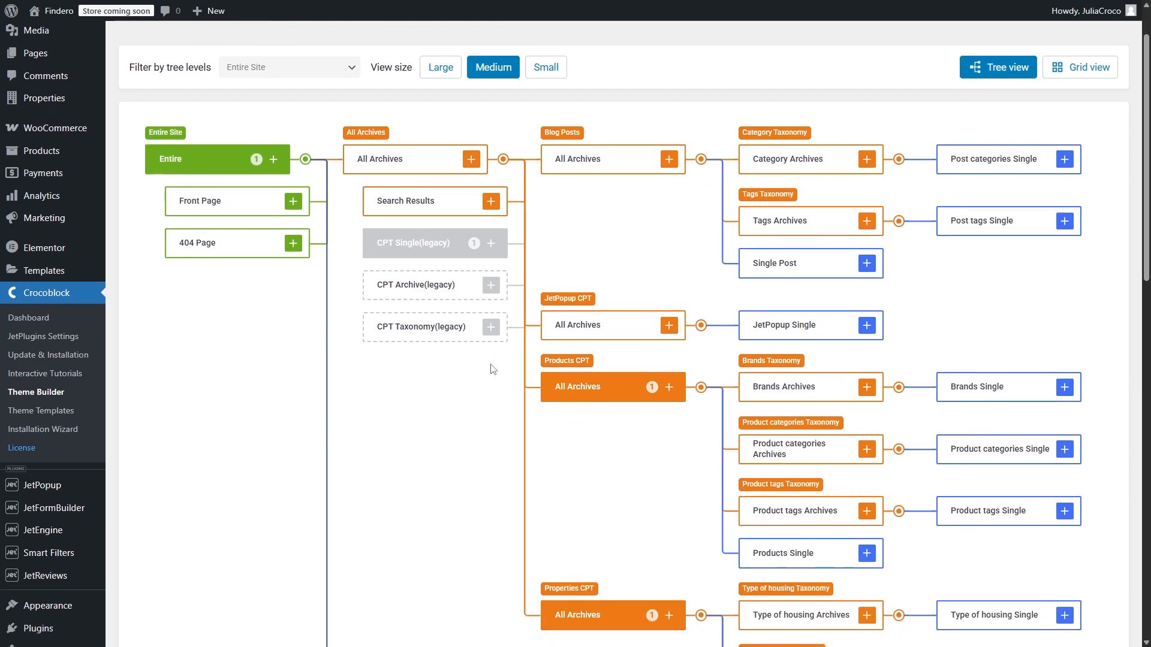
pyautogui.scroll(-3)
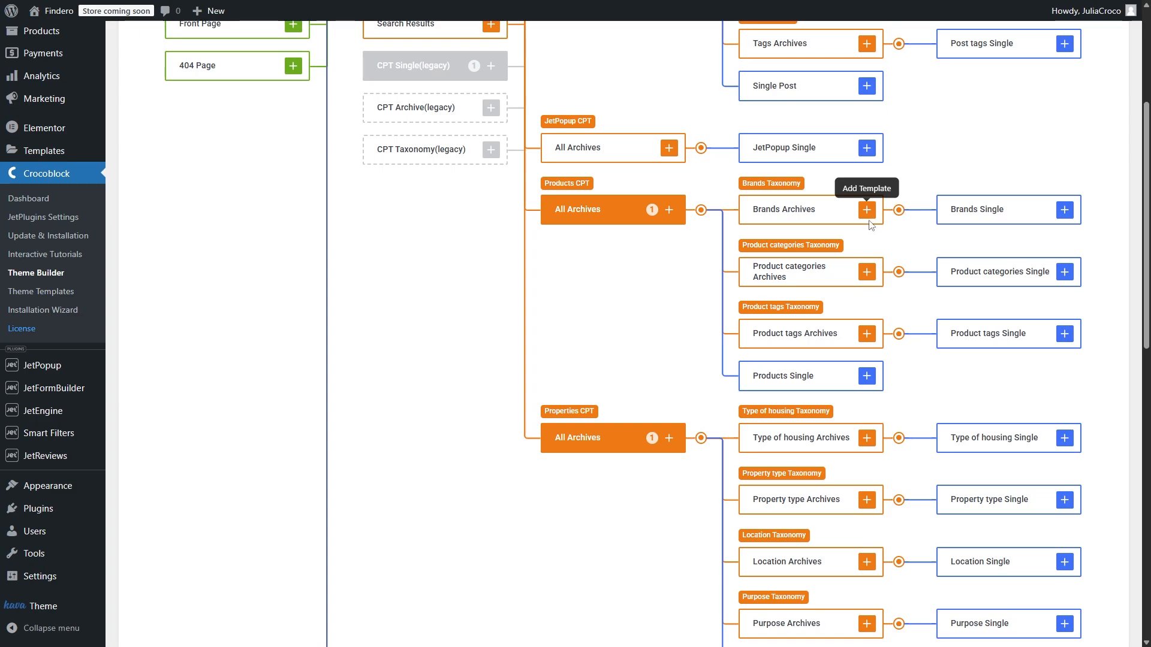
pyautogui.moveTo(866, 376)
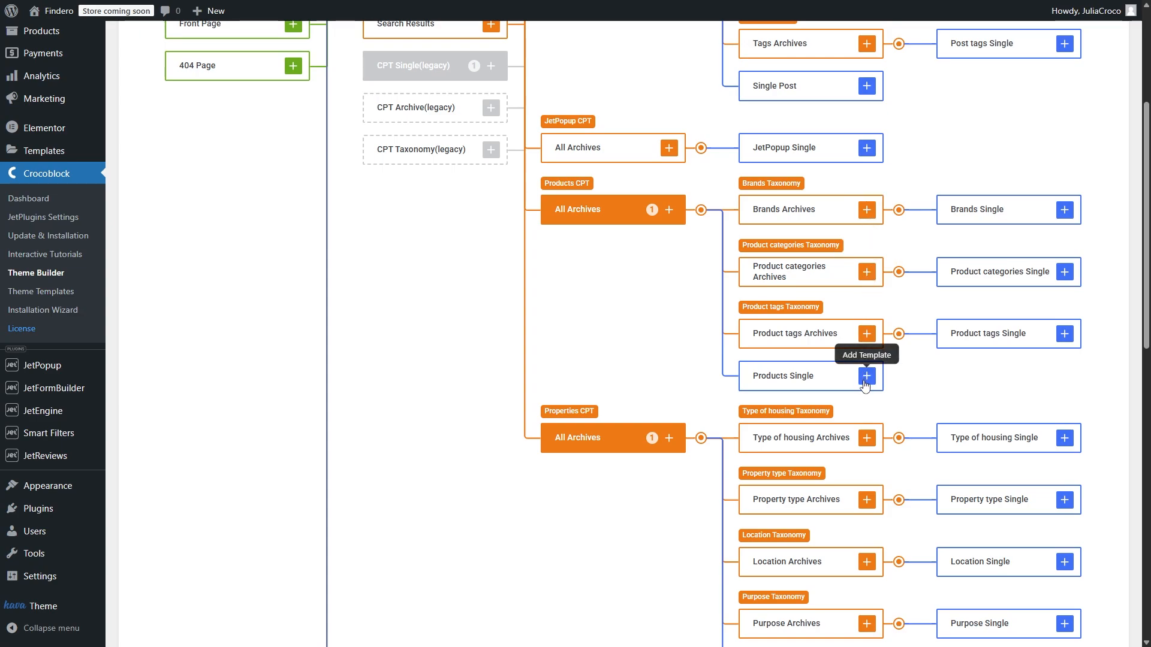
pyautogui.scroll(-3)
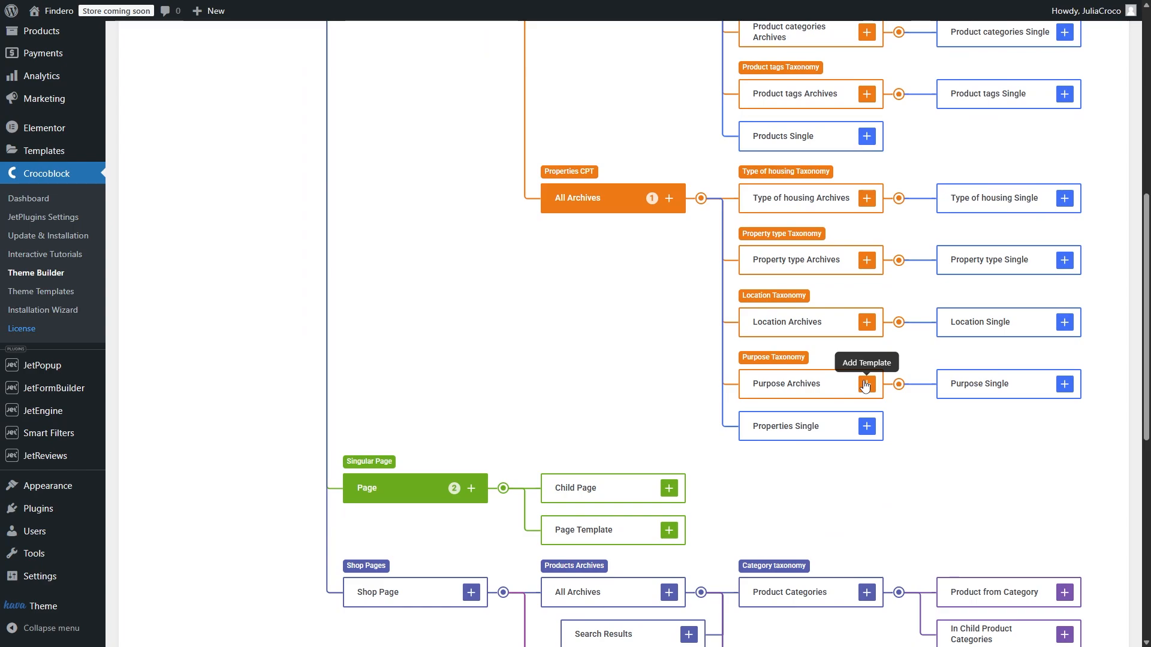
pyautogui.moveTo(866, 403)
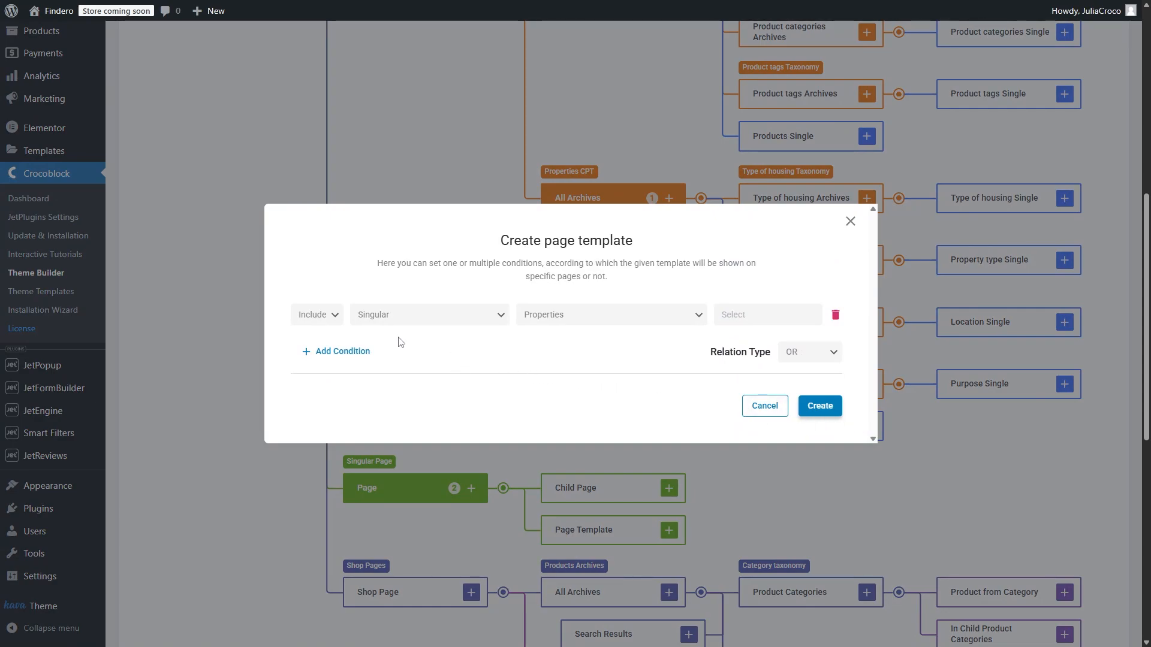
pyautogui.moveTo(394, 334)
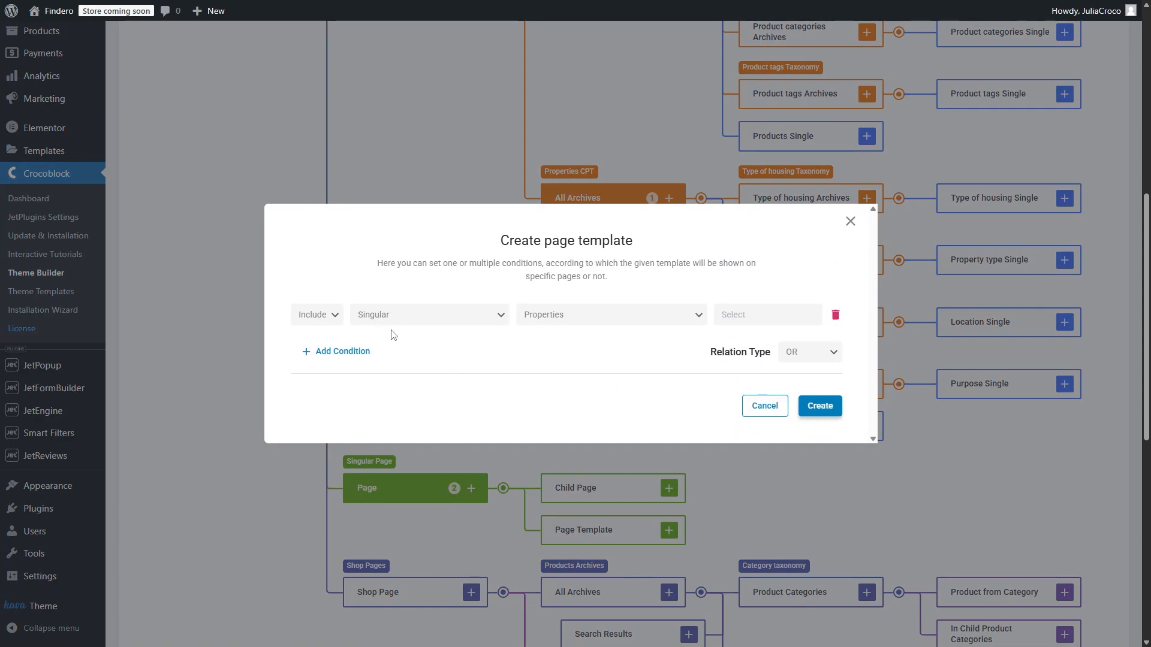
pyautogui.moveTo(565, 333)
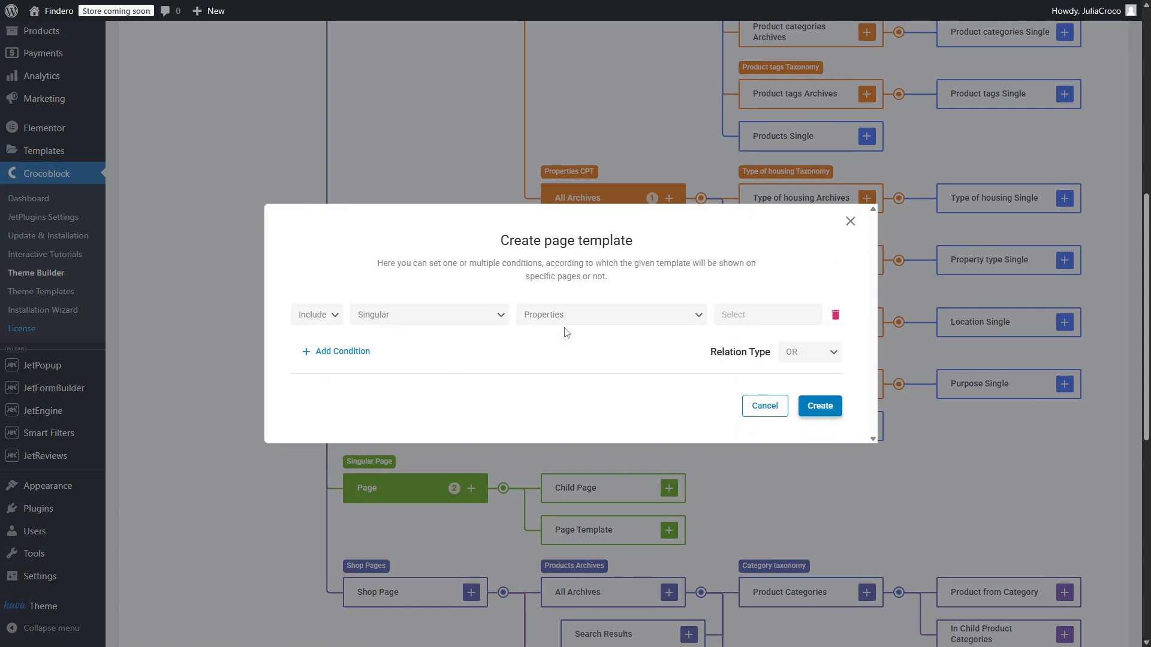
# Step: Search 'pos' to find the Postal South Lamar property for the Properties Single condition
pyautogui.write('pos')
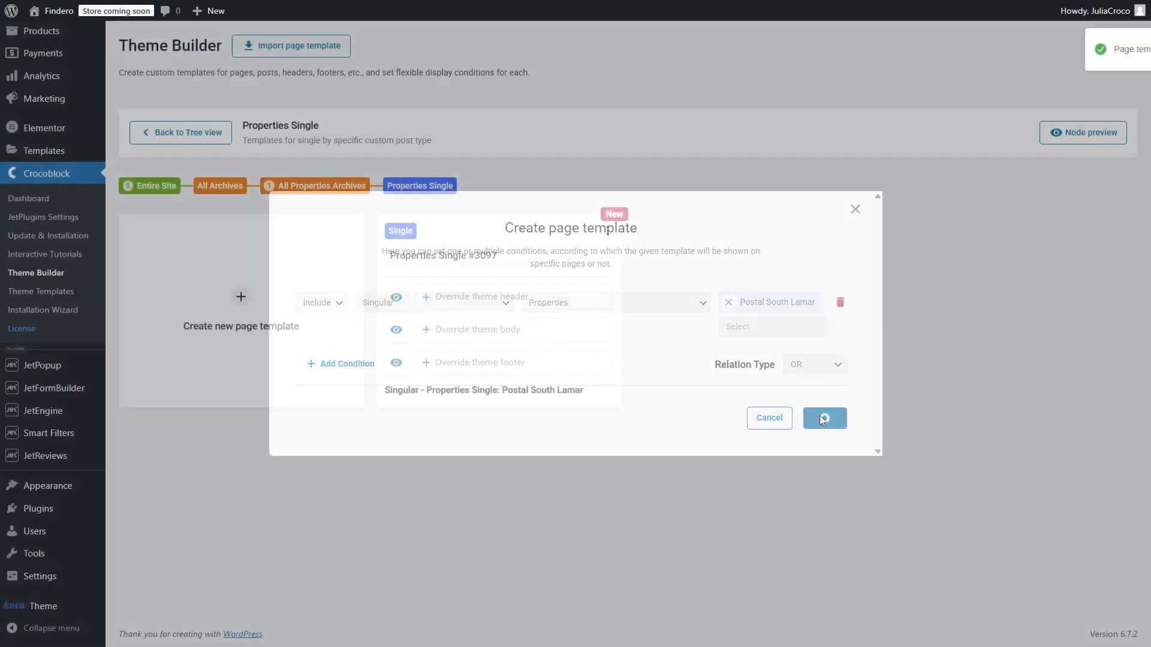
pyautogui.click(823, 418)
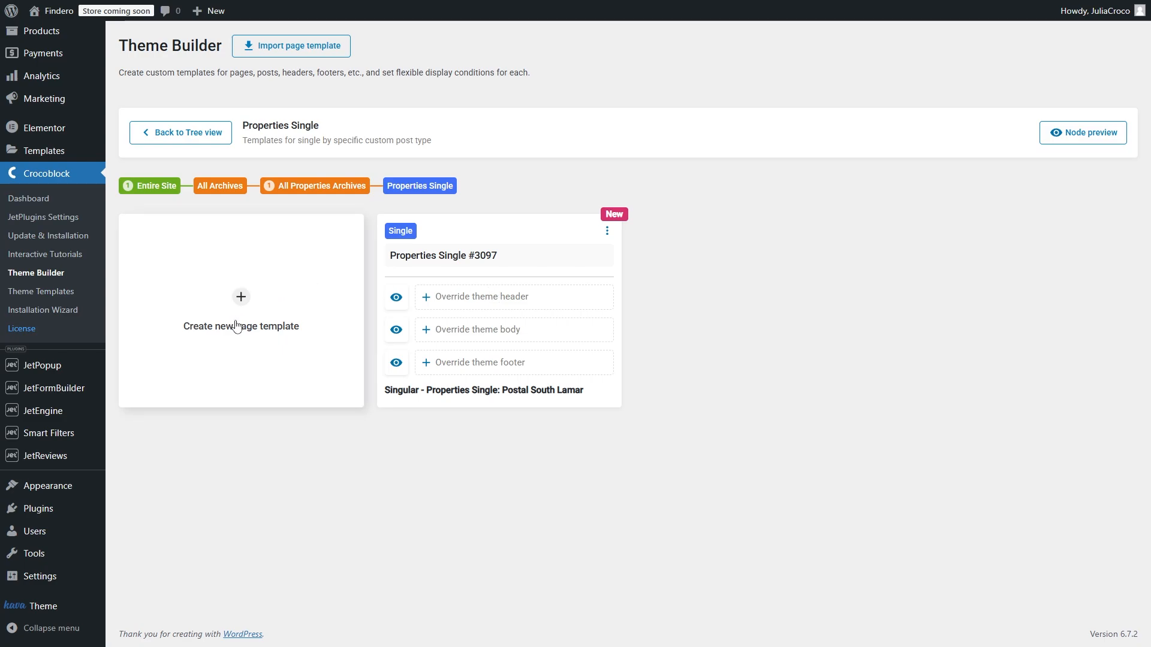
pyautogui.click(240, 297)
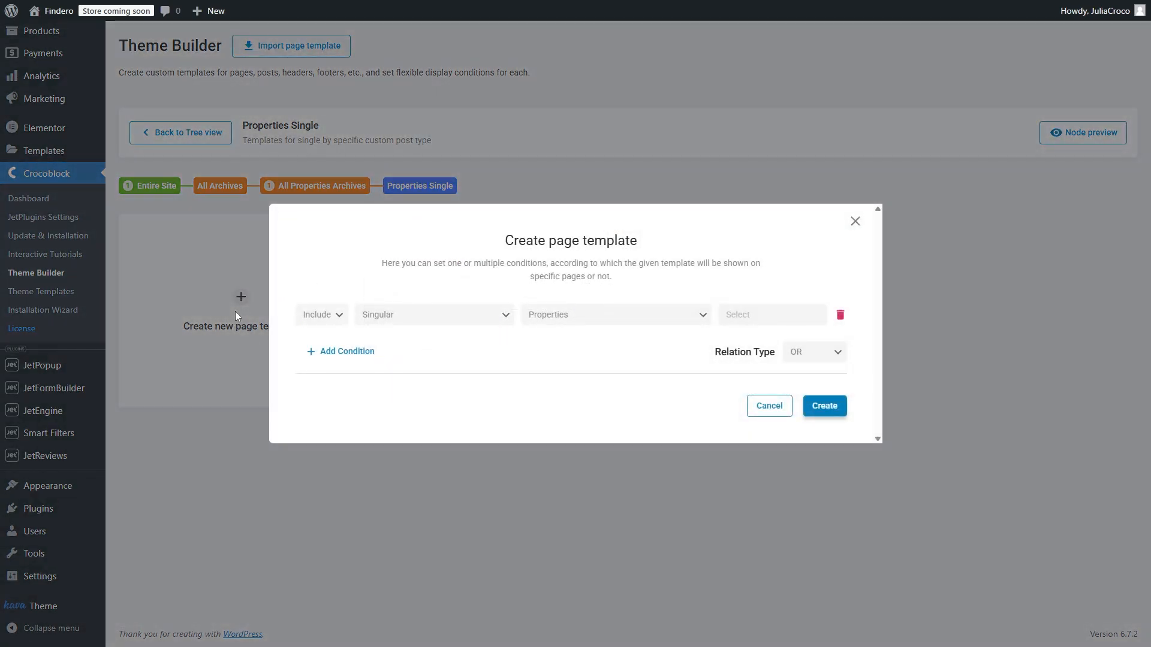
pyautogui.click(824, 406)
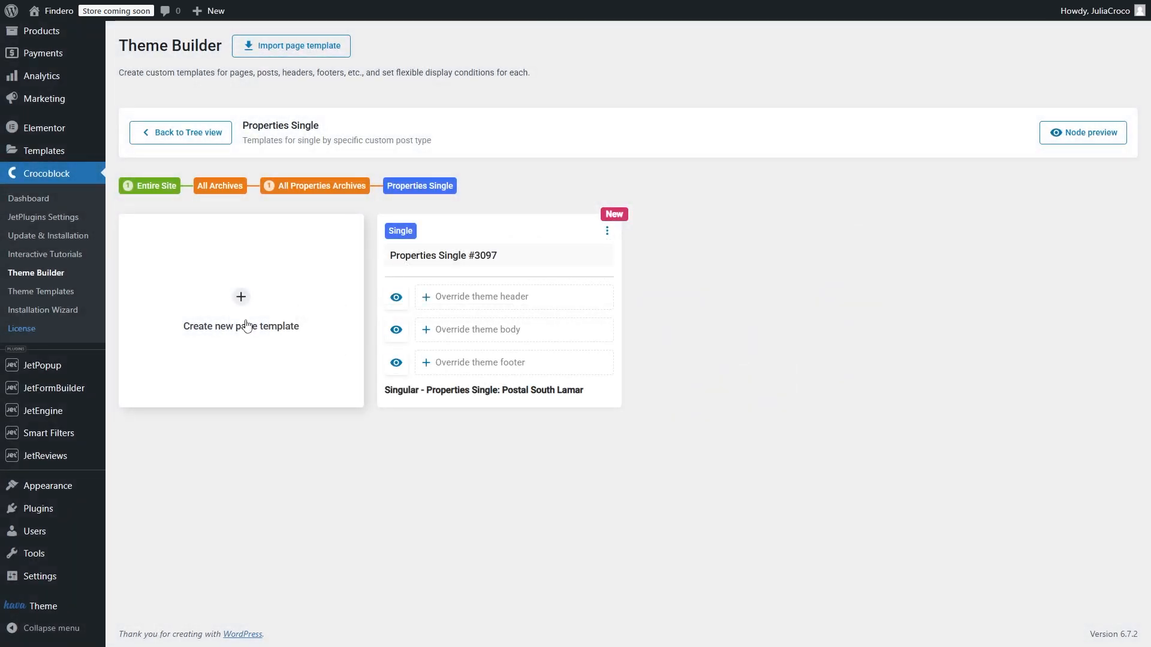
pyautogui.moveTo(402, 197)
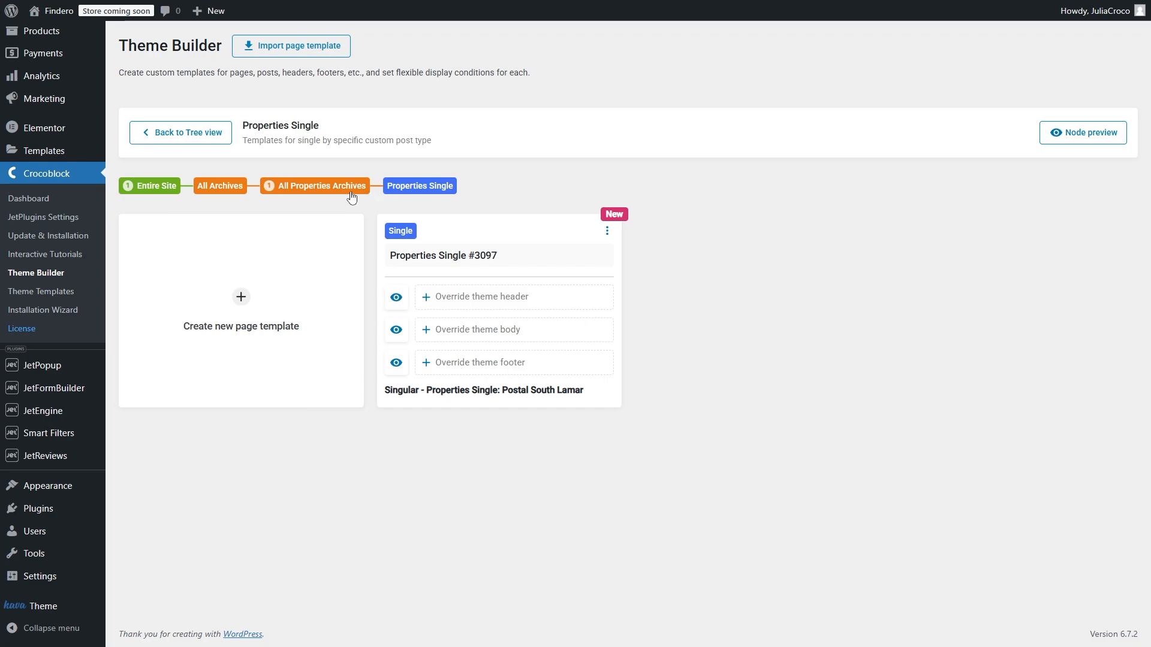
# Step: Navigate up through All Properties Archives to Entire Site, then preview that node
pyautogui.click(320, 185)
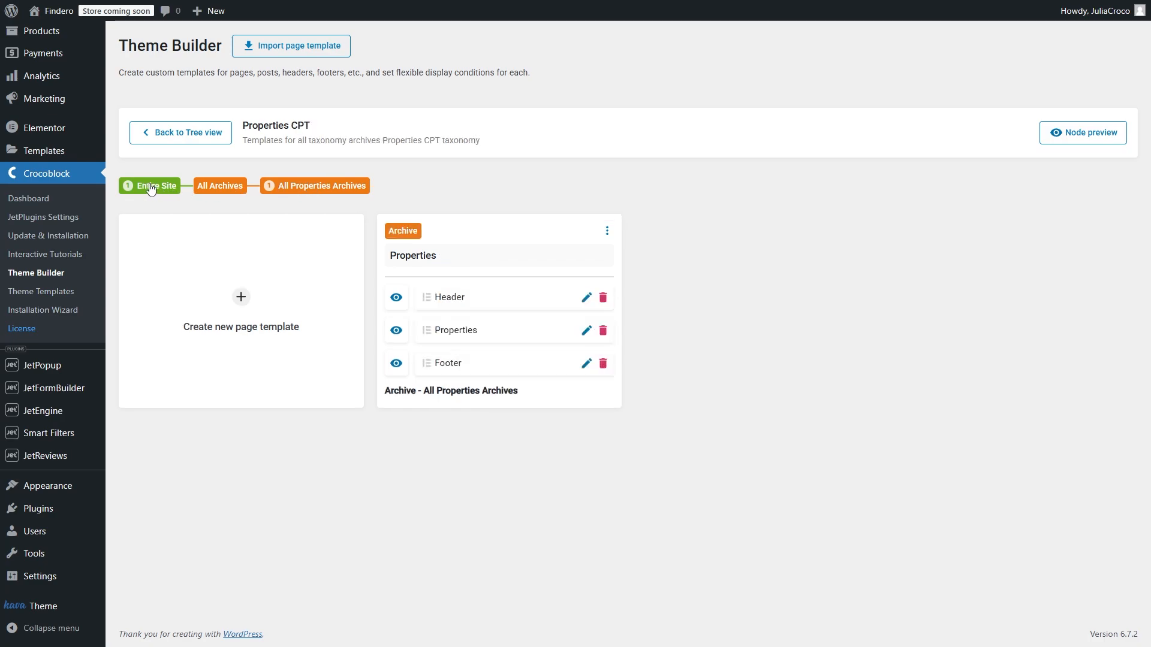
pyautogui.click(153, 186)
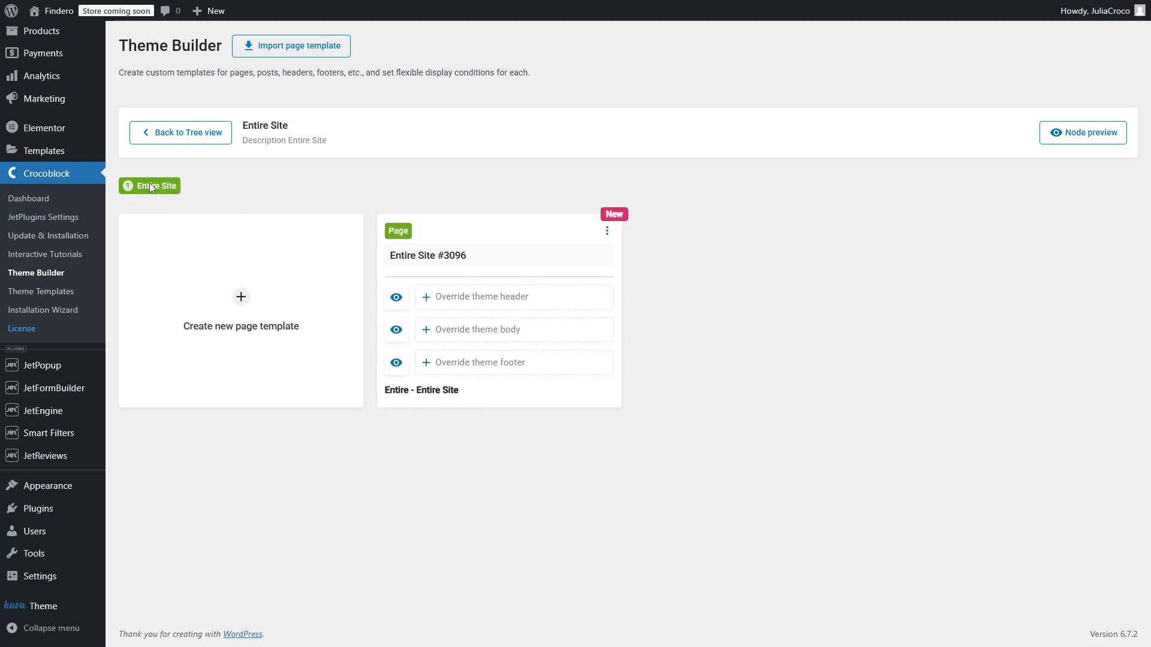
pyautogui.moveTo(1057, 166)
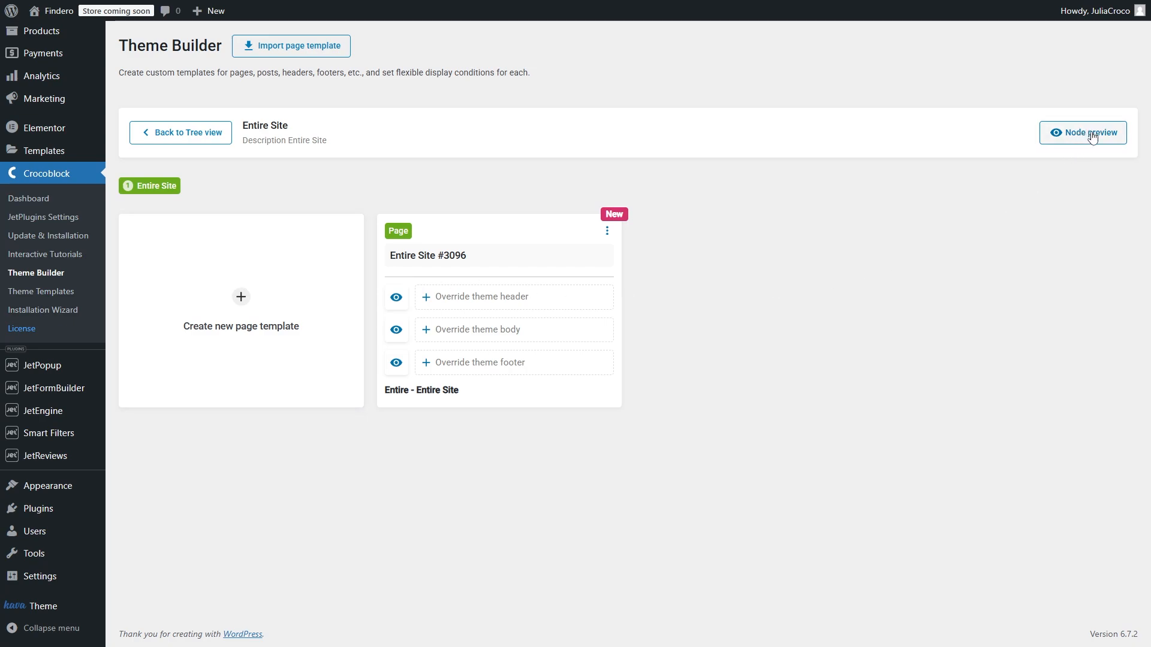
pyautogui.moveTo(1086, 136)
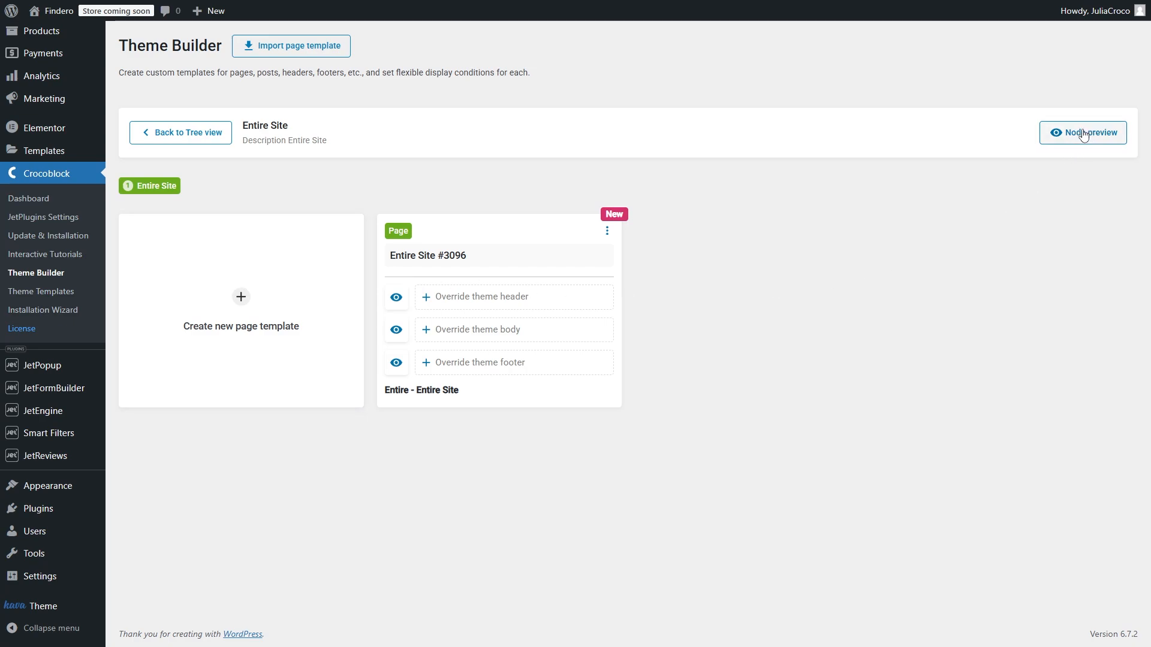
pyautogui.click(1082, 133)
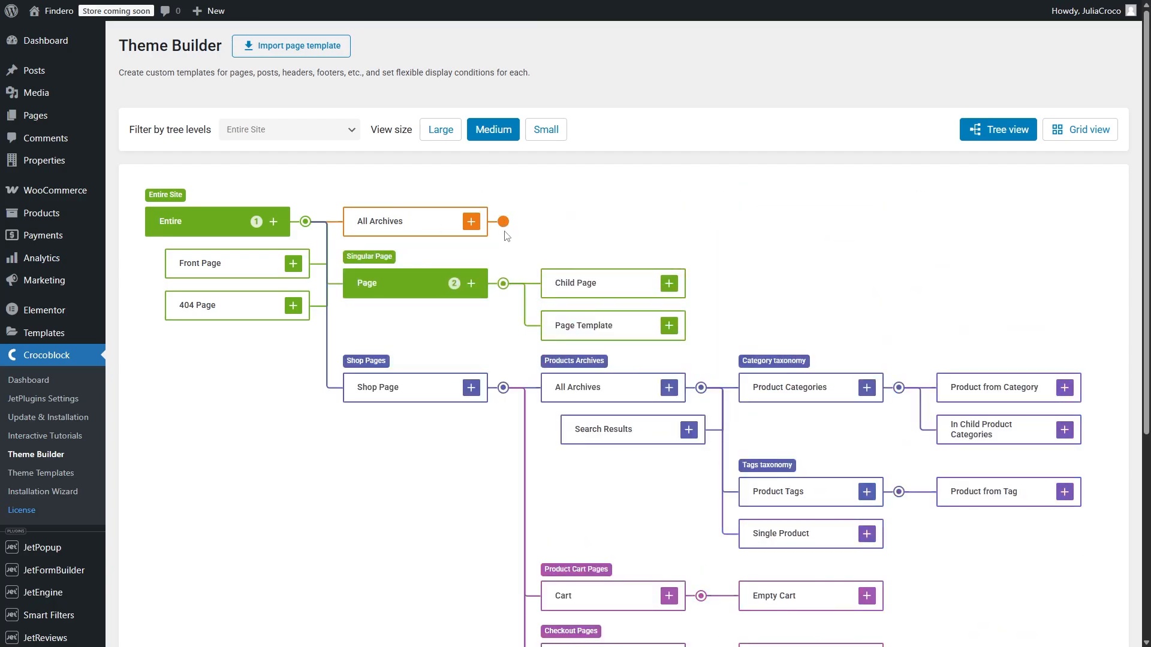
# Step: Expand the Products CPT branch and add a template on its All Archives node
pyautogui.scroll(-3)
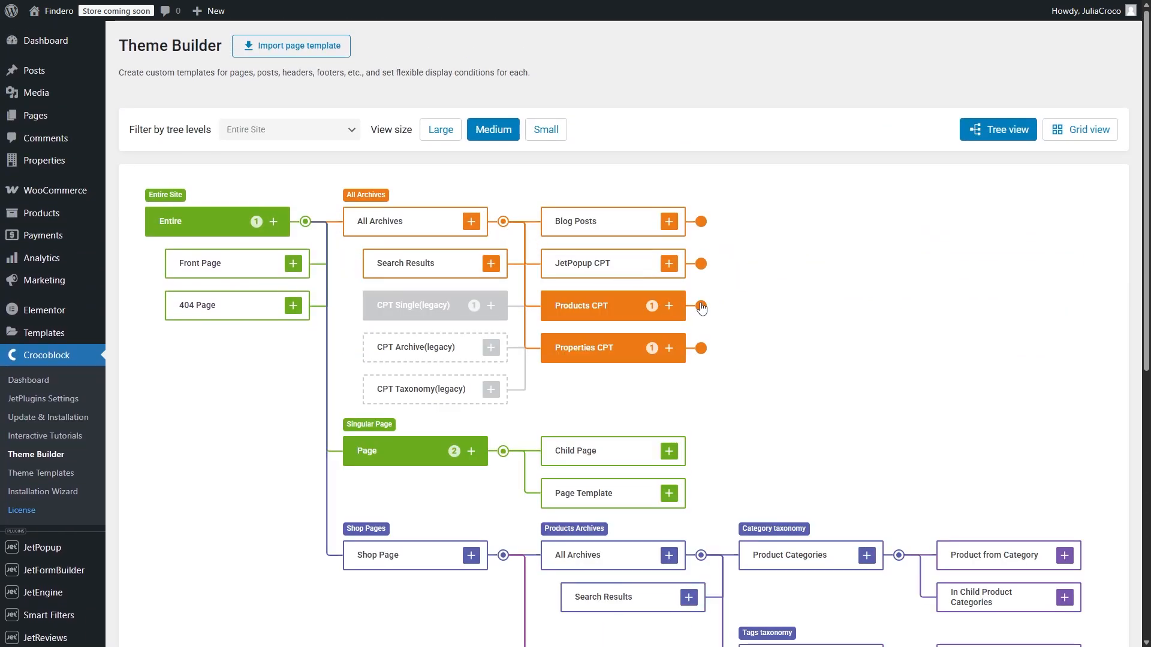
pyautogui.click(701, 222)
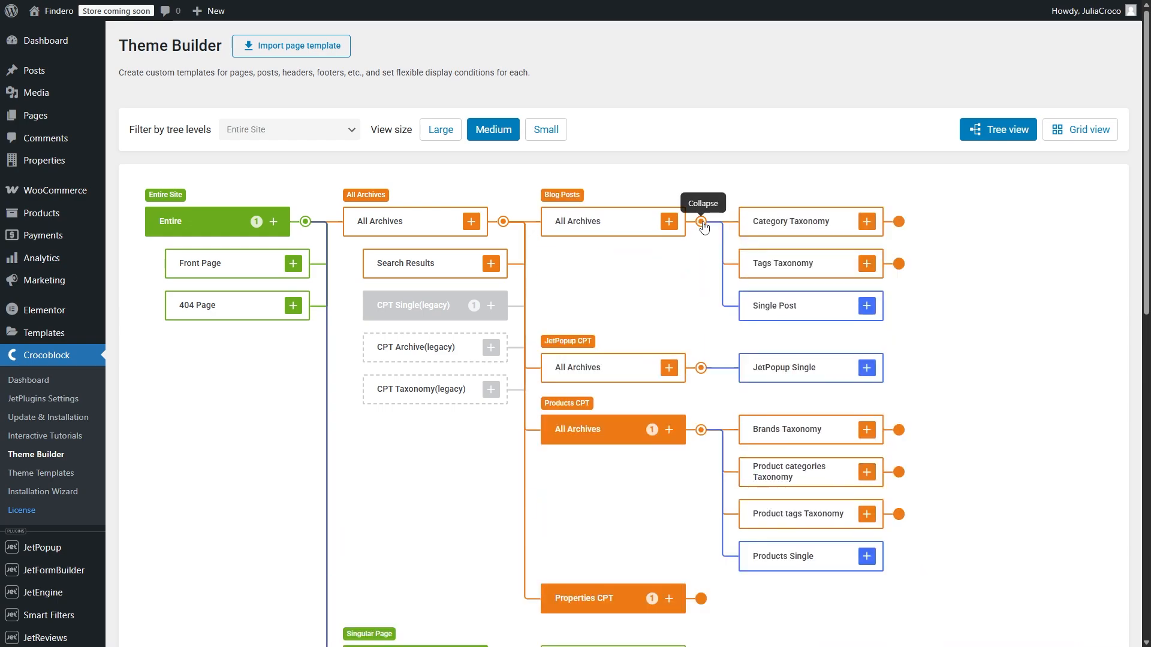
pyautogui.moveTo(660, 274)
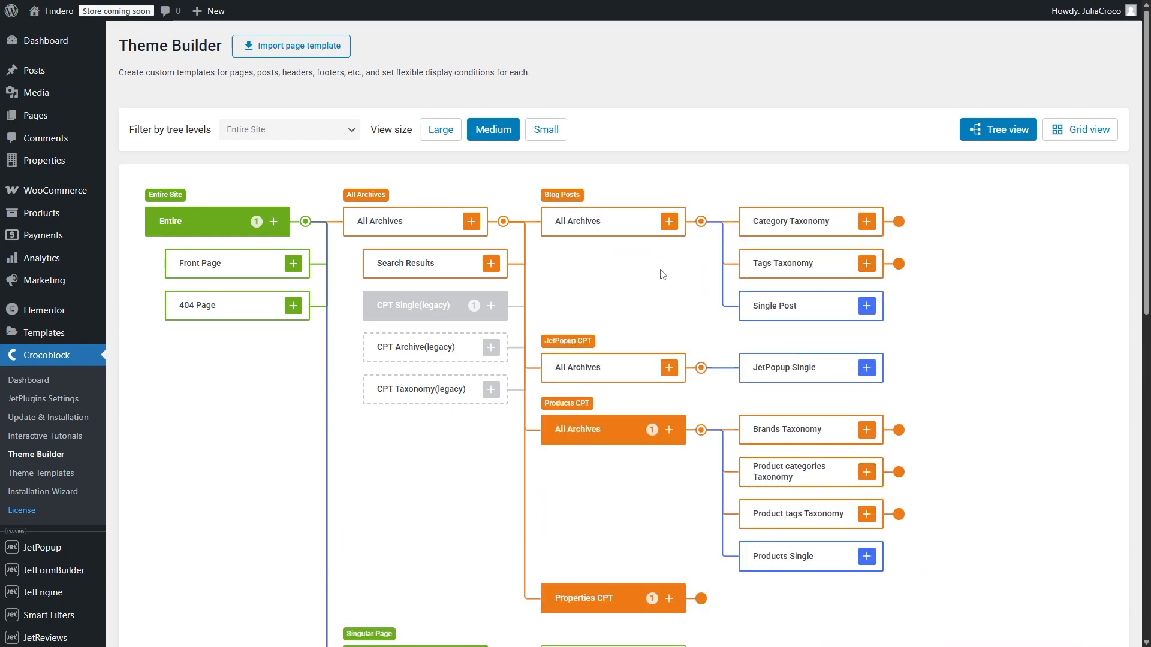
pyautogui.click(667, 429)
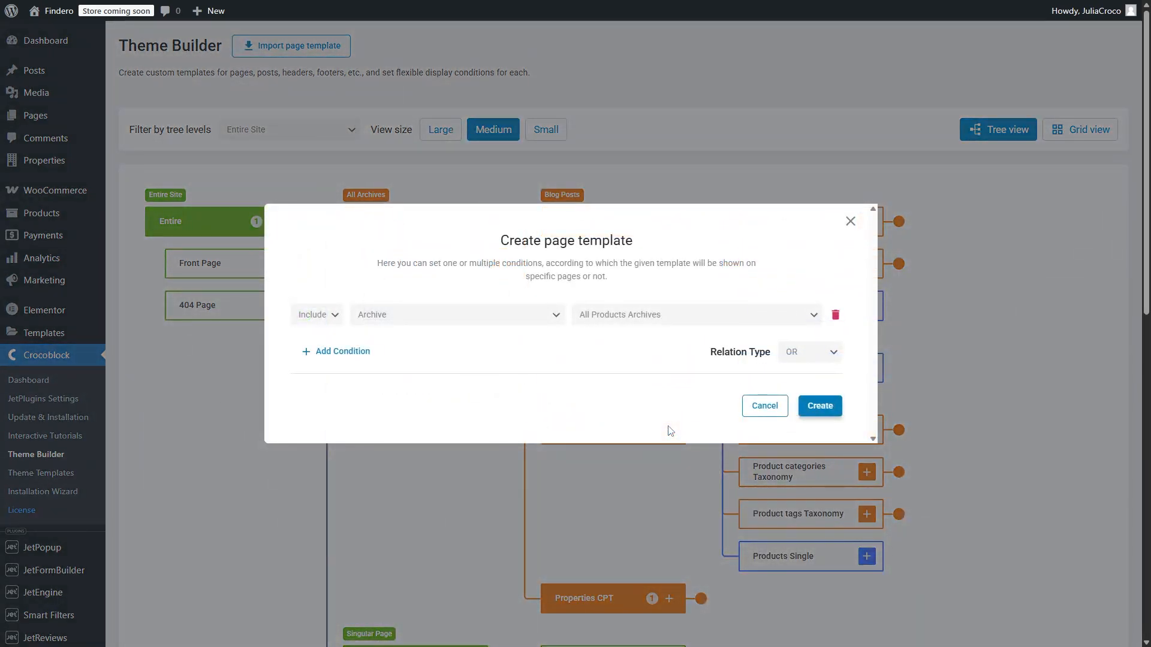
# Step: Change the condition group from Archive to Advanced, trying Mobile OS before opening the rule list
pyautogui.click(455, 314)
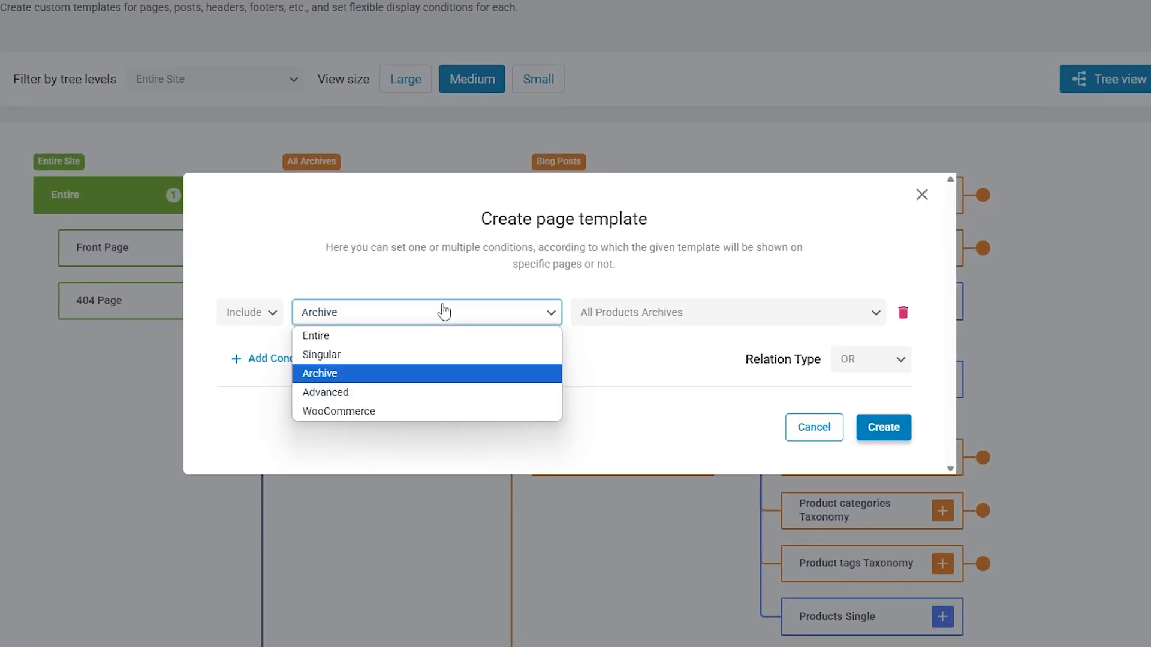
pyautogui.moveTo(449, 401)
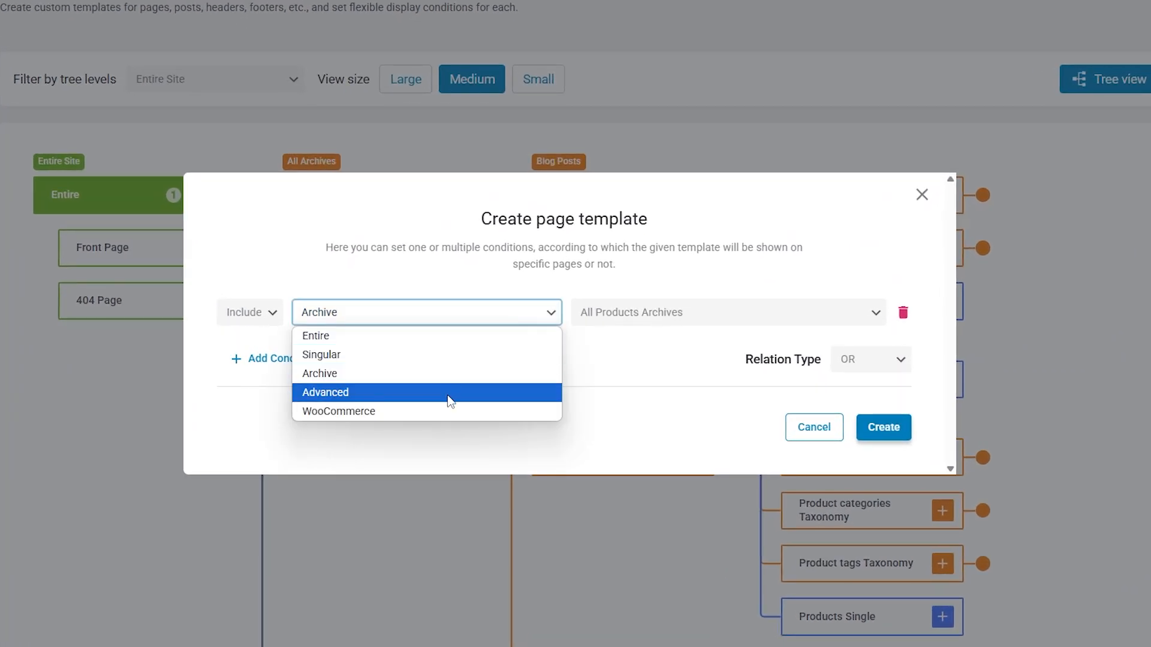
pyautogui.click(325, 392)
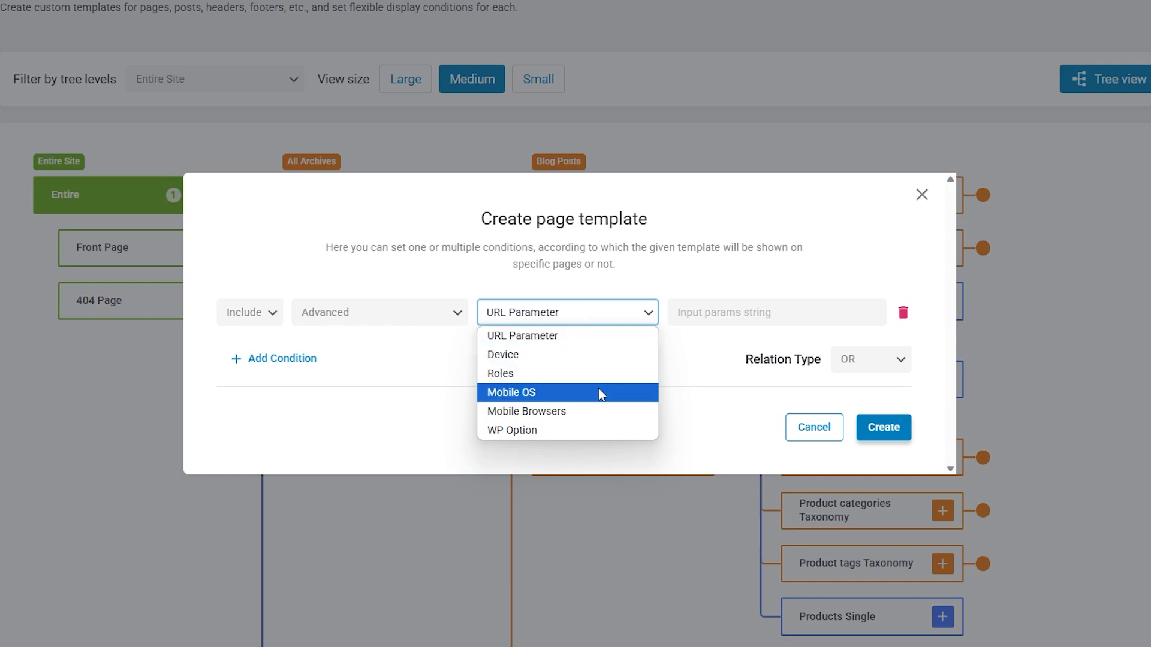
pyautogui.click(511, 392)
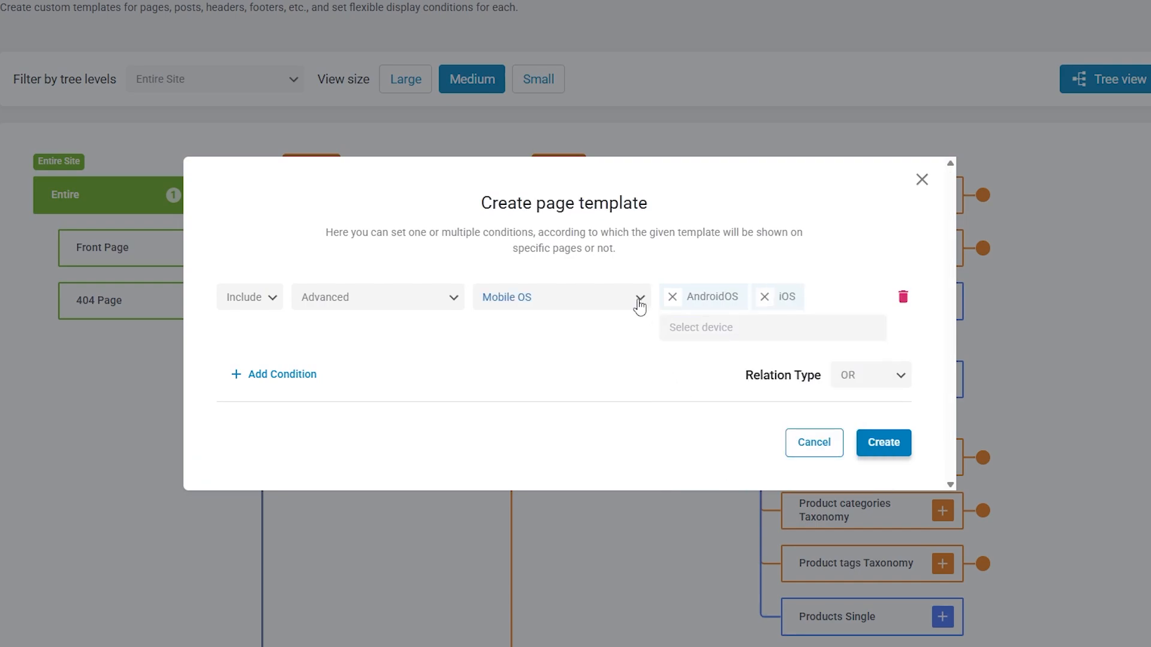
pyautogui.click(562, 297)
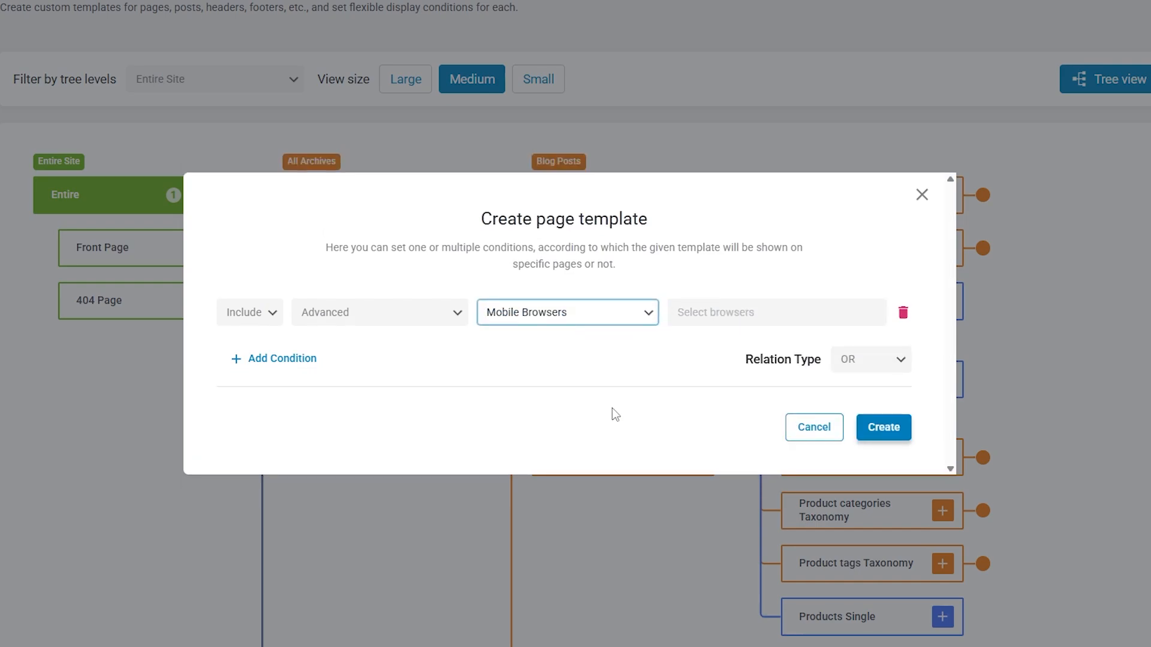
# Step: Add Chrome as a mobile browser, then switch the rule to WP Option with empty fields
pyautogui.click(774, 312)
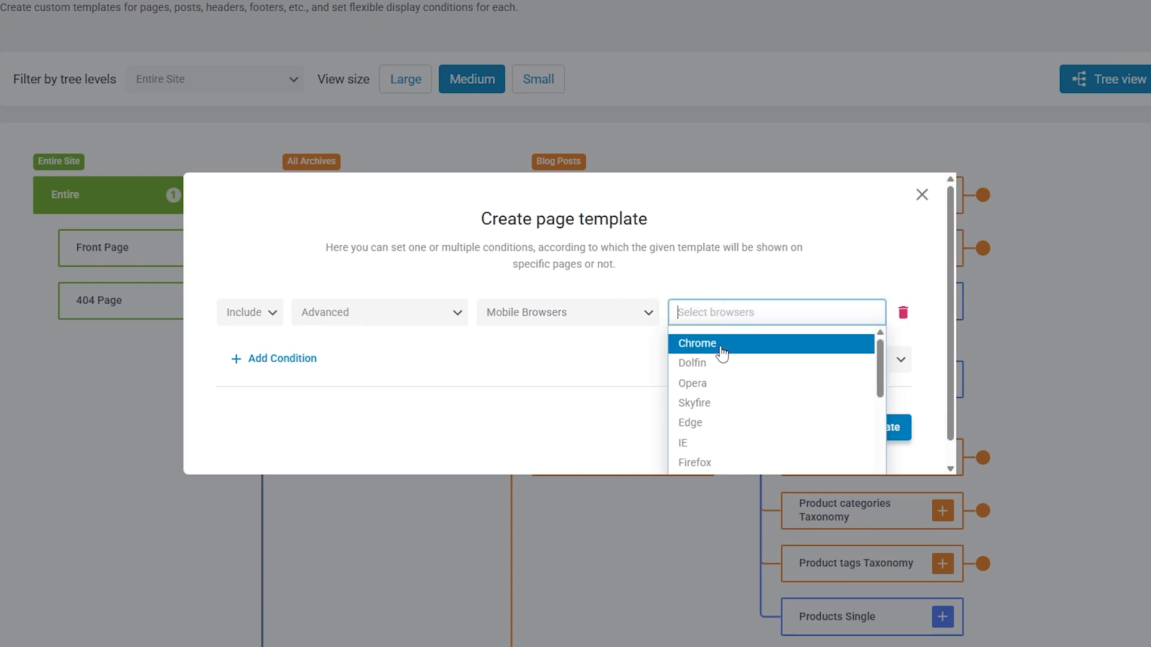
pyautogui.click(696, 344)
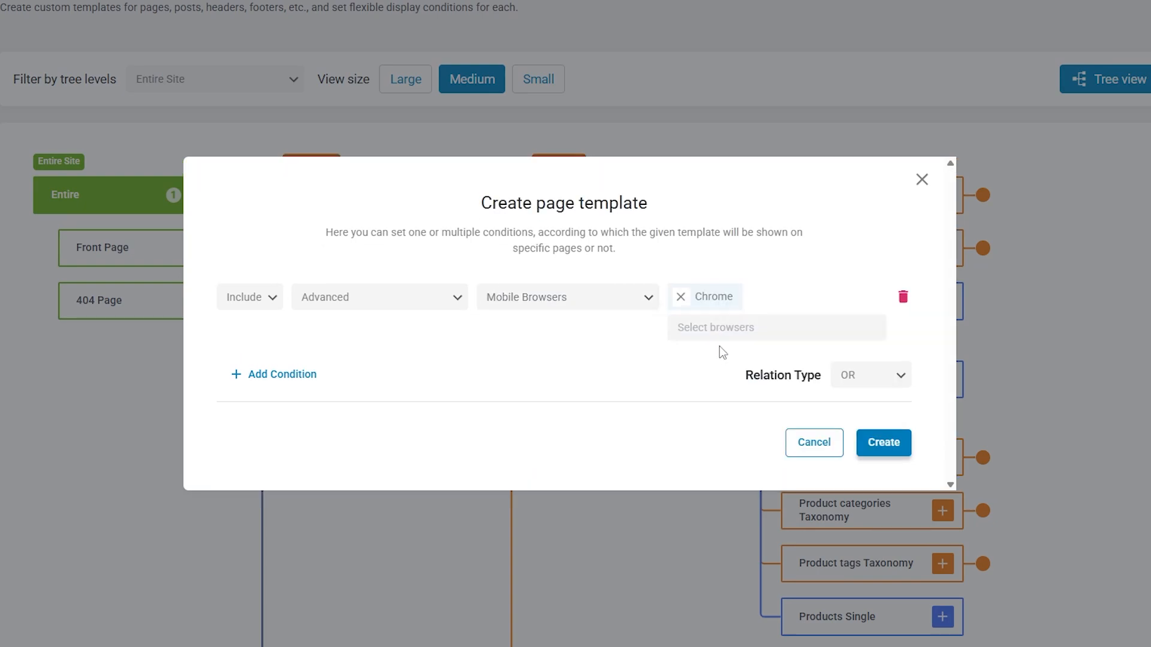
pyautogui.click(566, 296)
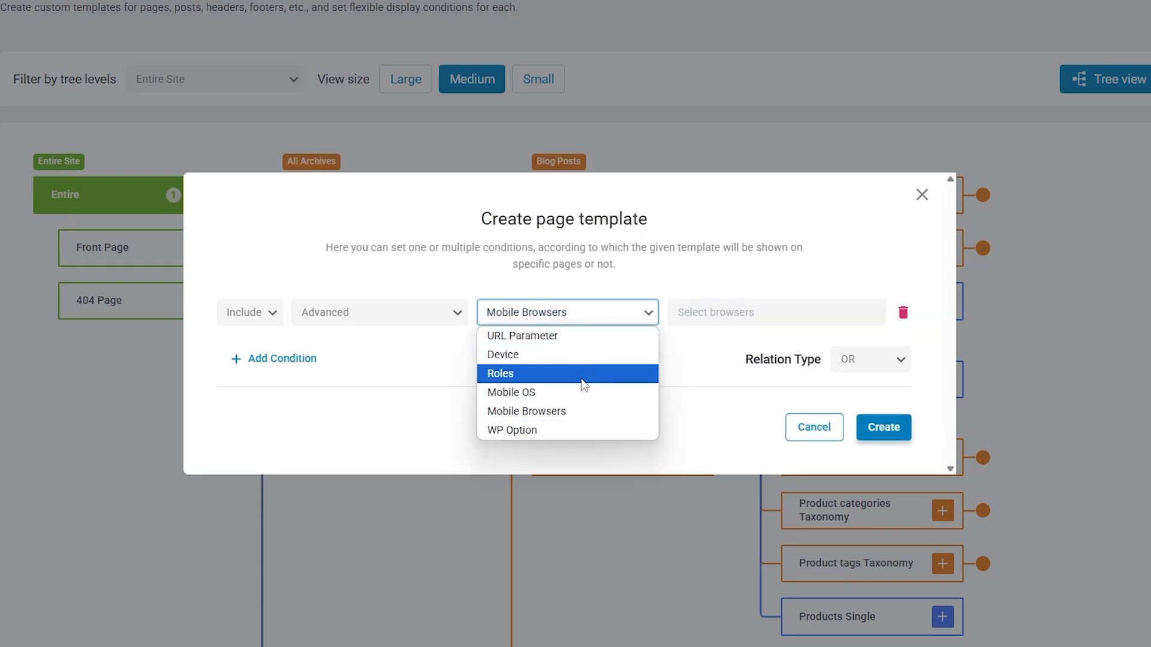
pyautogui.click(511, 430)
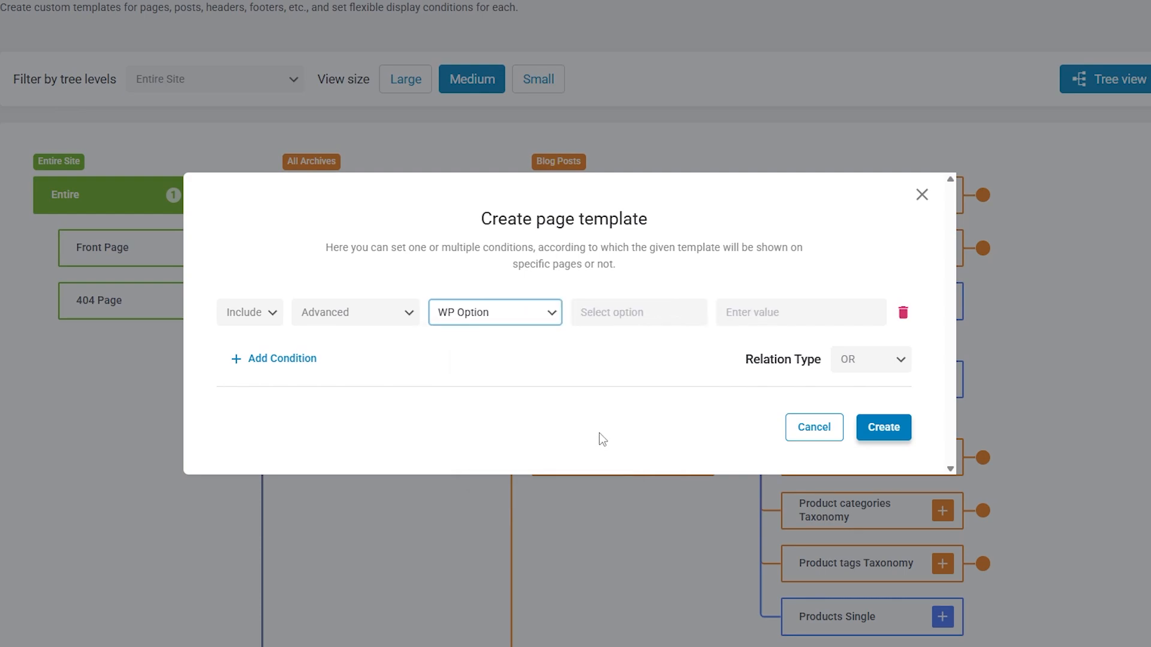
pyautogui.click(637, 312)
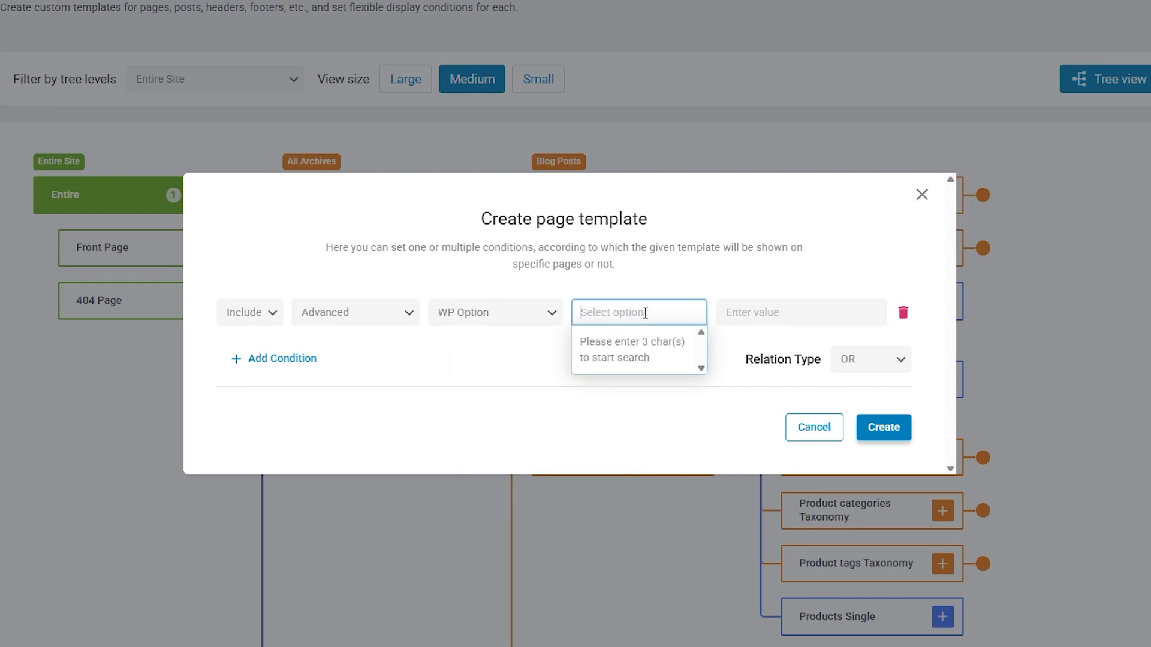
pyautogui.click(800, 312)
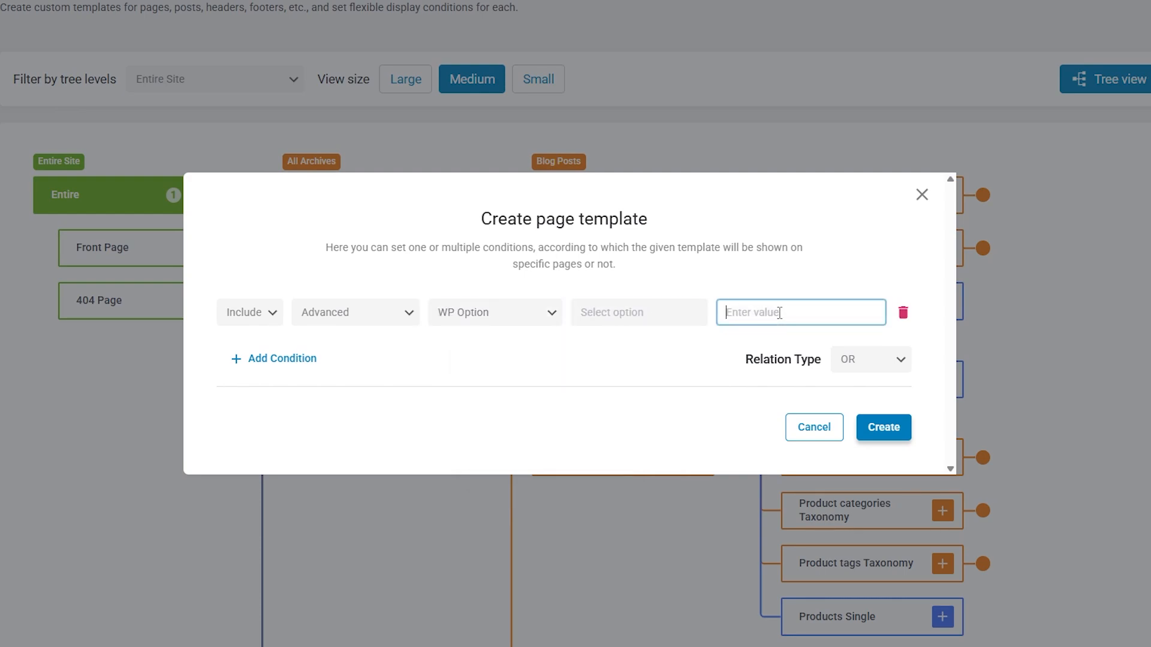
pyautogui.click(493, 312)
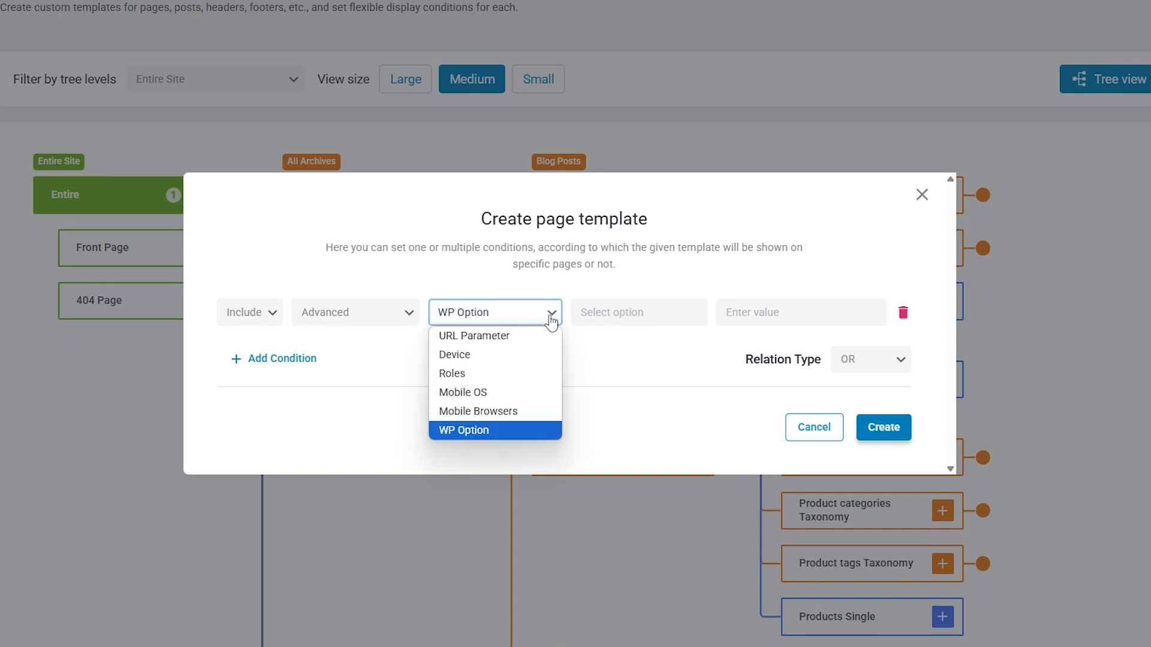
pyautogui.click(462, 392)
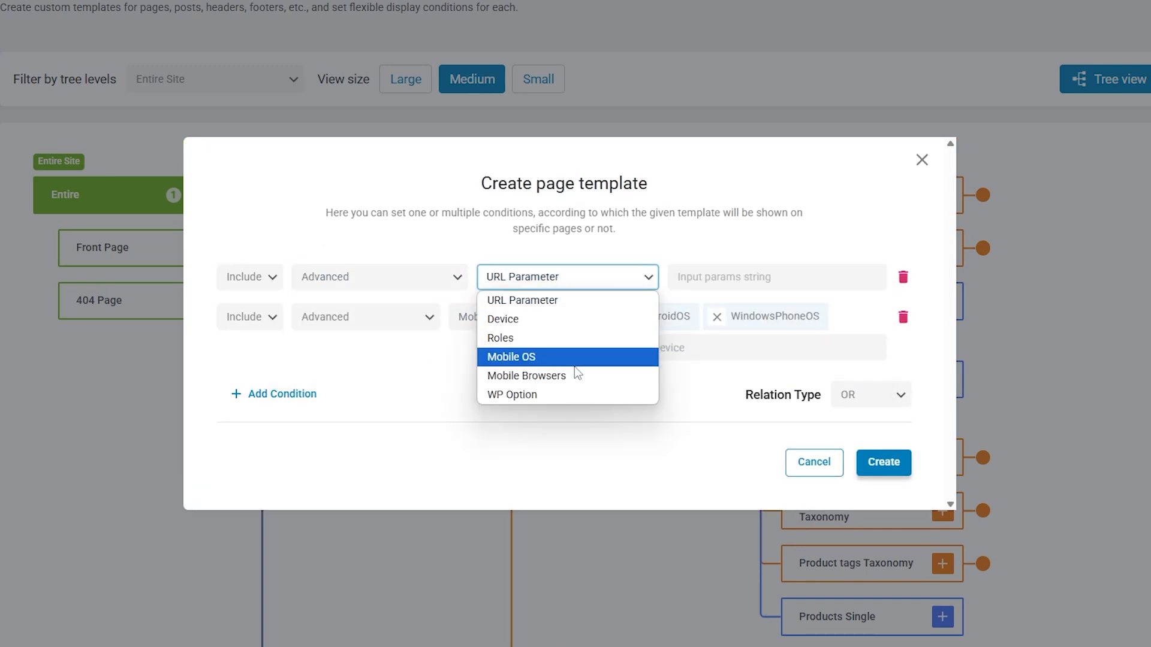
# Step: Set the first condition row to Mobile Browsers and change the relation type from OR to AND
pyautogui.click(527, 375)
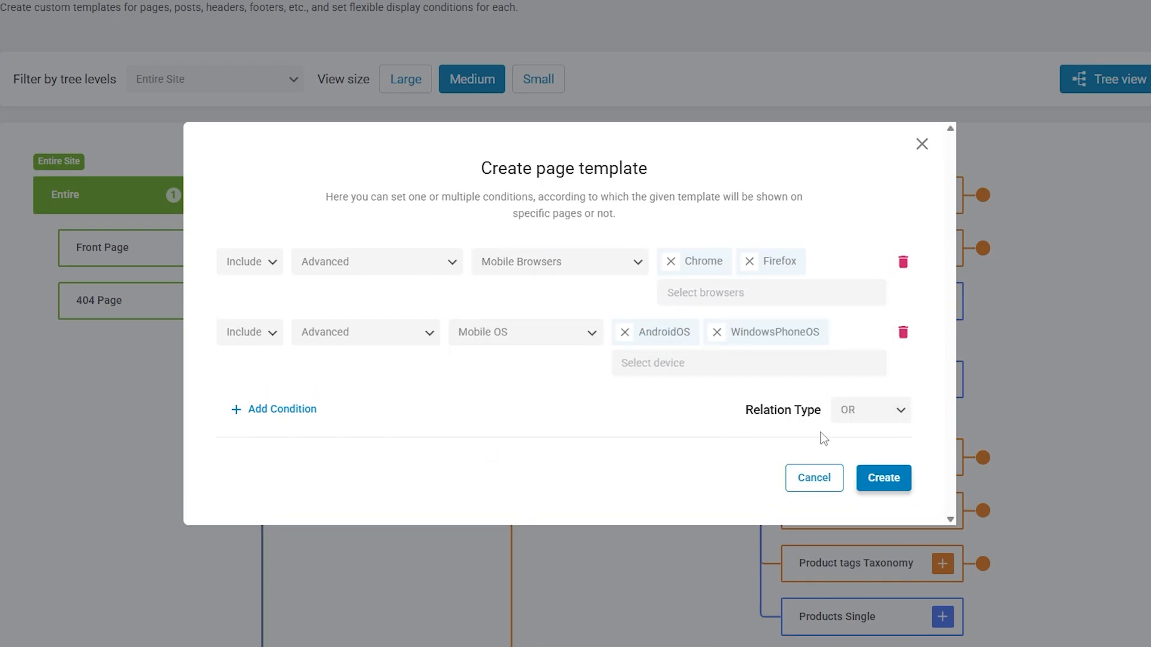
pyautogui.click(870, 410)
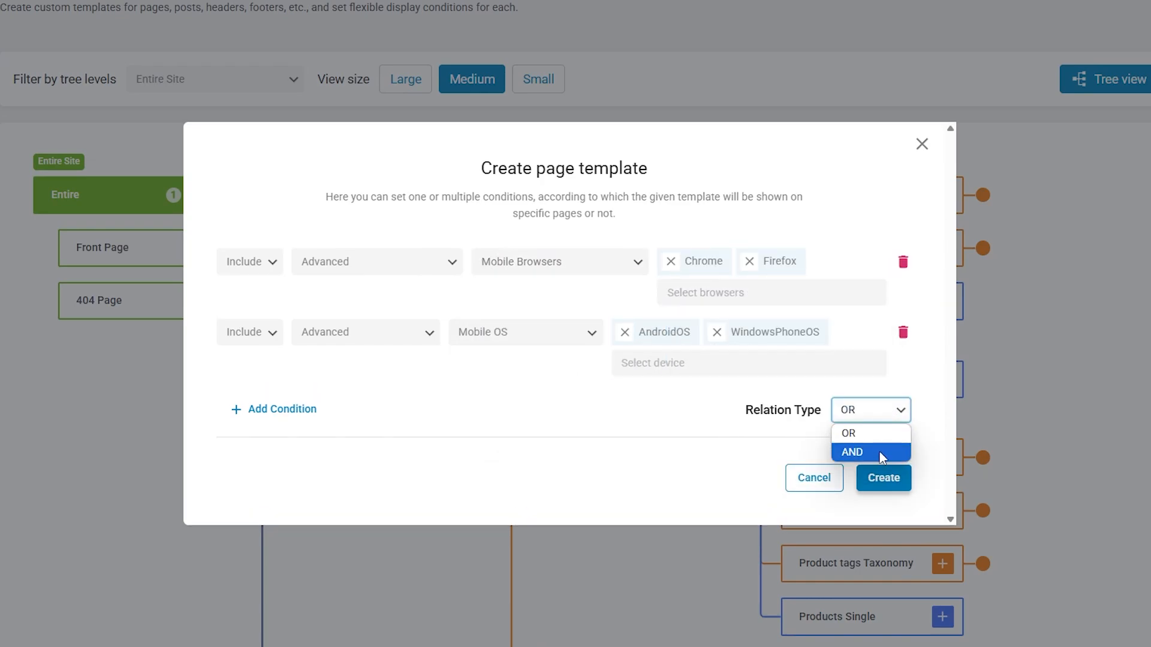
pyautogui.click(851, 452)
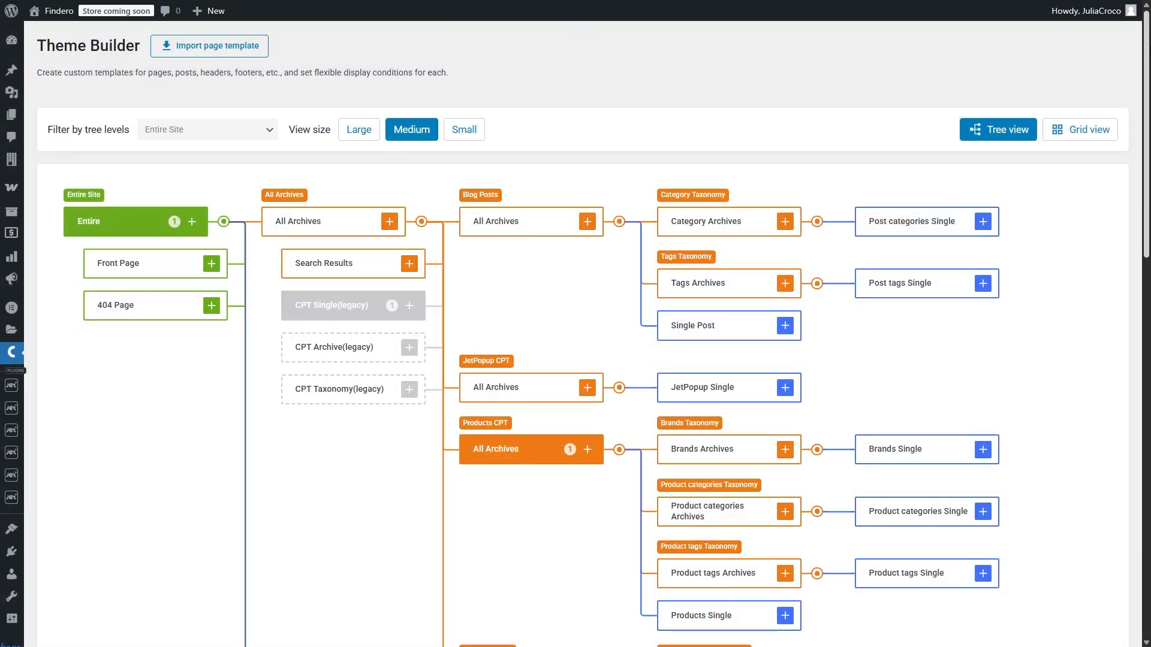
# Step: Scroll the tree past Properties Single and Singular Page down to the shop, cart, checkout and account nodes
pyautogui.scroll(-3)
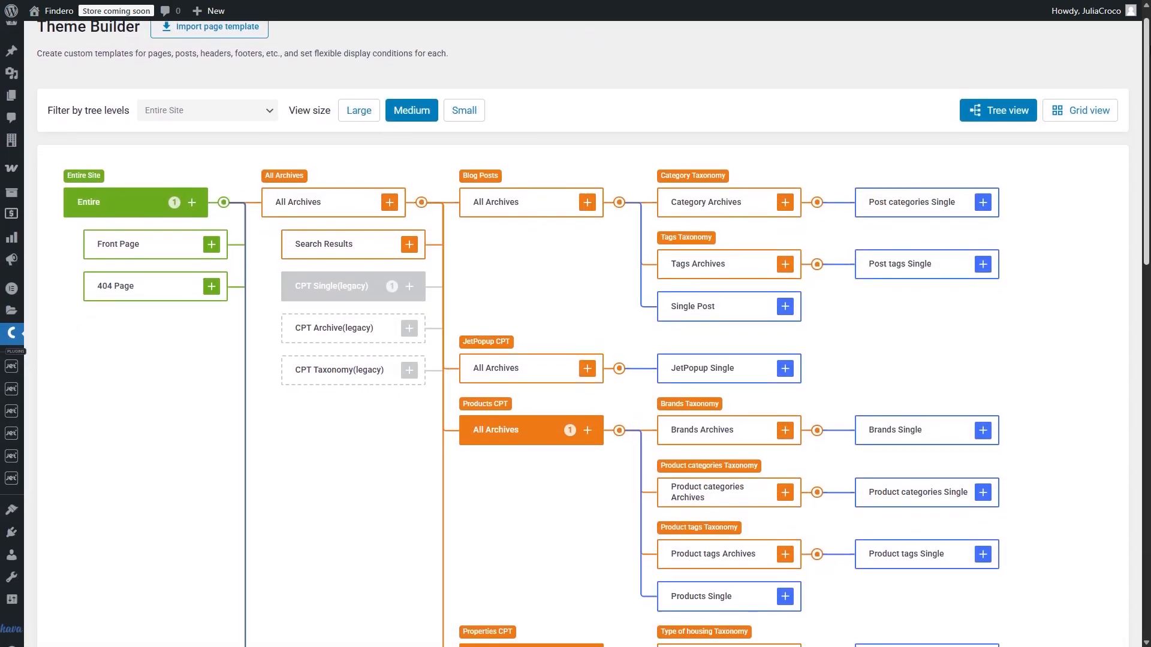
pyautogui.scroll(-3)
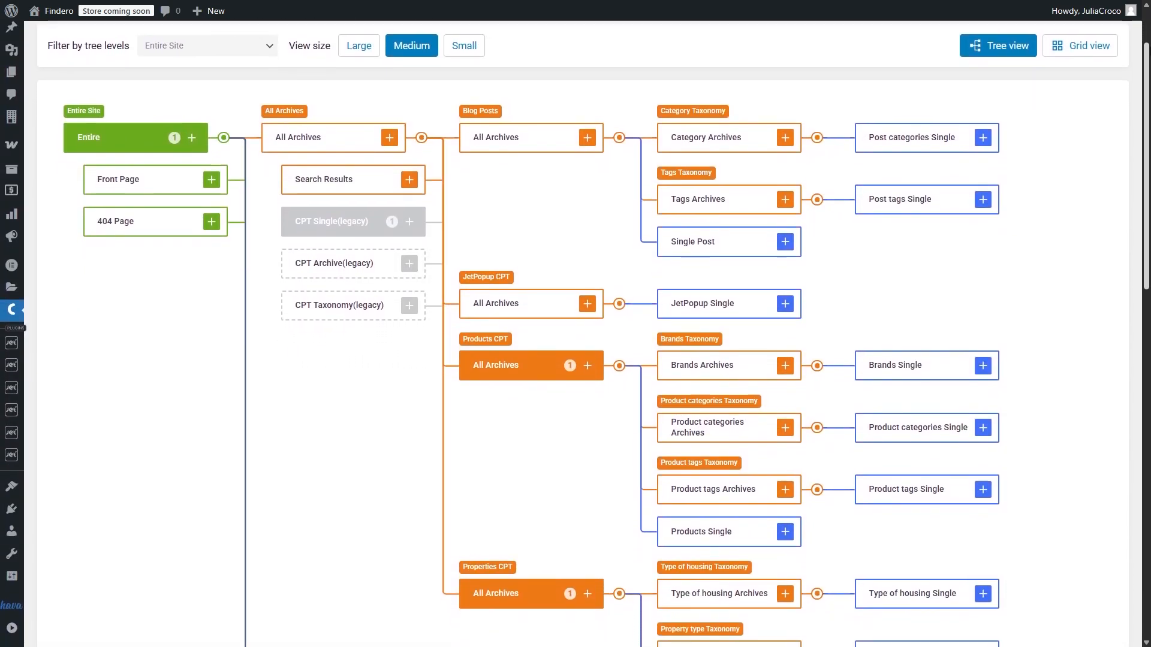
pyautogui.scroll(-3)
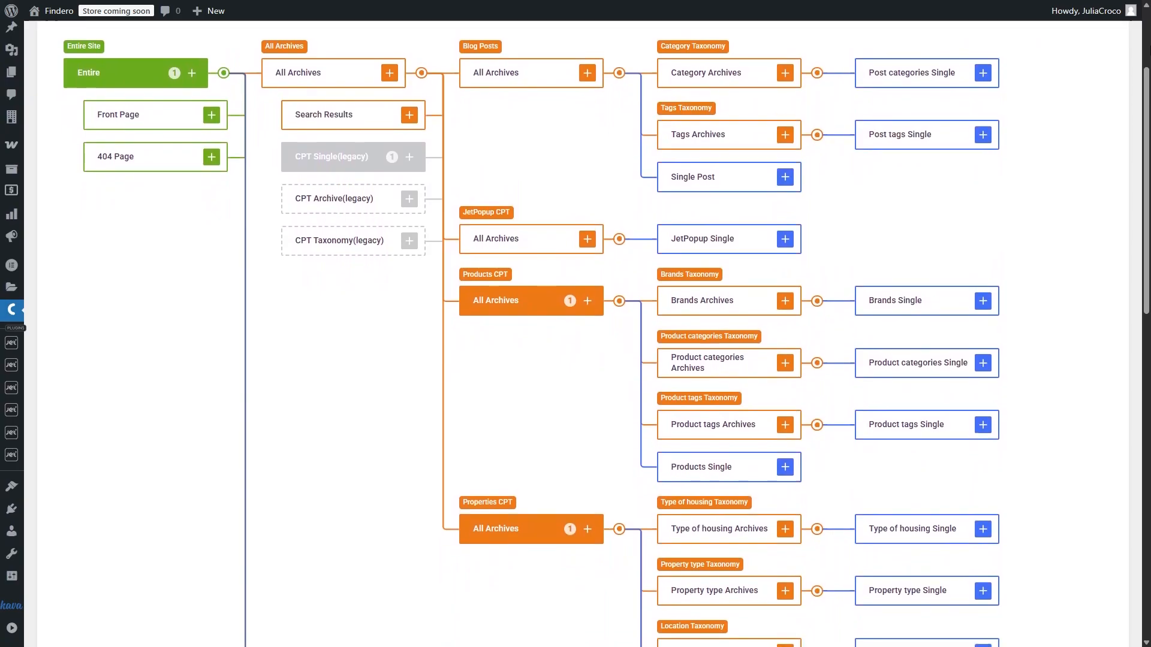
pyautogui.scroll(-3)
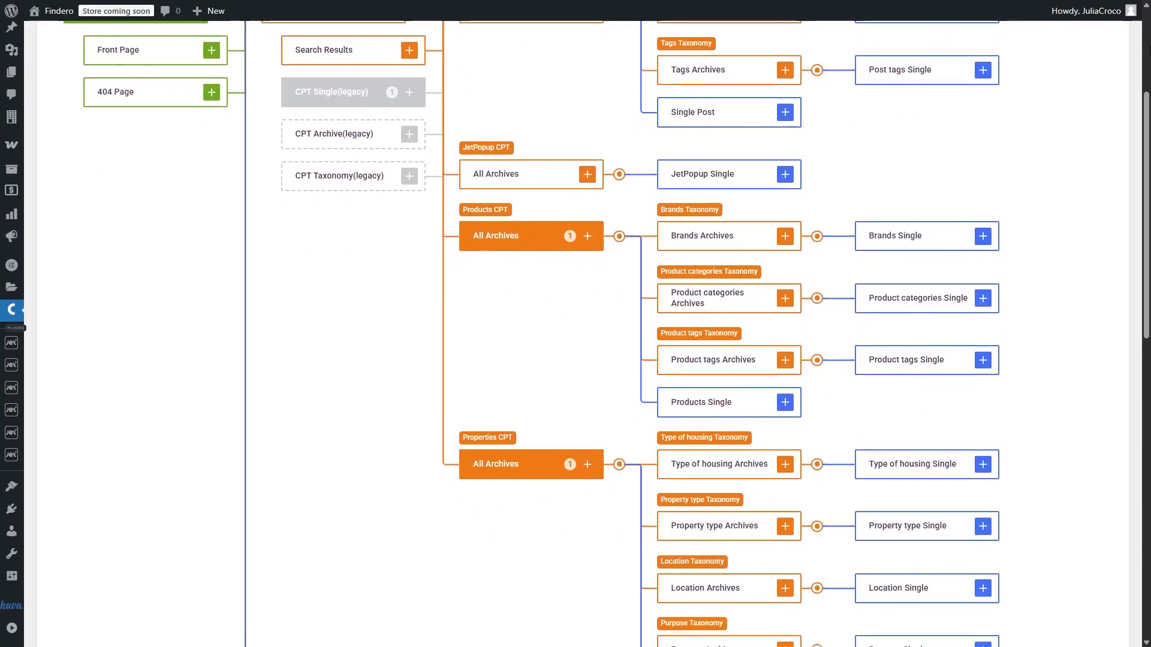
pyautogui.scroll(-3)
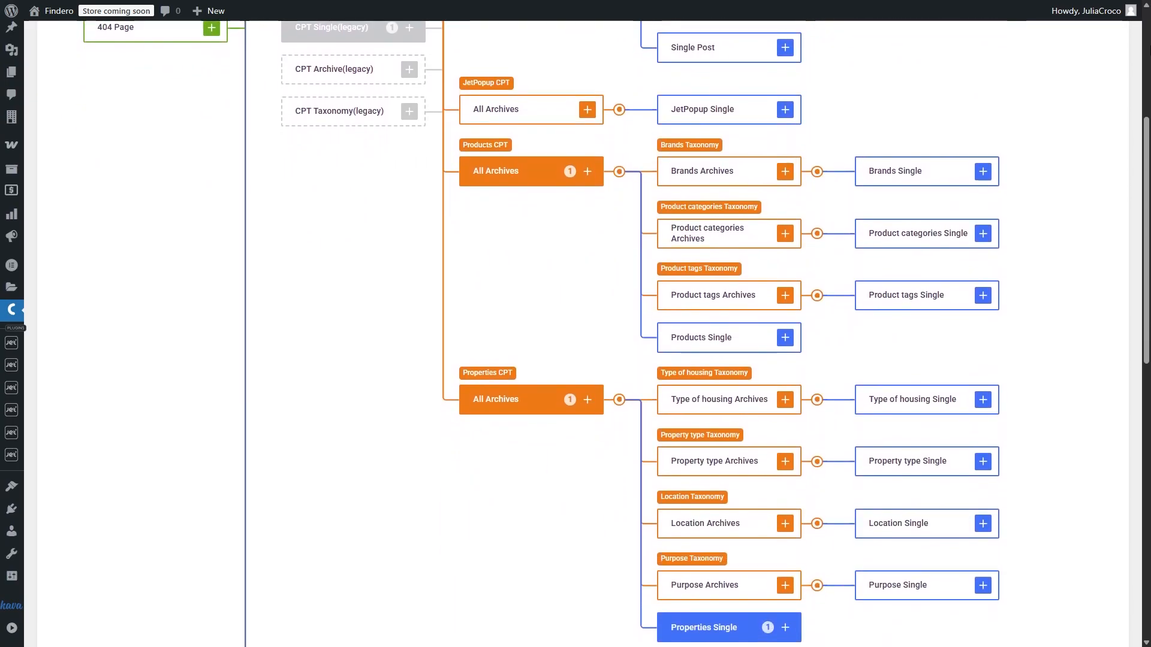
pyautogui.scroll(-3)
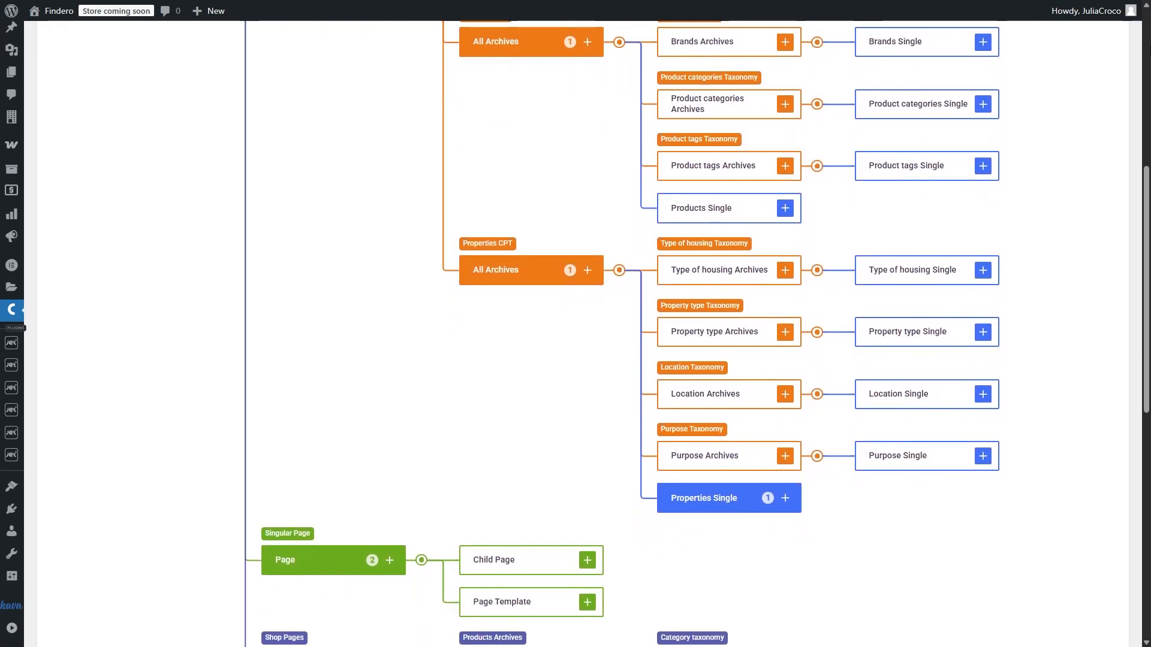
pyautogui.scroll(-3)
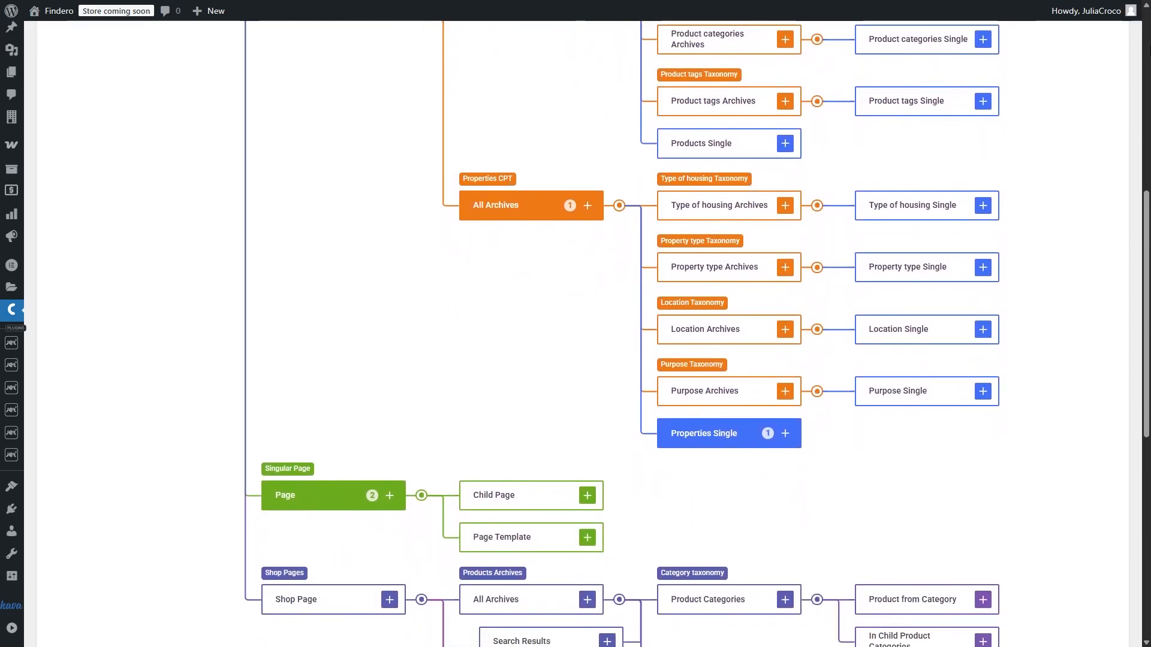
pyautogui.scroll(-3)
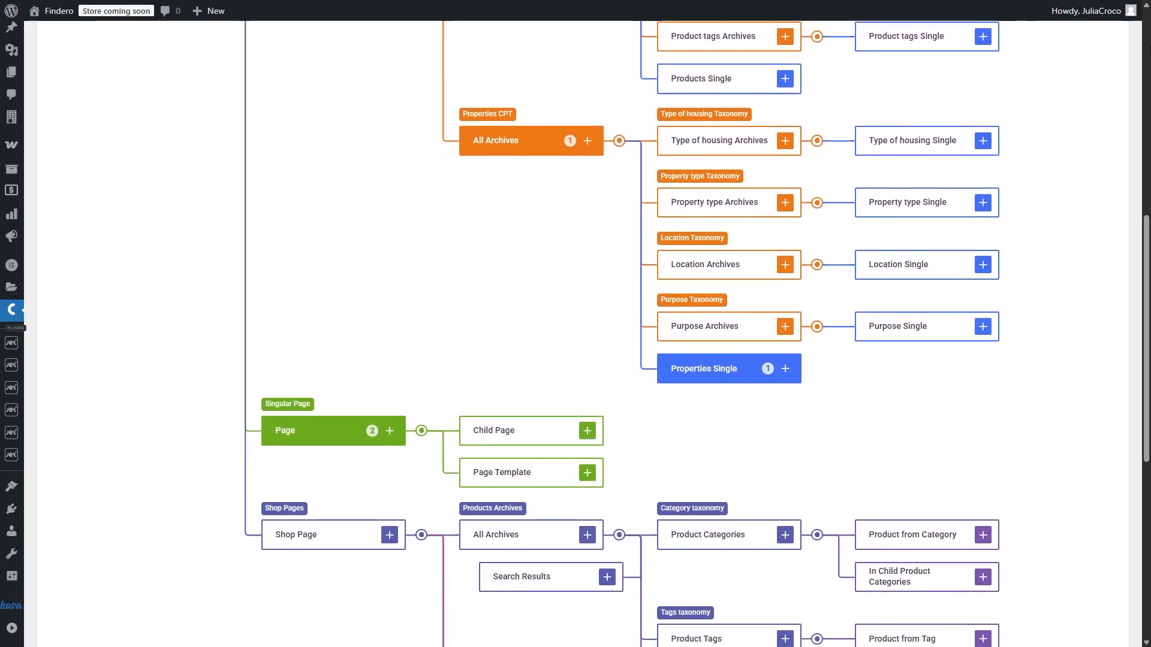
pyautogui.scroll(-3)
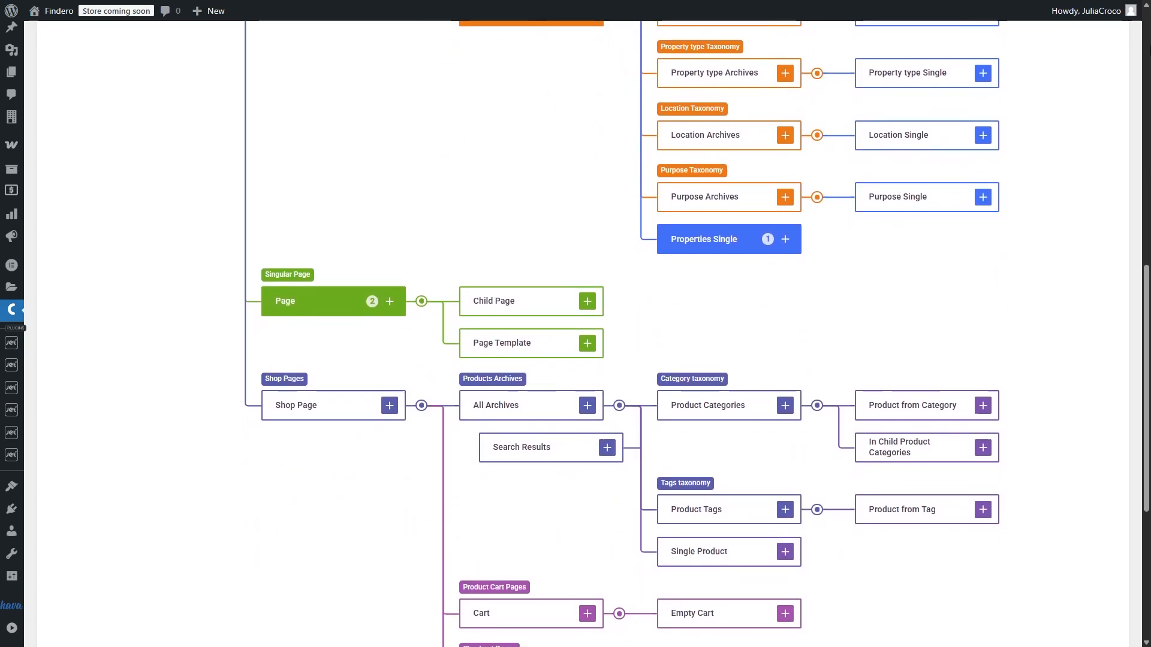
pyautogui.scroll(-3)
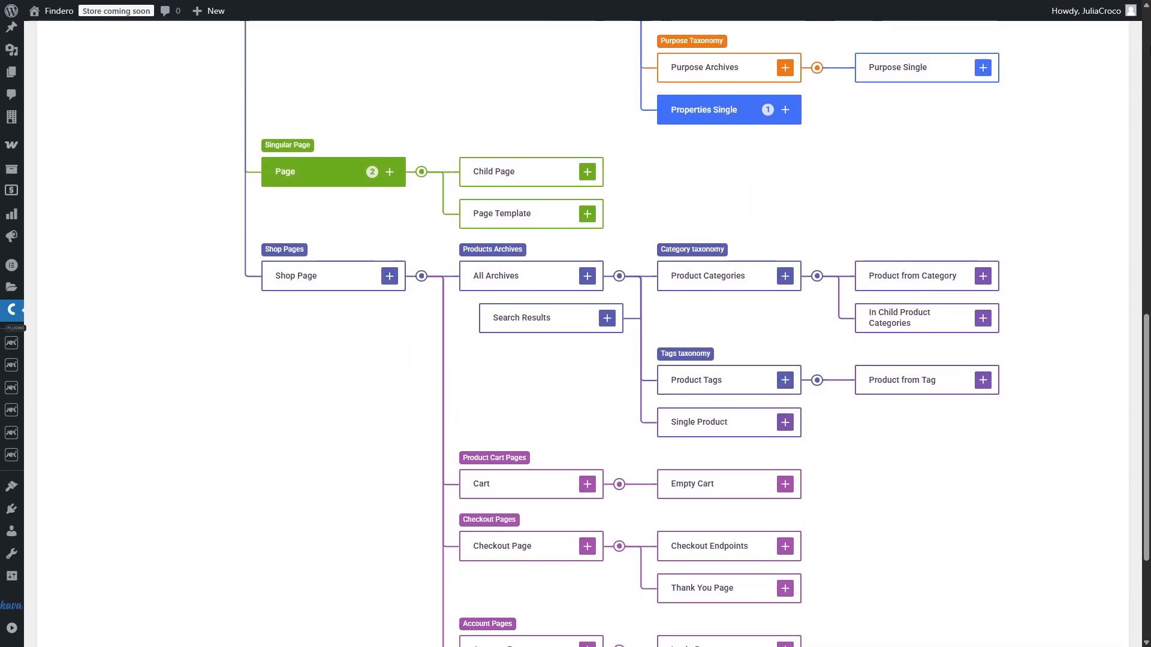
pyautogui.scroll(-3)
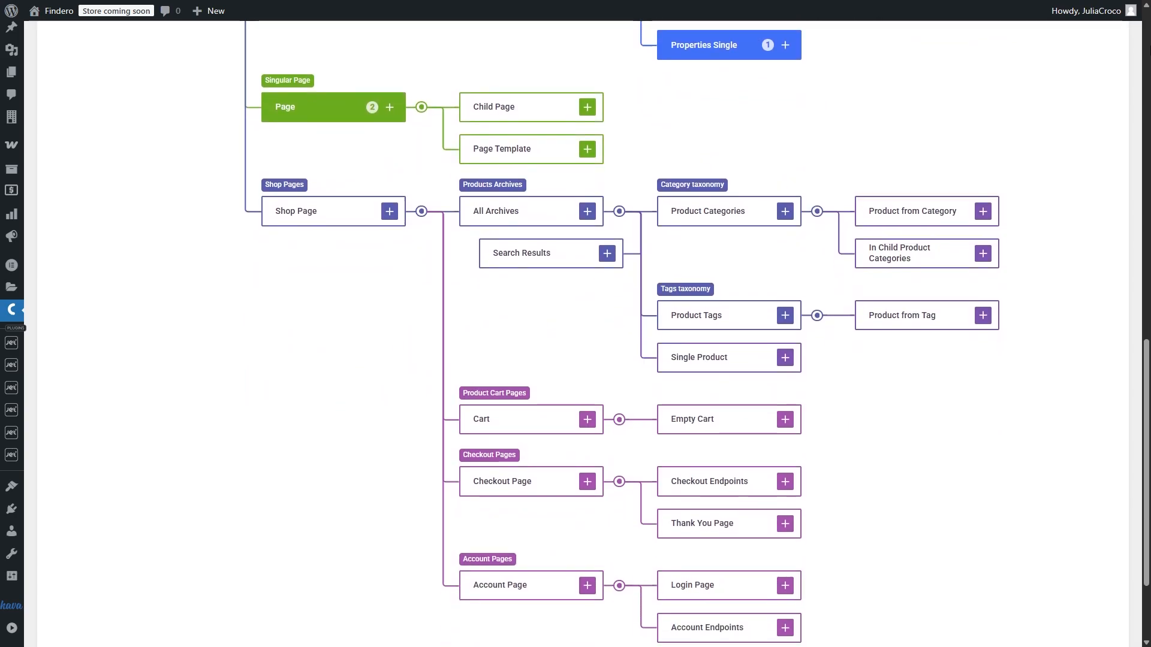